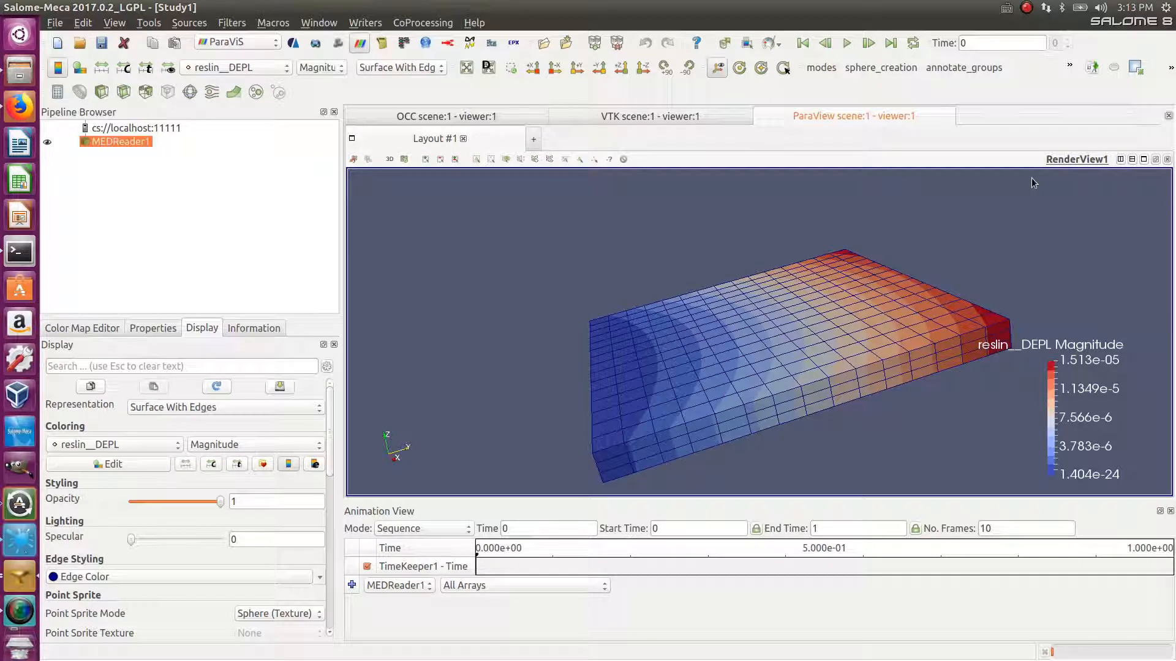
mouse_move(643, 442)
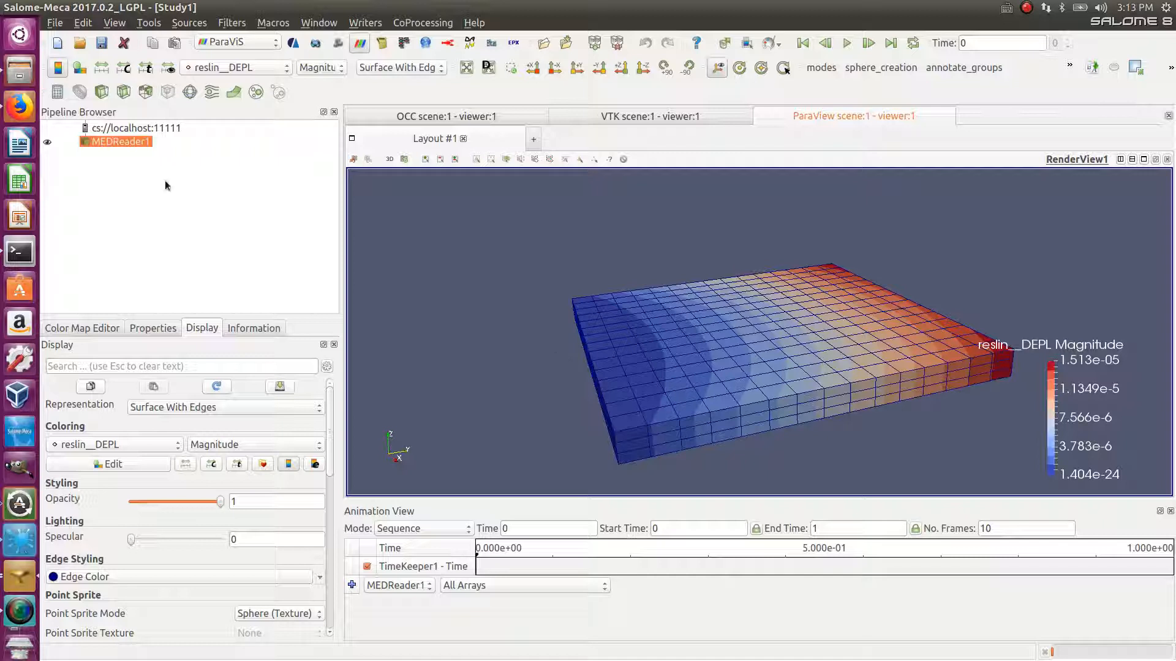
mouse_move(383, 282)
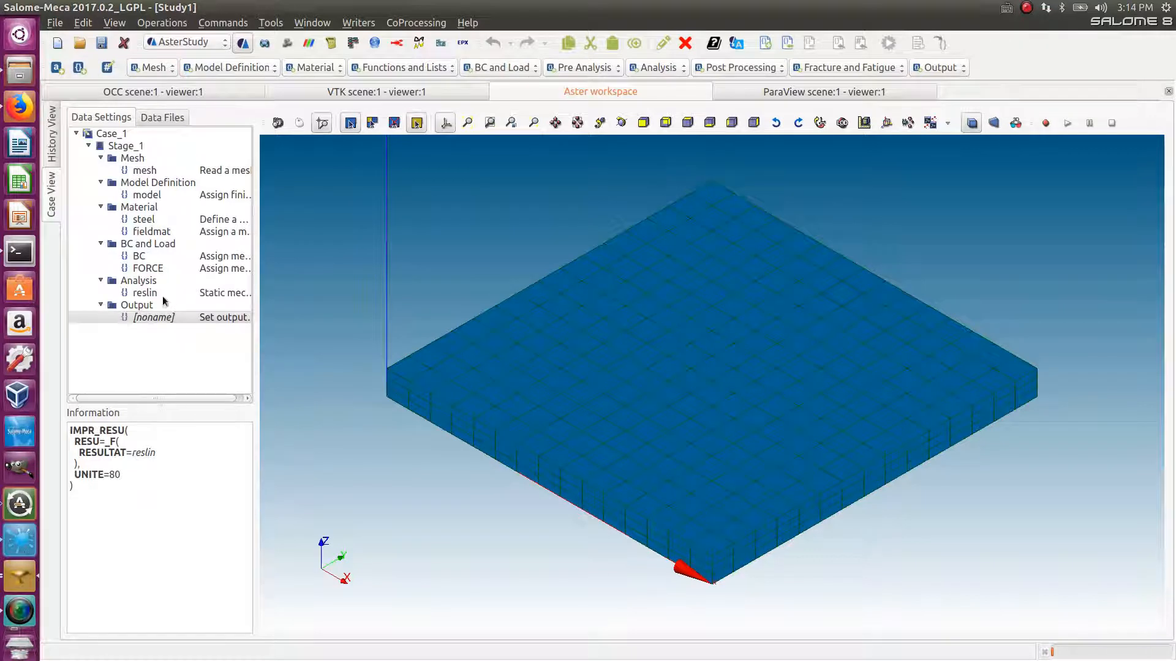
Step: Select the reslin static analysis and list the Post Processing commands available to add
click(143, 293)
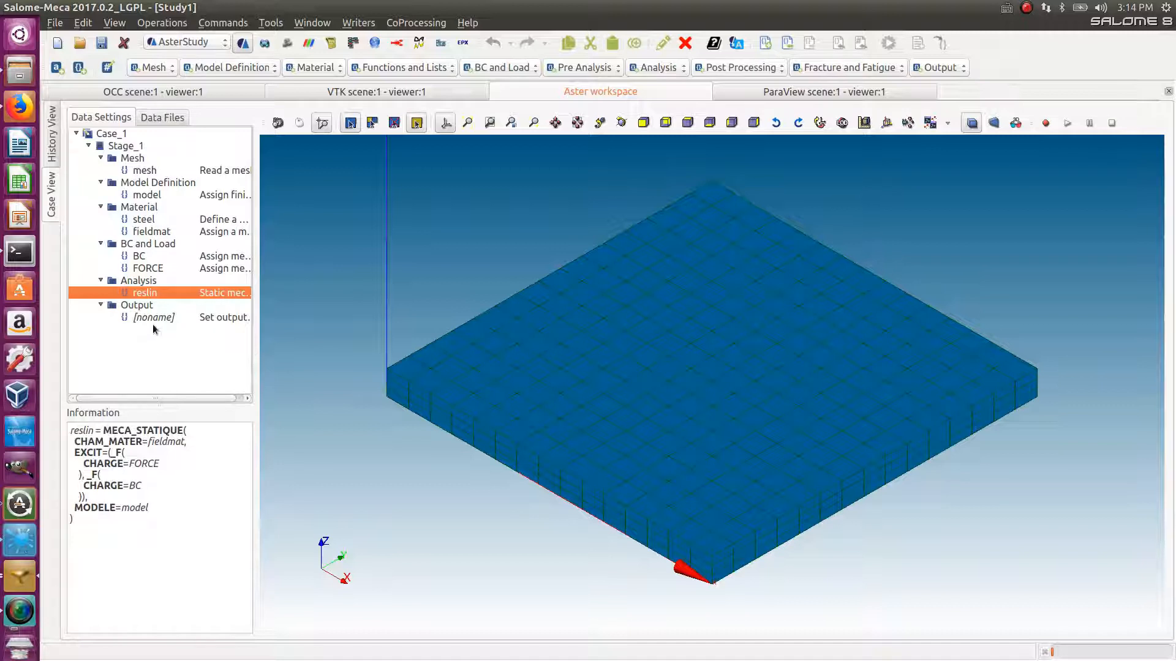
mouse_move(229, 314)
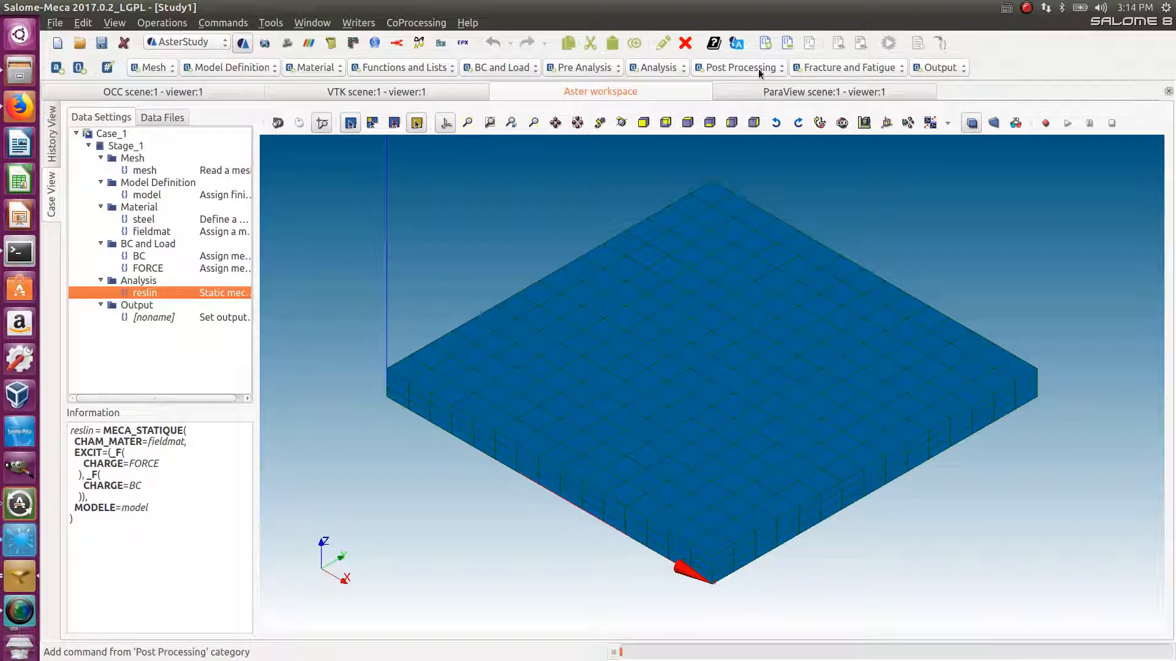
click(739, 67)
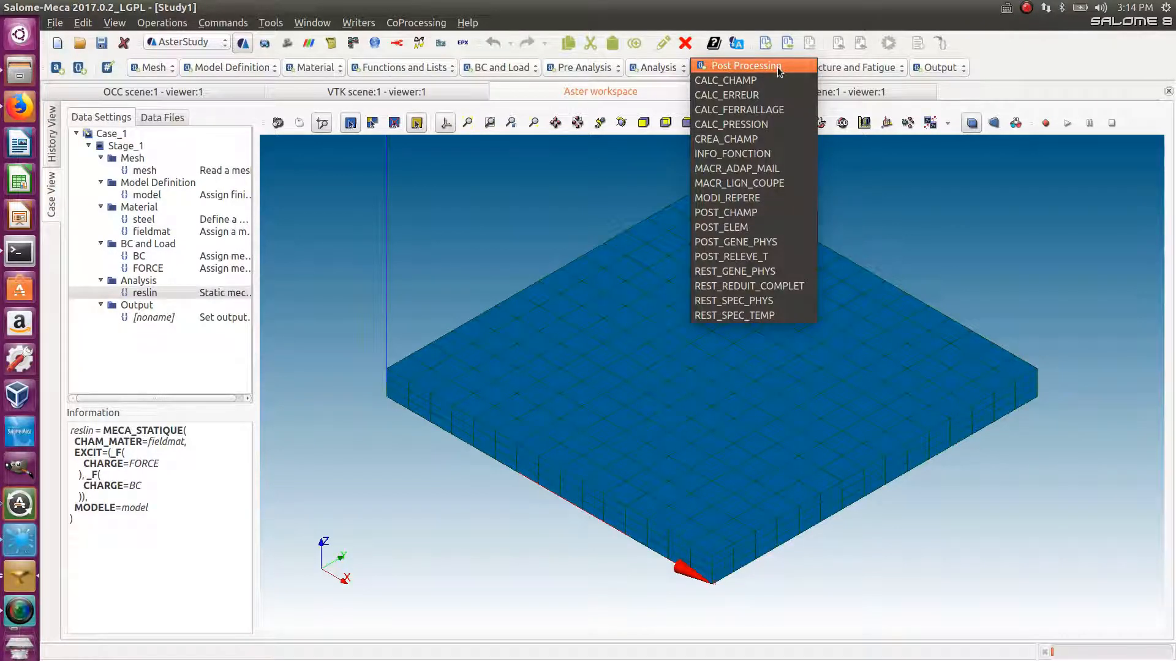
mouse_move(725, 81)
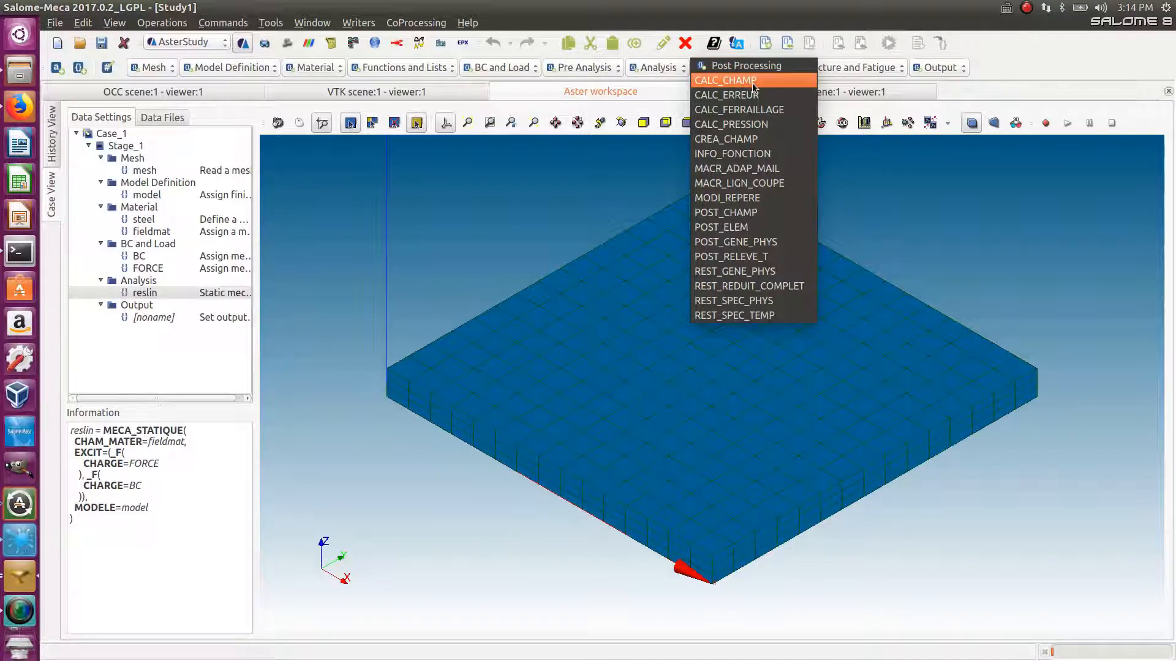
Step: Add a CALC_CHAMP command on the reslin result and name it reslin
click(724, 80)
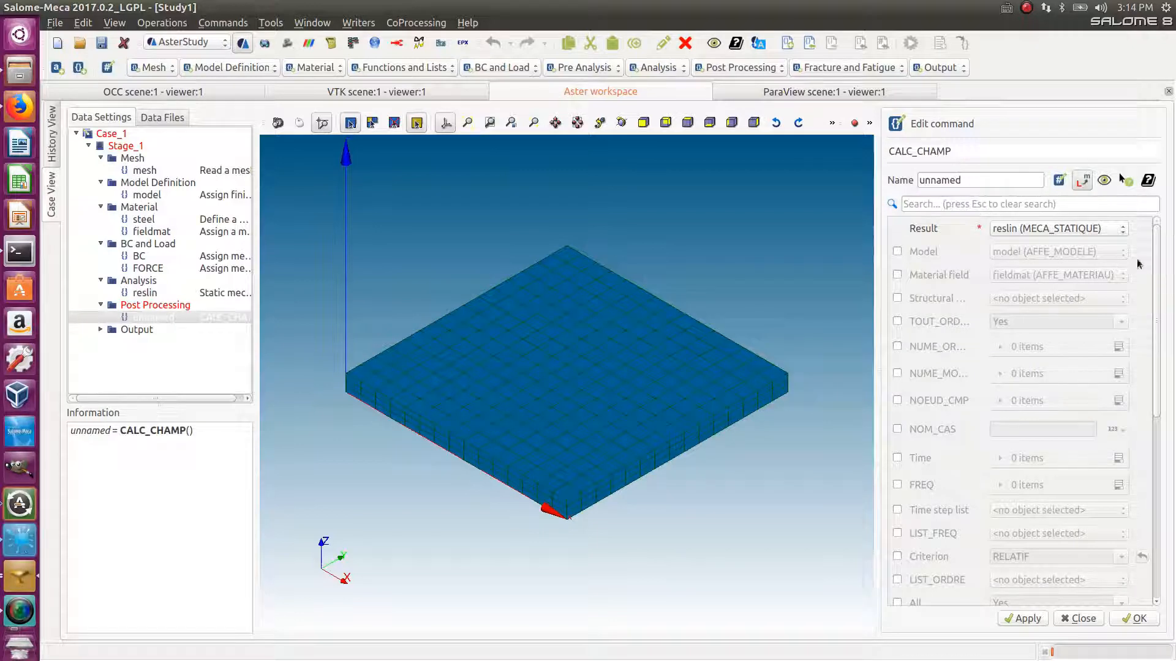
scroll(down, 3)
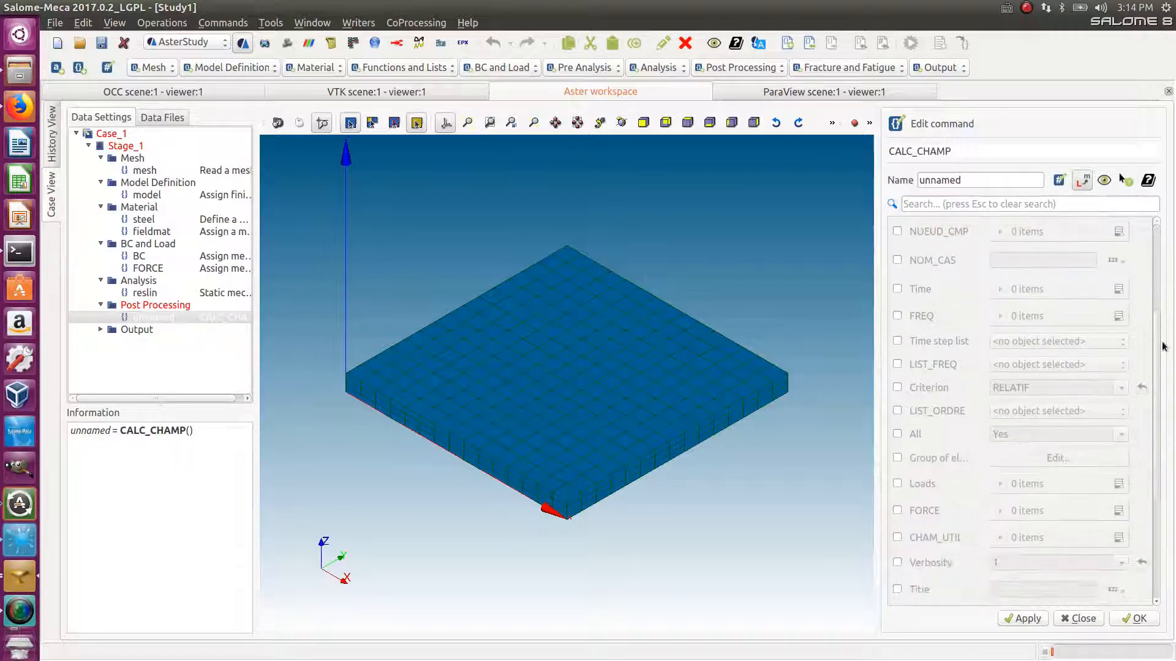
scroll(up, 3)
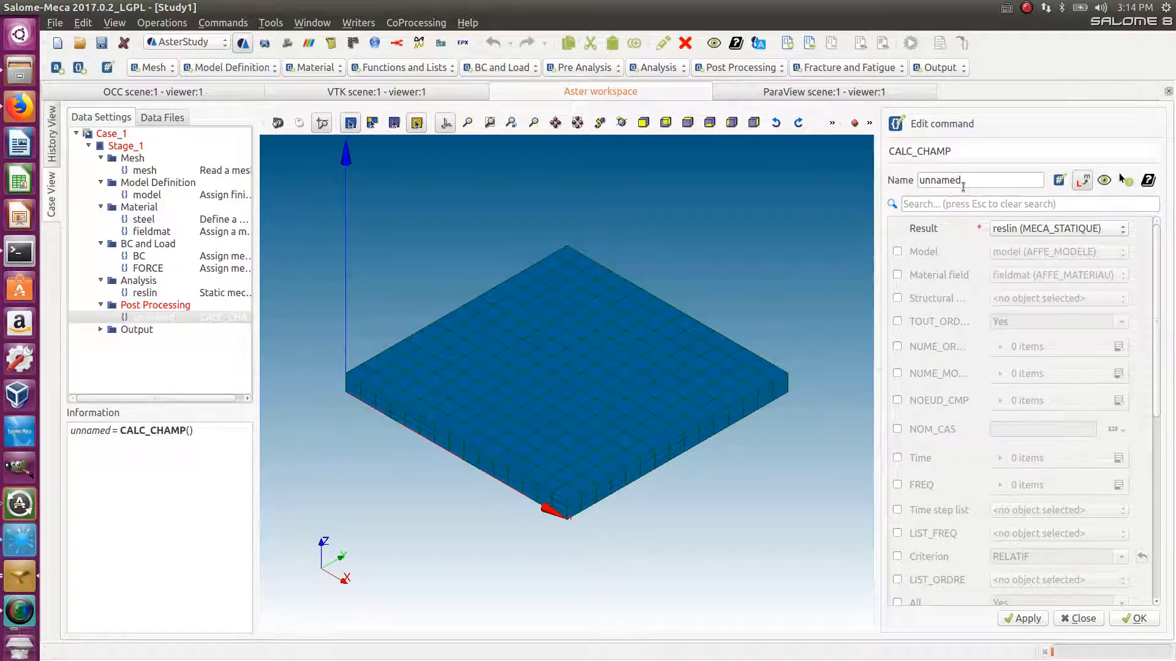
triple_click(979, 180)
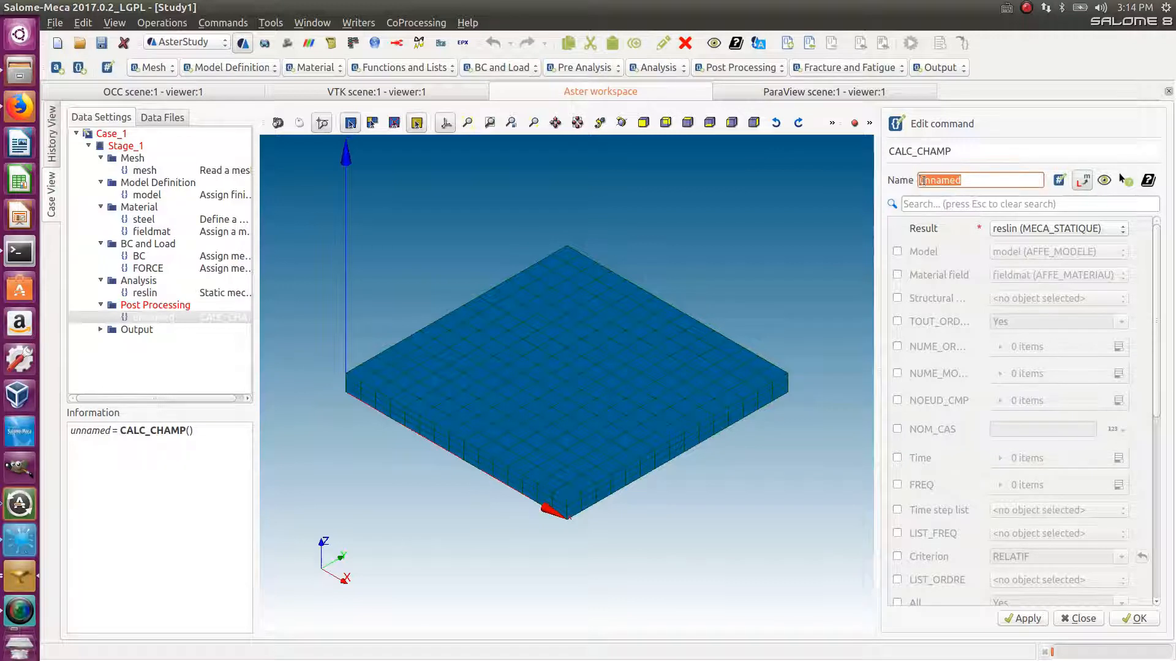
text(re)
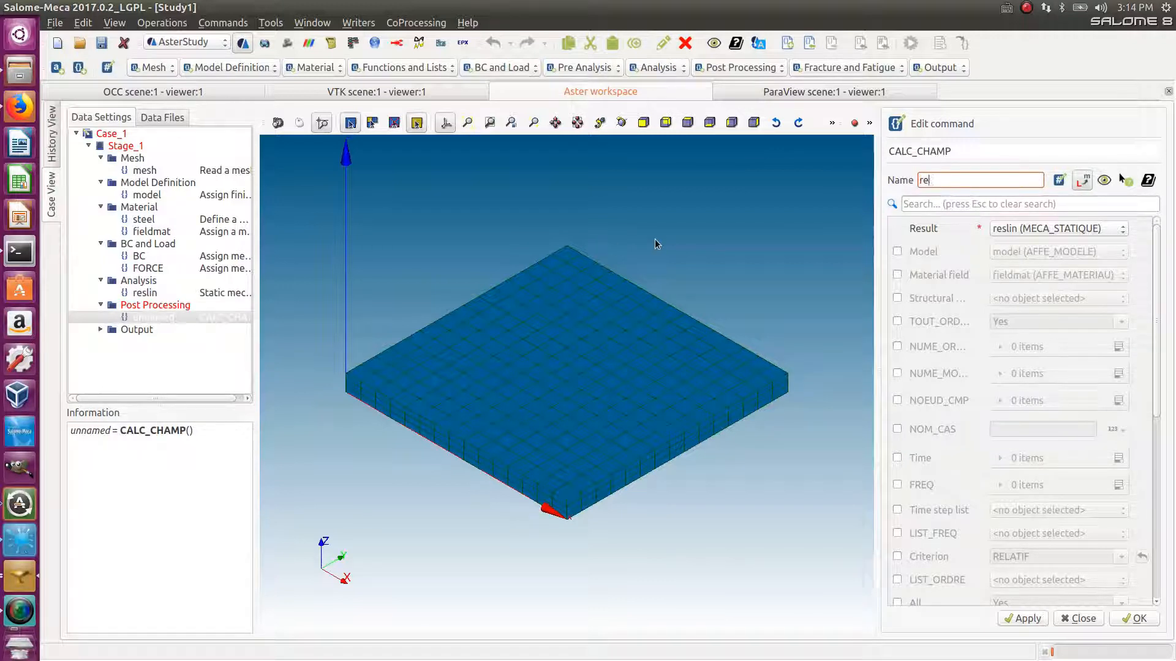
text(slin)
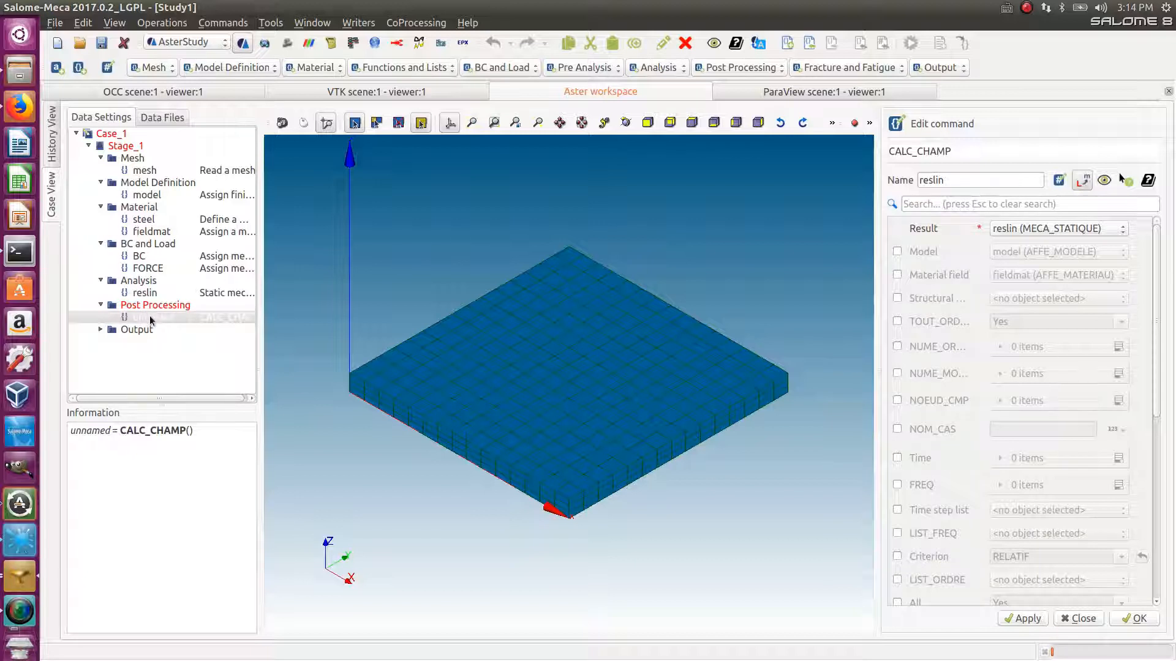
mouse_move(1168, 124)
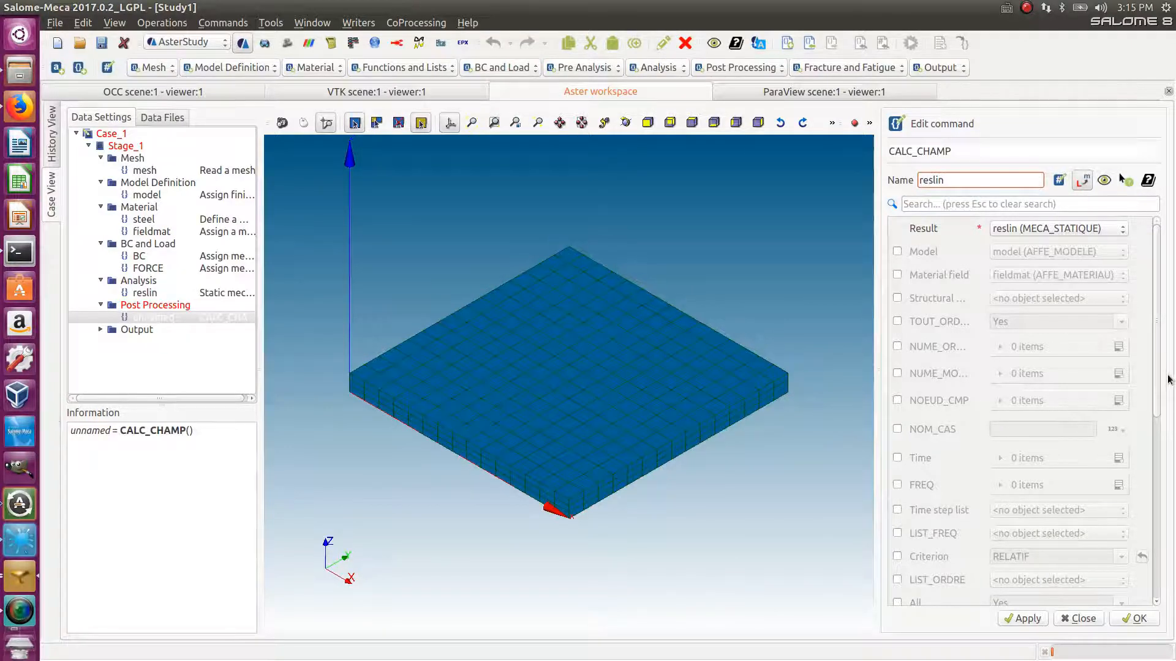
Step: Enable the CONTRAINTE stress option with one field entry whose type is still to be chosen
scroll(down, 3)
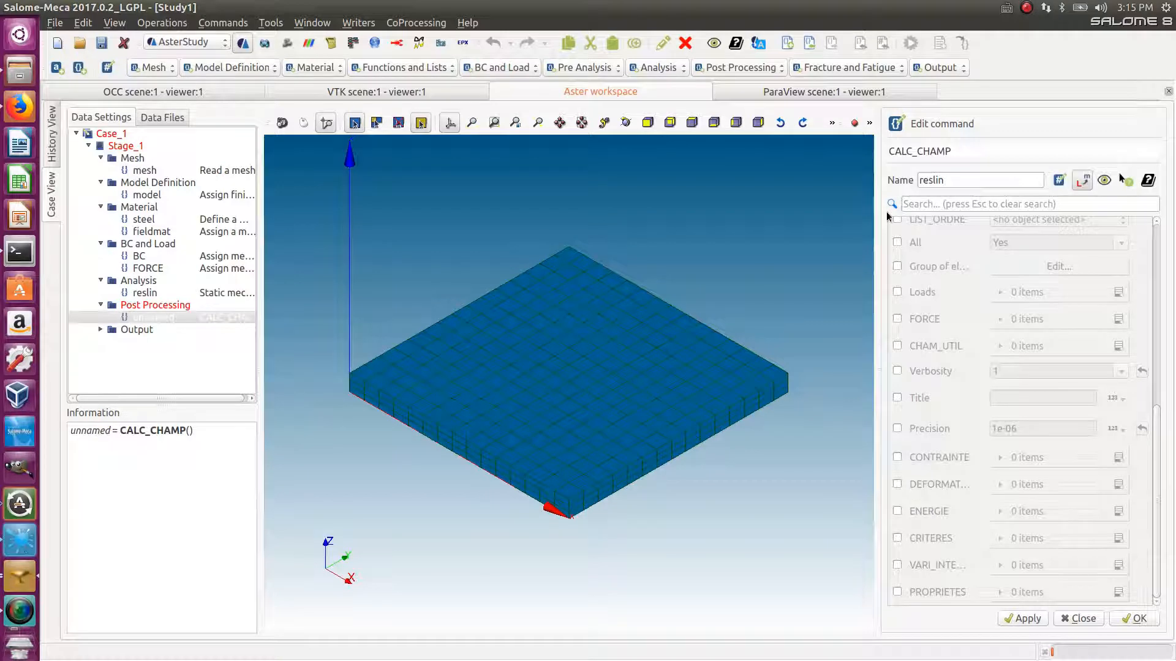
mouse_move(914, 359)
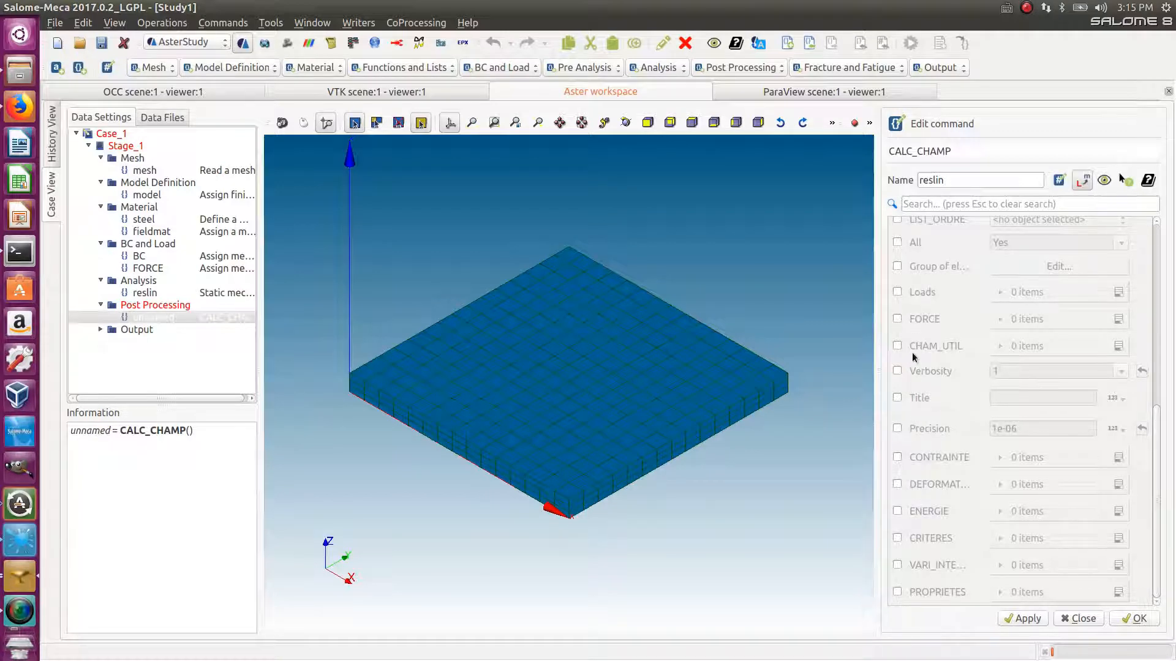
mouse_move(906, 540)
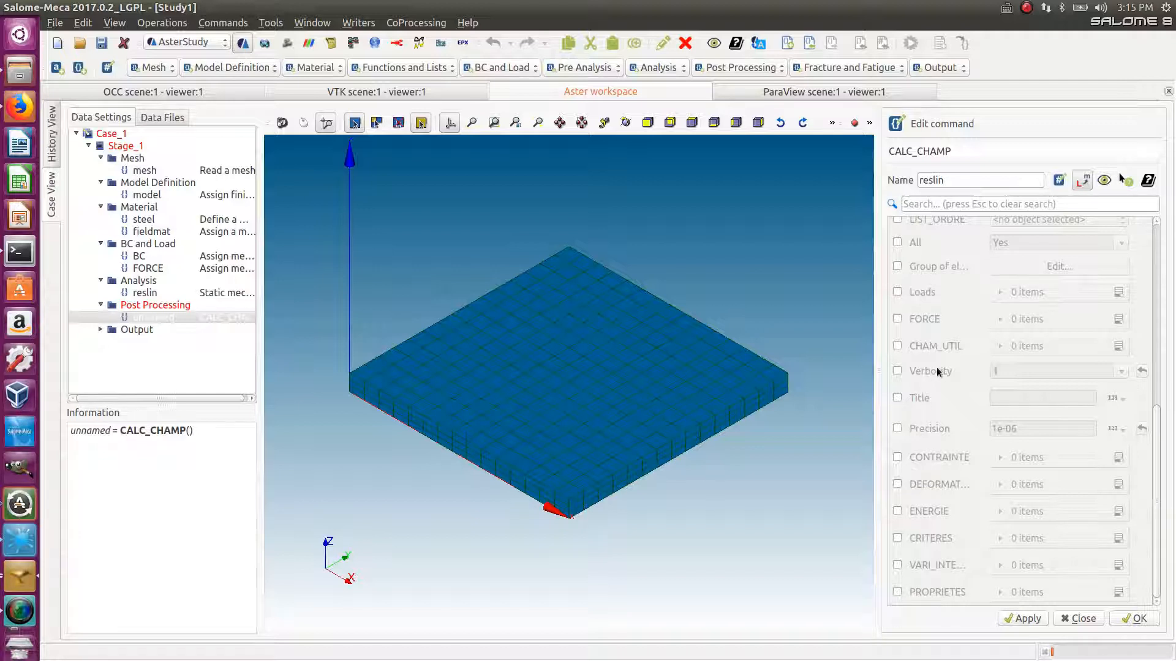
mouse_move(937, 484)
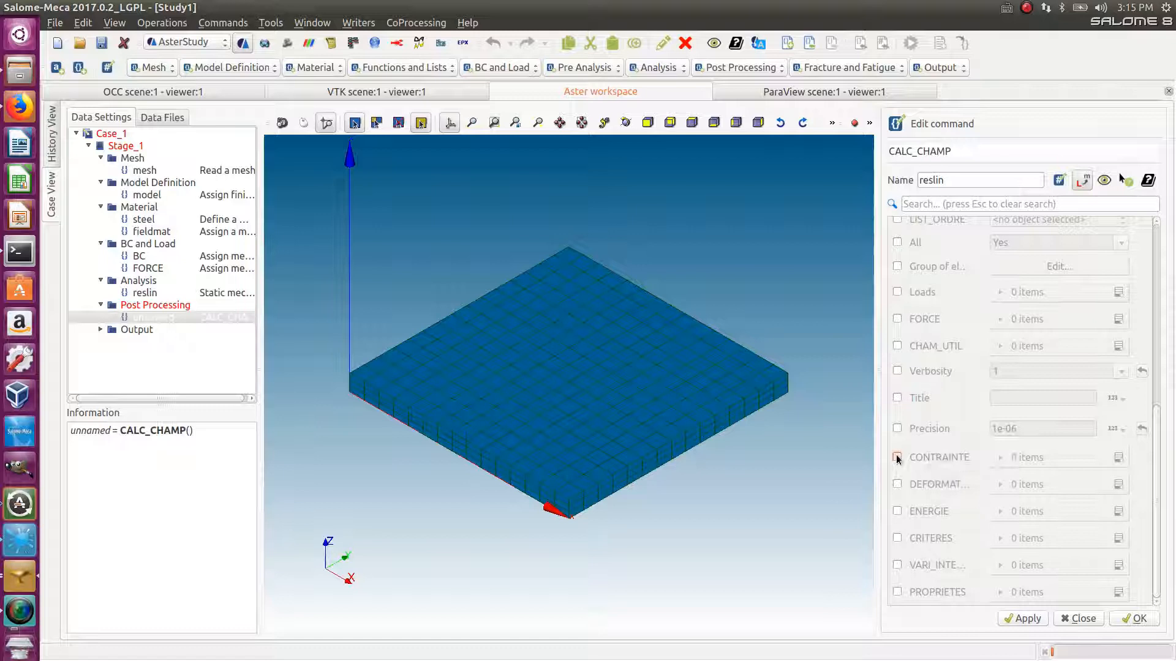
click(898, 457)
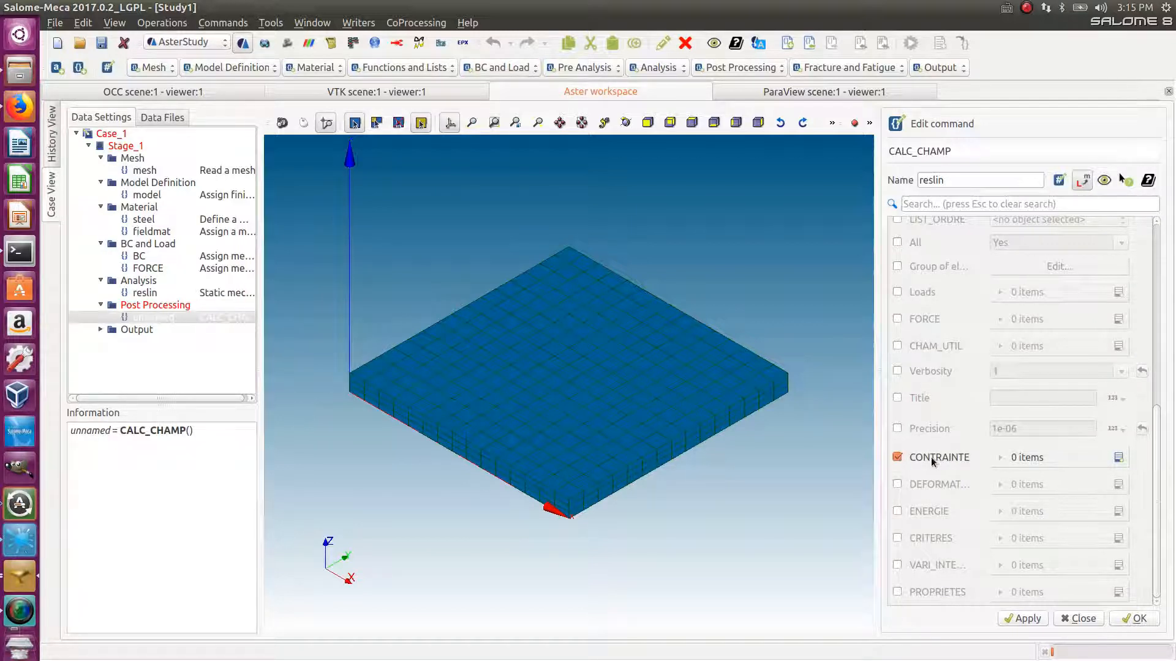
mouse_move(957, 457)
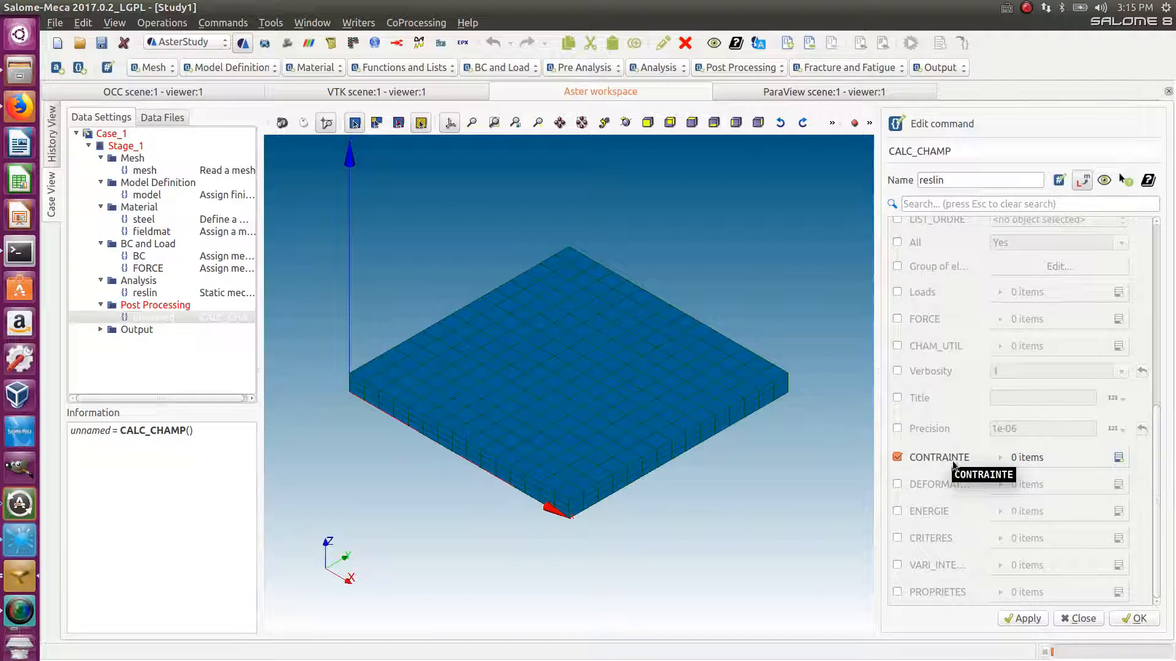
mouse_move(944, 471)
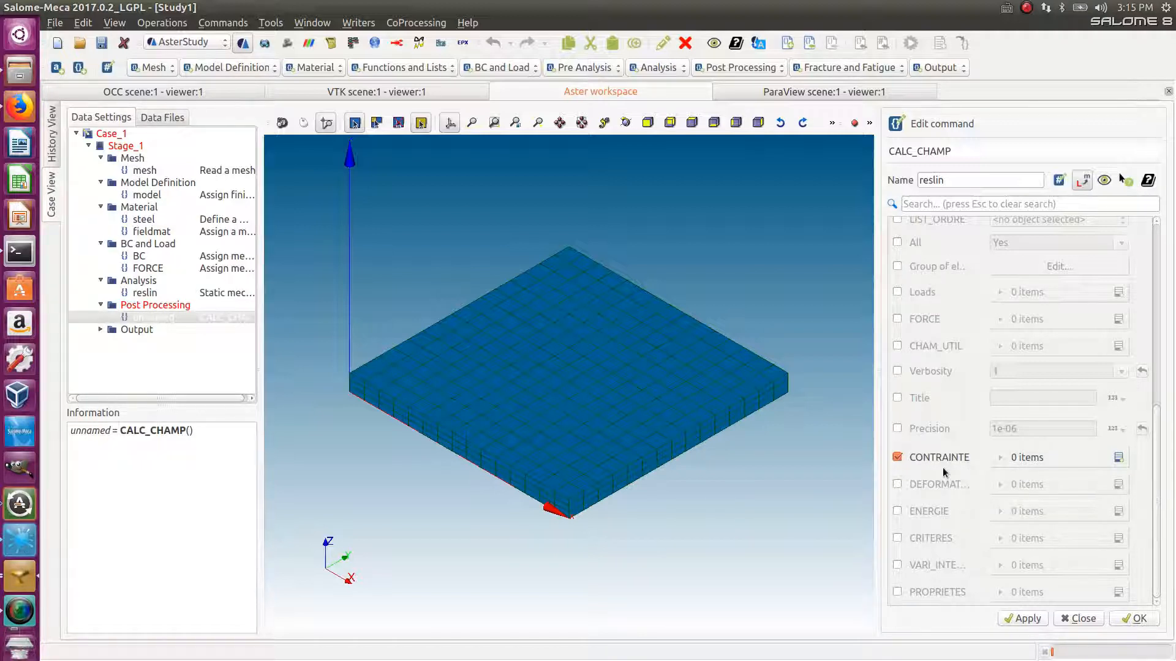
mouse_move(966, 466)
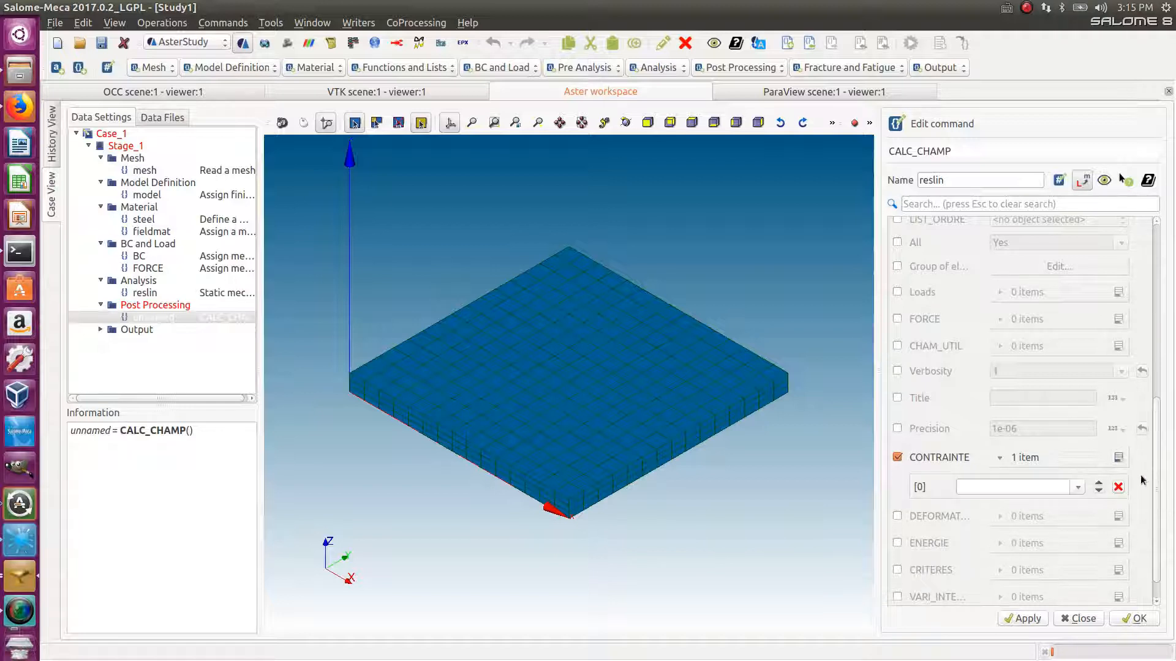
click(1076, 487)
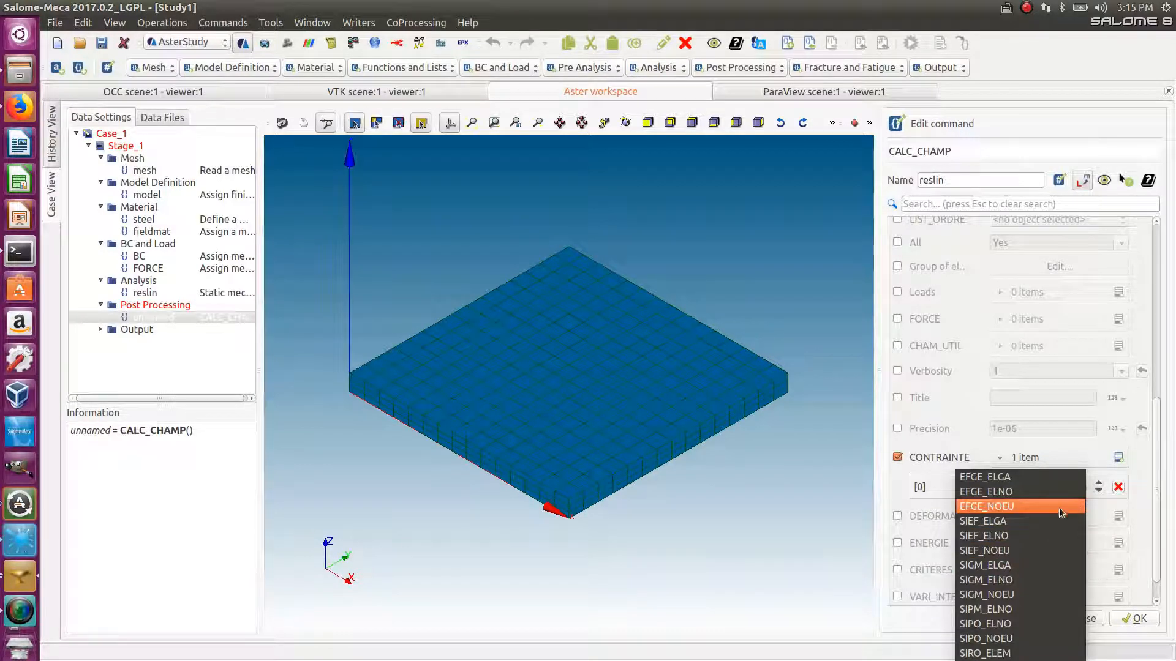
mouse_move(1020, 565)
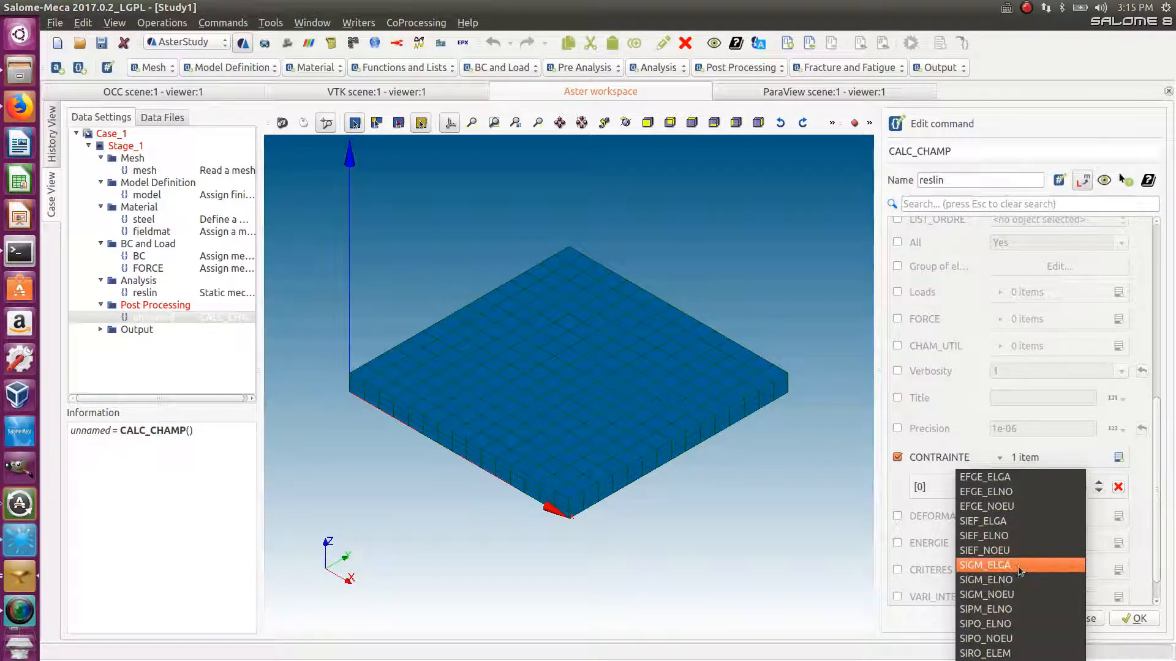
mouse_move(984, 535)
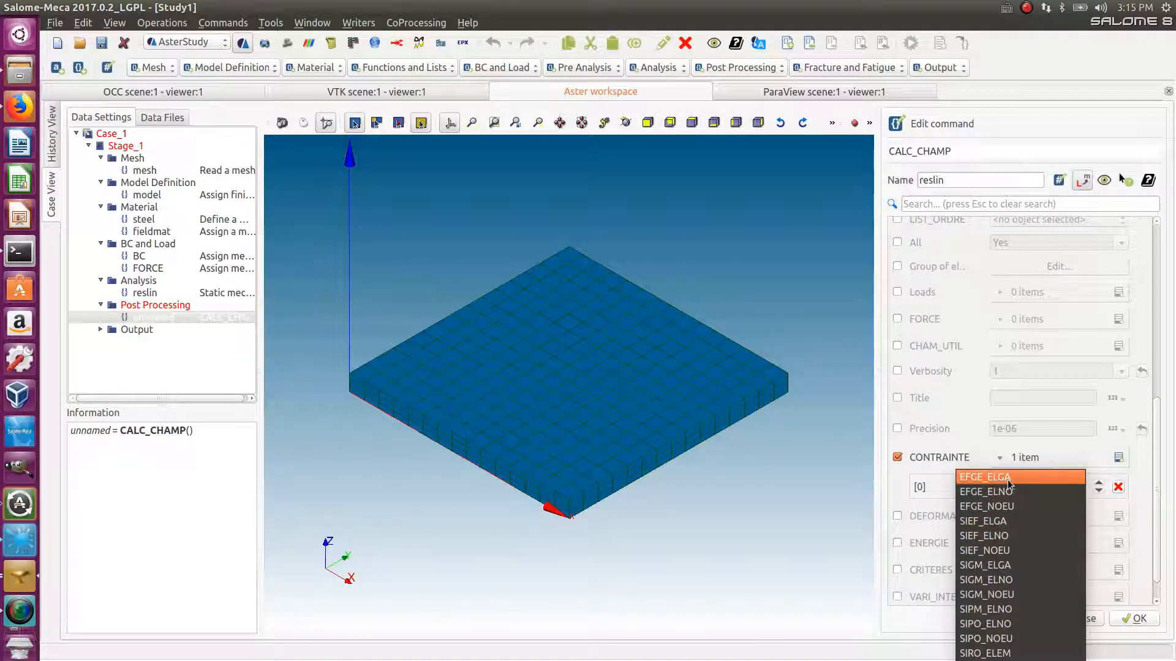
mouse_move(987, 506)
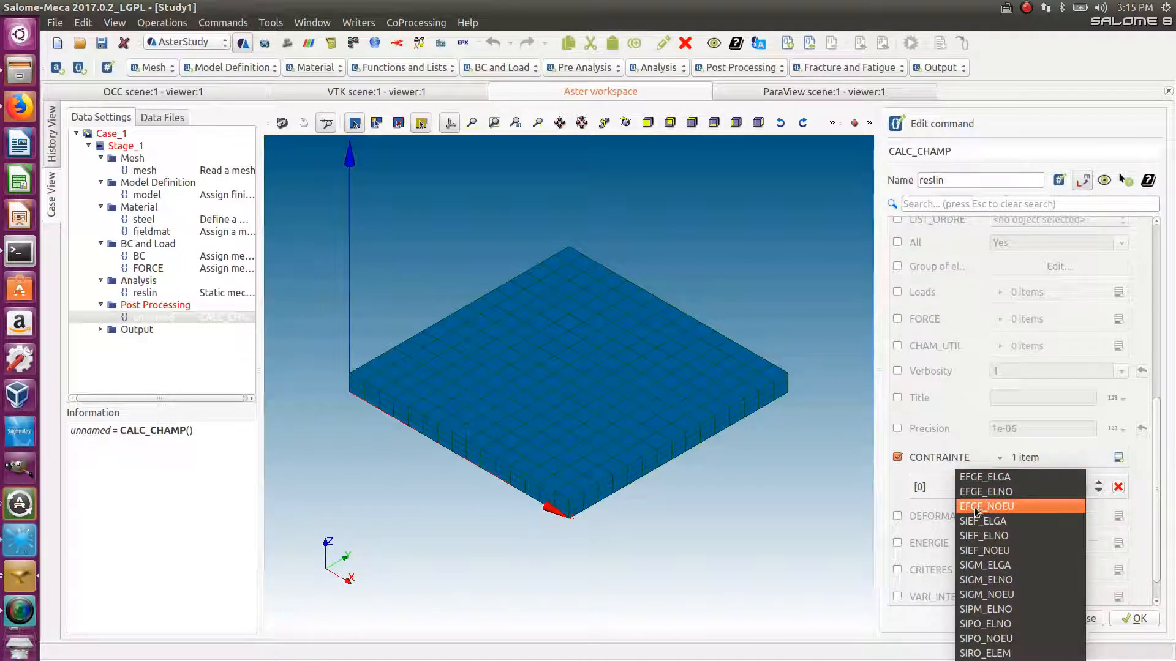
mouse_move(983, 521)
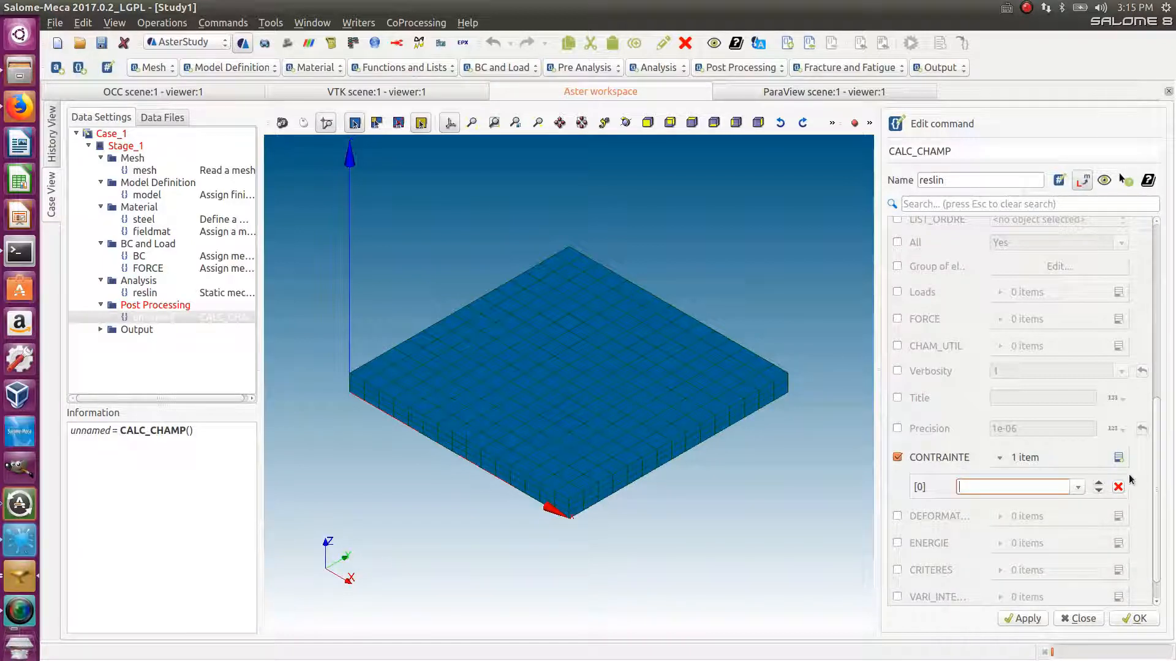
click(1013, 487)
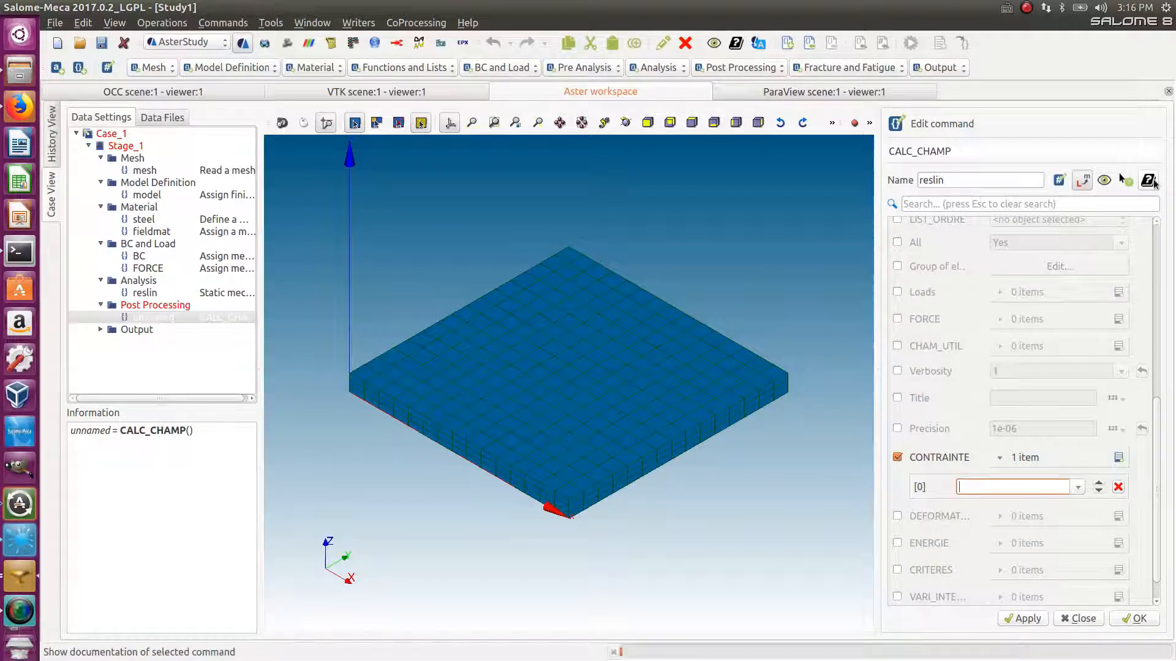
mouse_move(1147, 180)
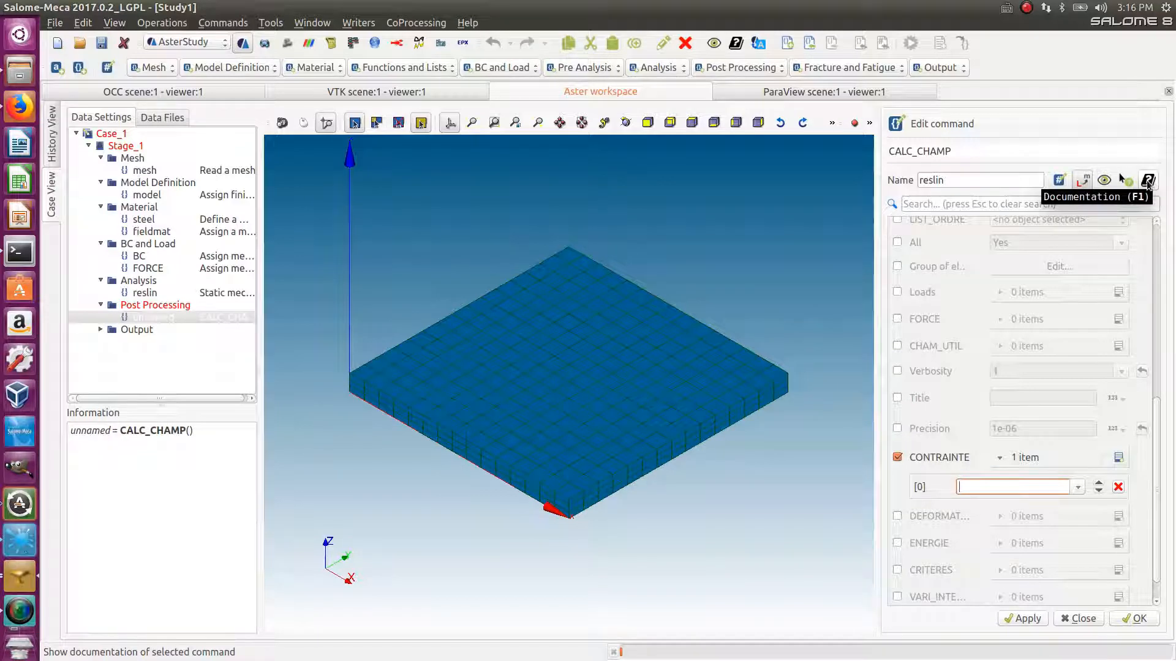
Step: Bring up the CALC_CHAMP manual in Firefox and browse its table of contents
click(1147, 180)
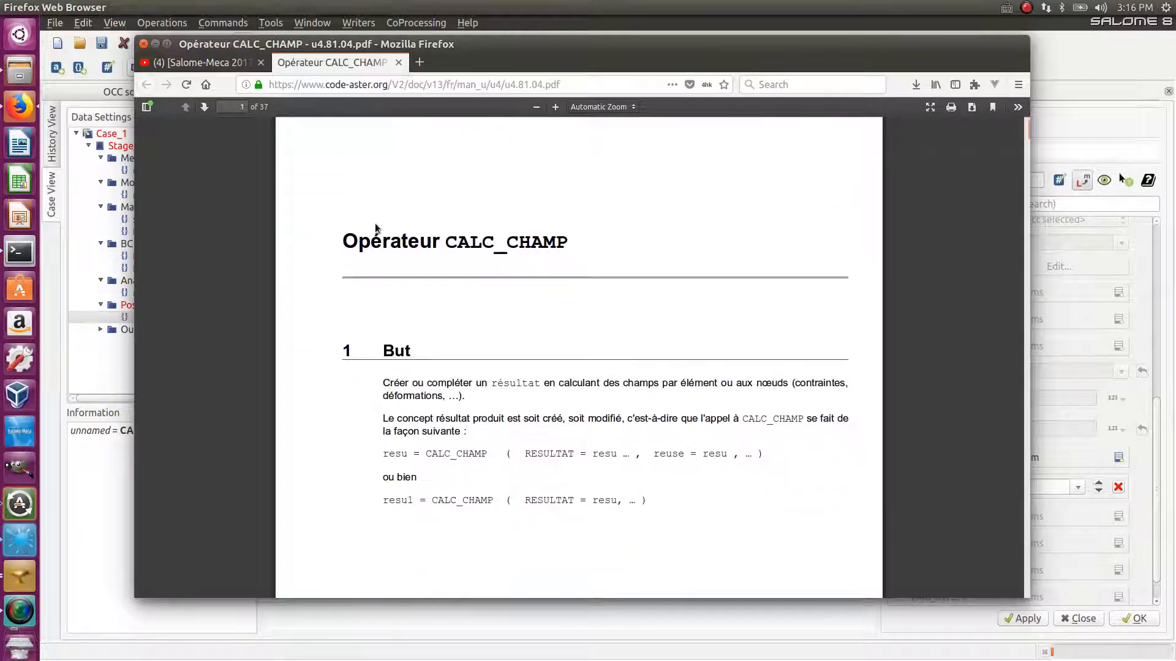
scroll(down, 3)
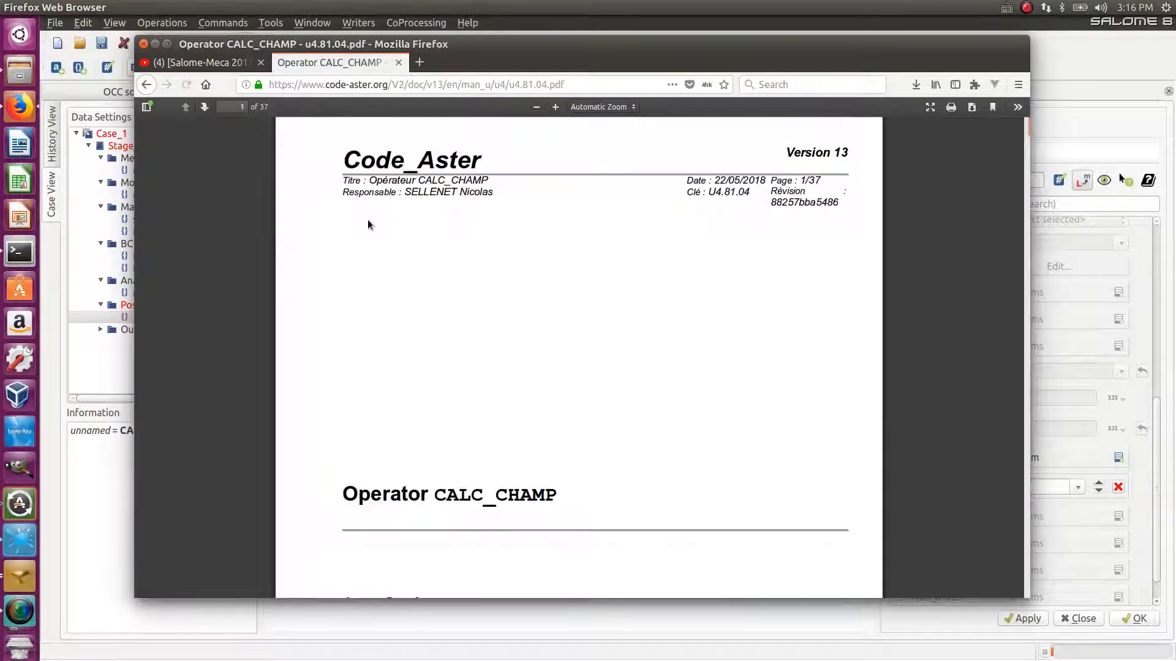
scroll(down, 3)
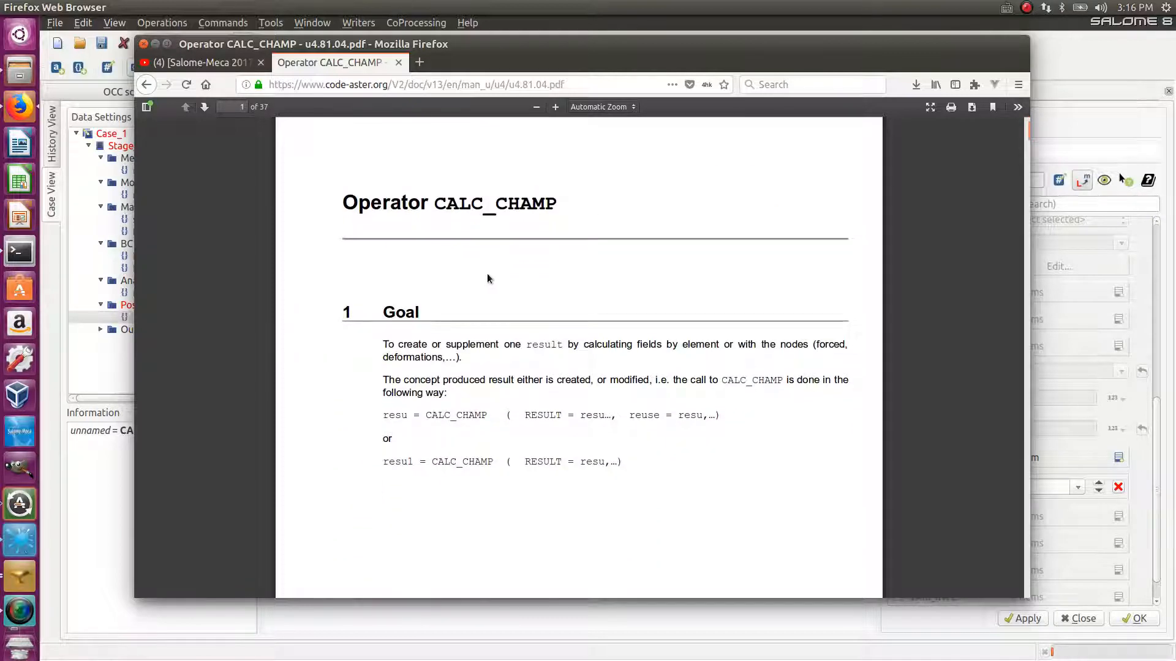
scroll(down, 3)
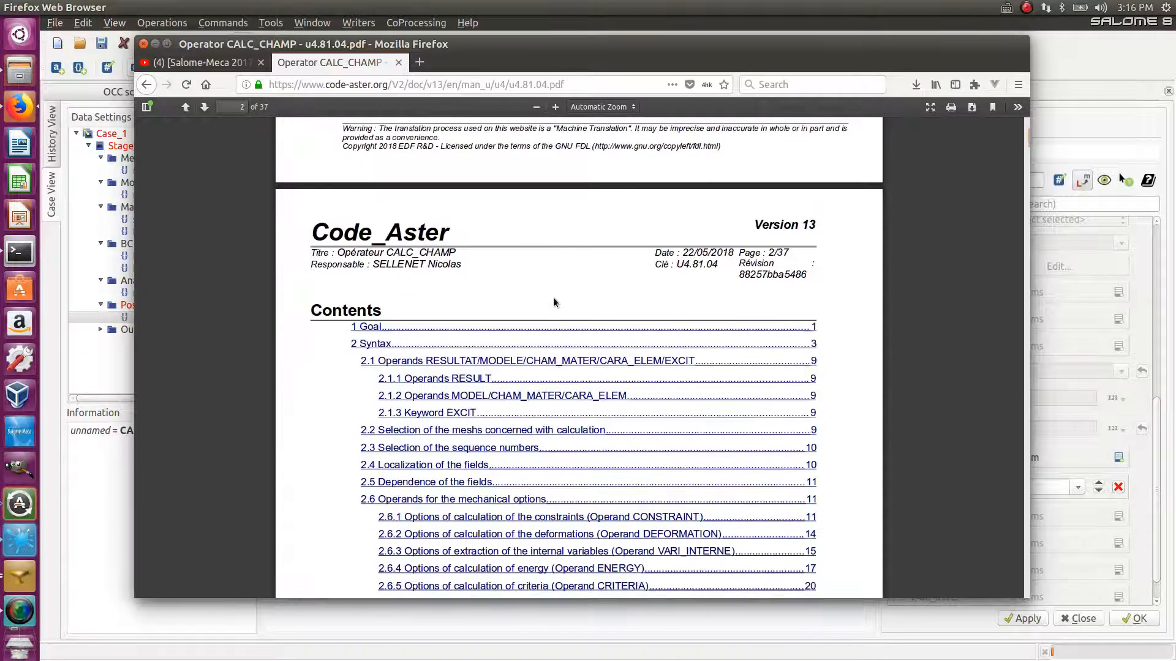
scroll(down, 3)
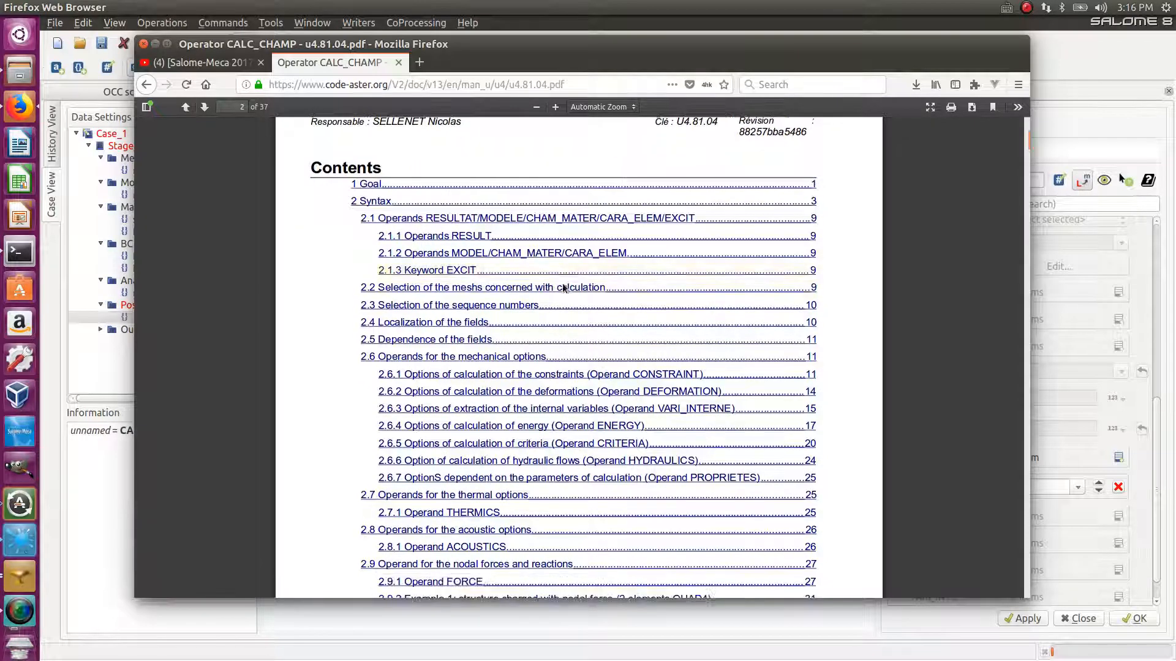
scroll(down, 3)
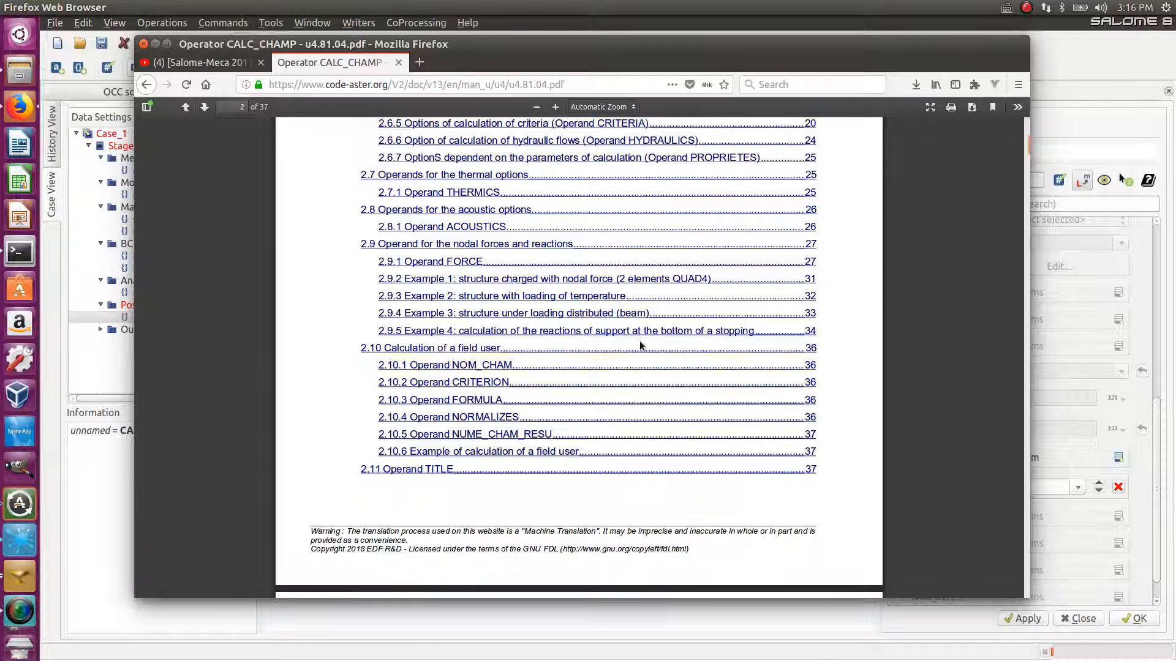
scroll(up, 3)
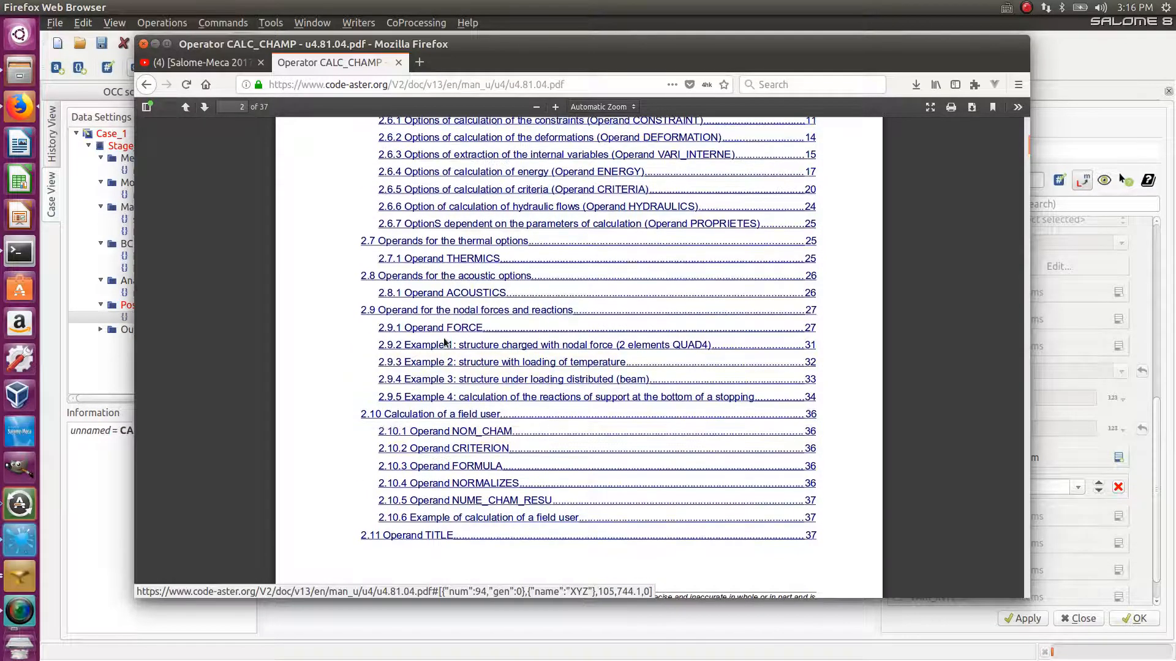
scroll(up, 3)
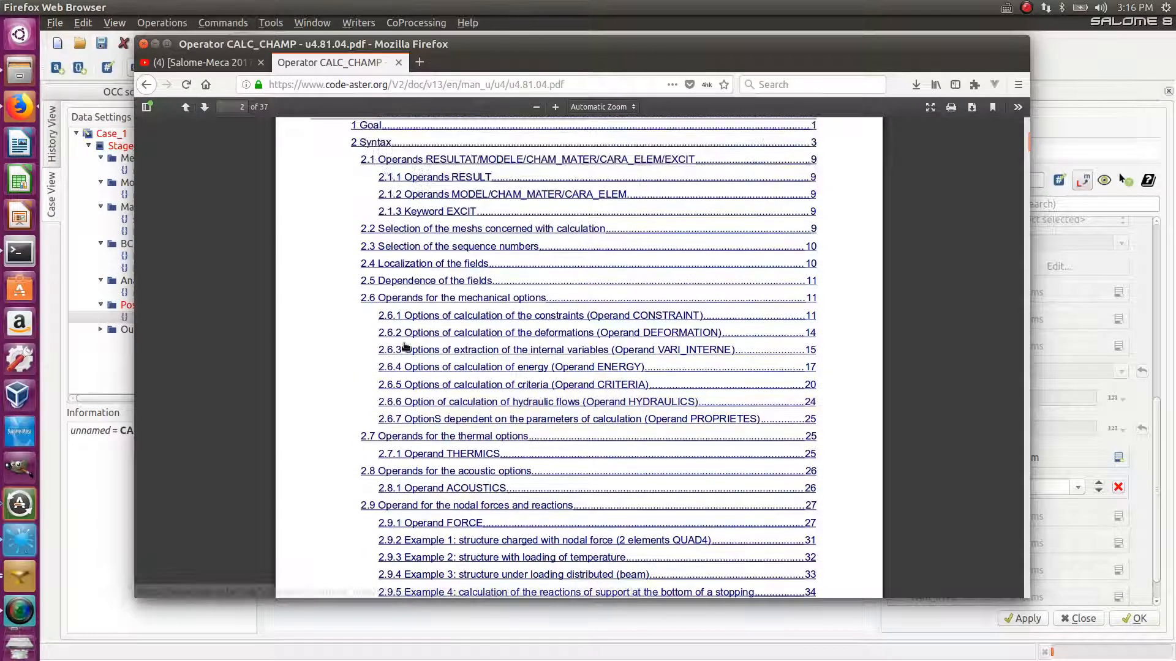
scroll(up, 3)
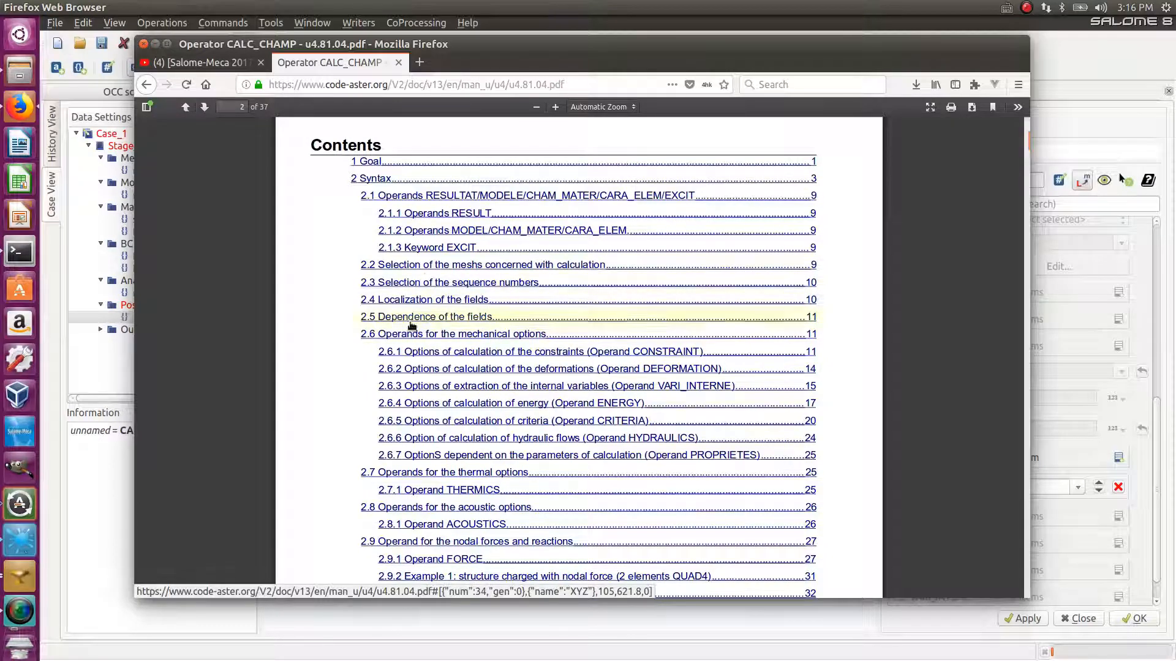
scroll(down, 3)
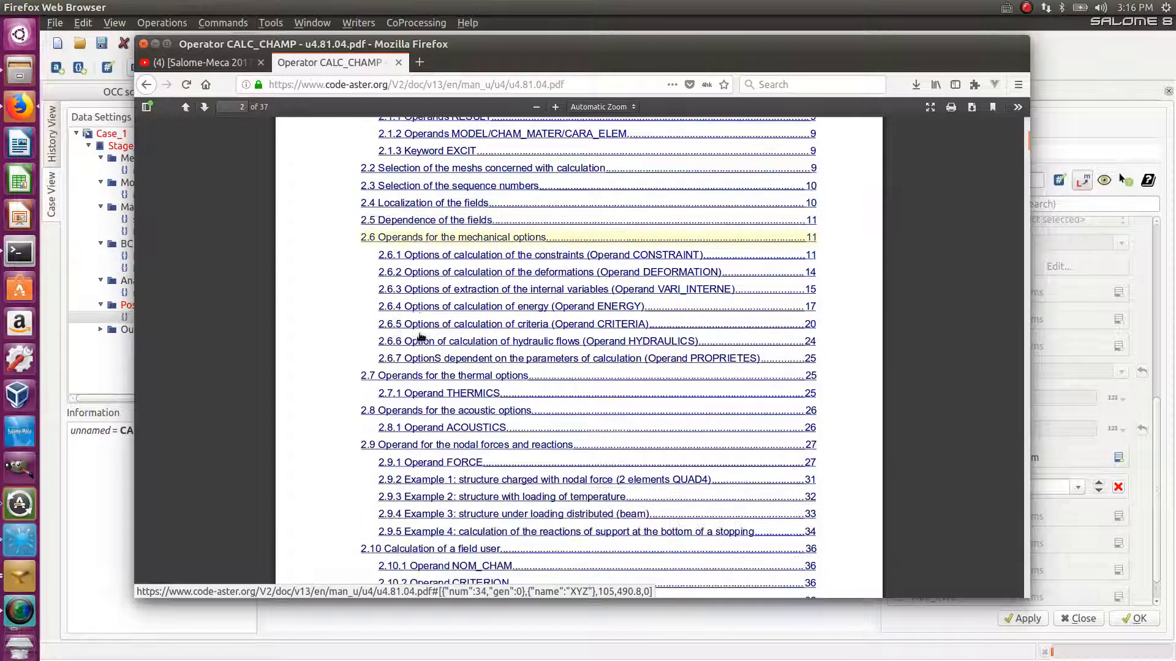
scroll(down, 3)
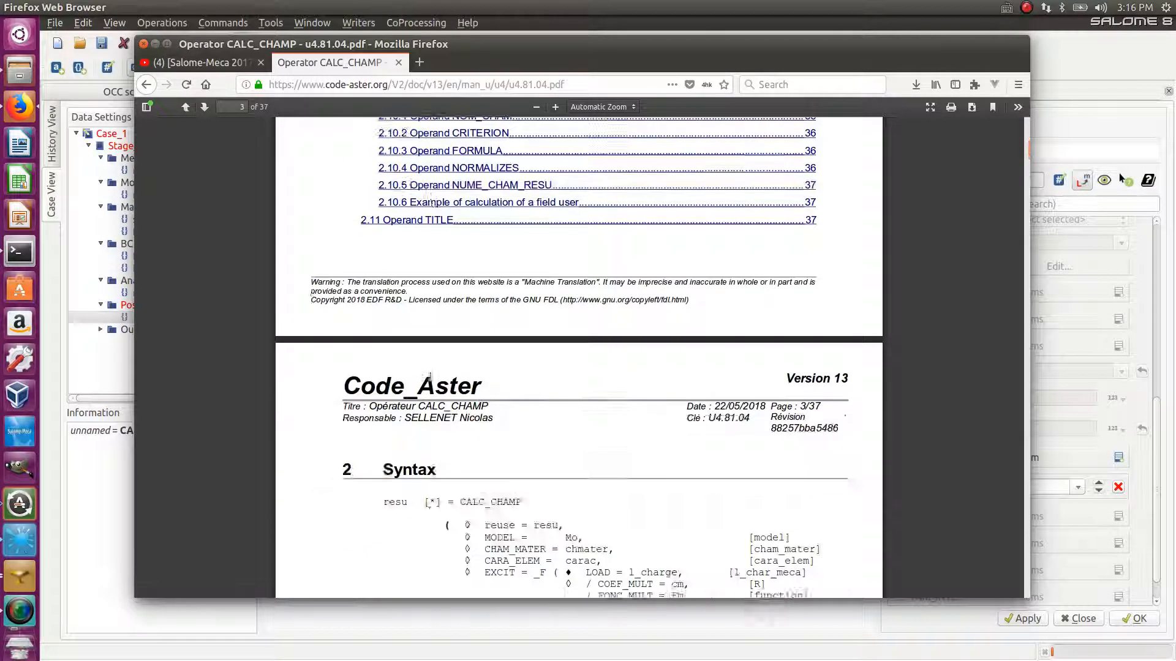
scroll(up, 3)
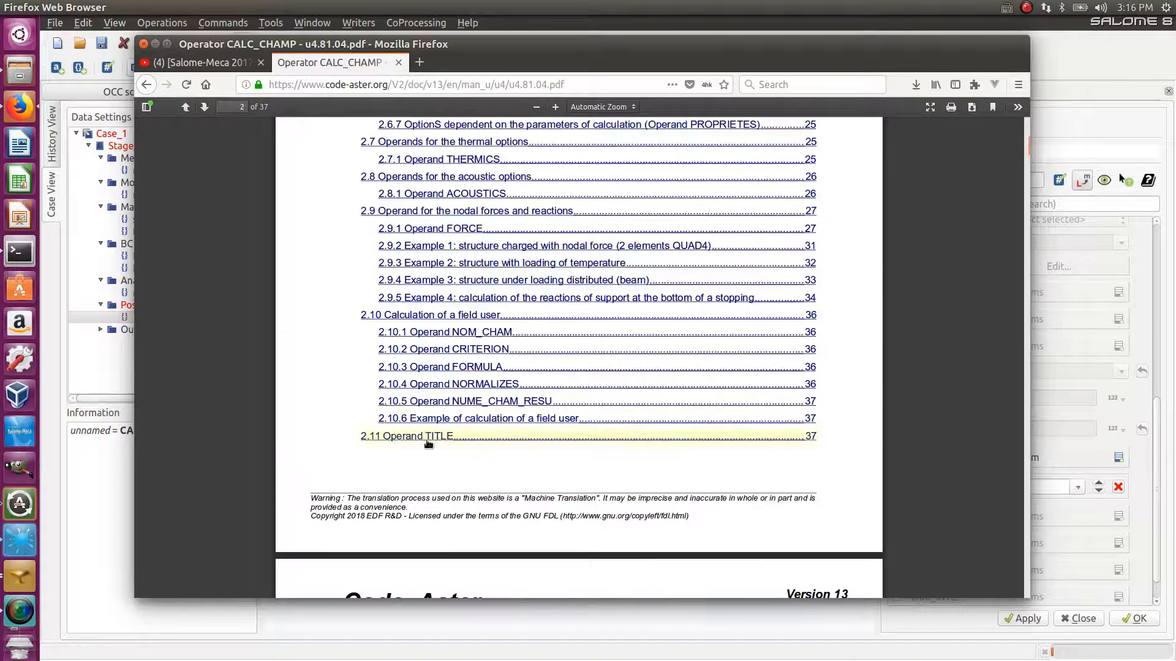
mouse_move(469, 343)
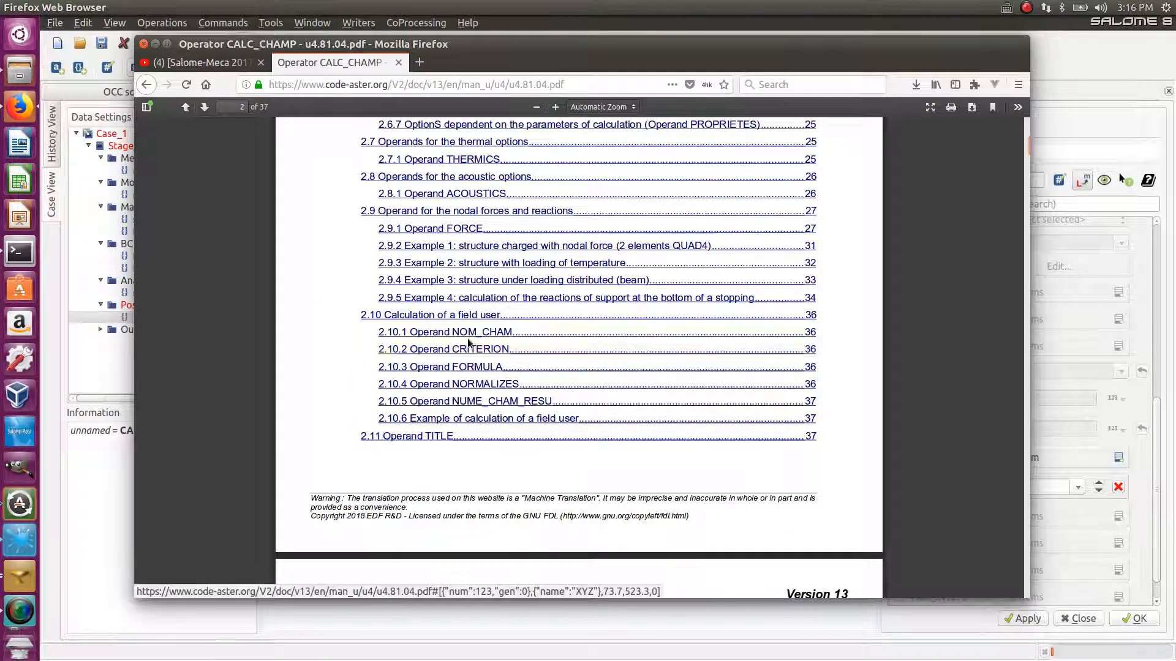
mouse_move(429, 314)
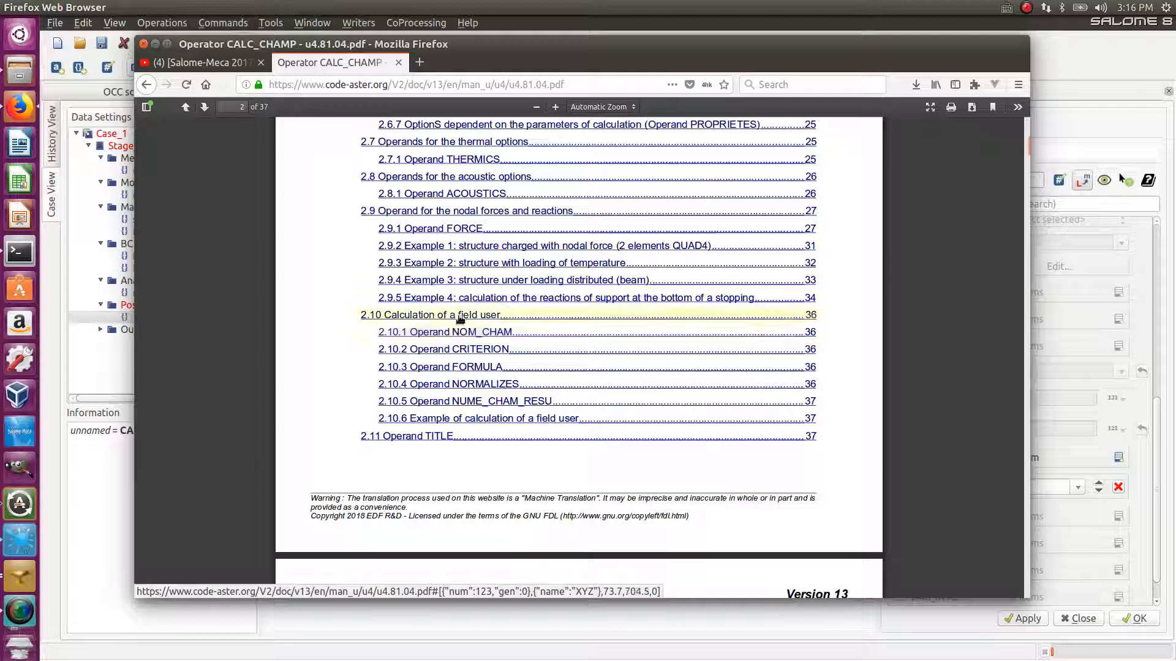
scroll(up, 3)
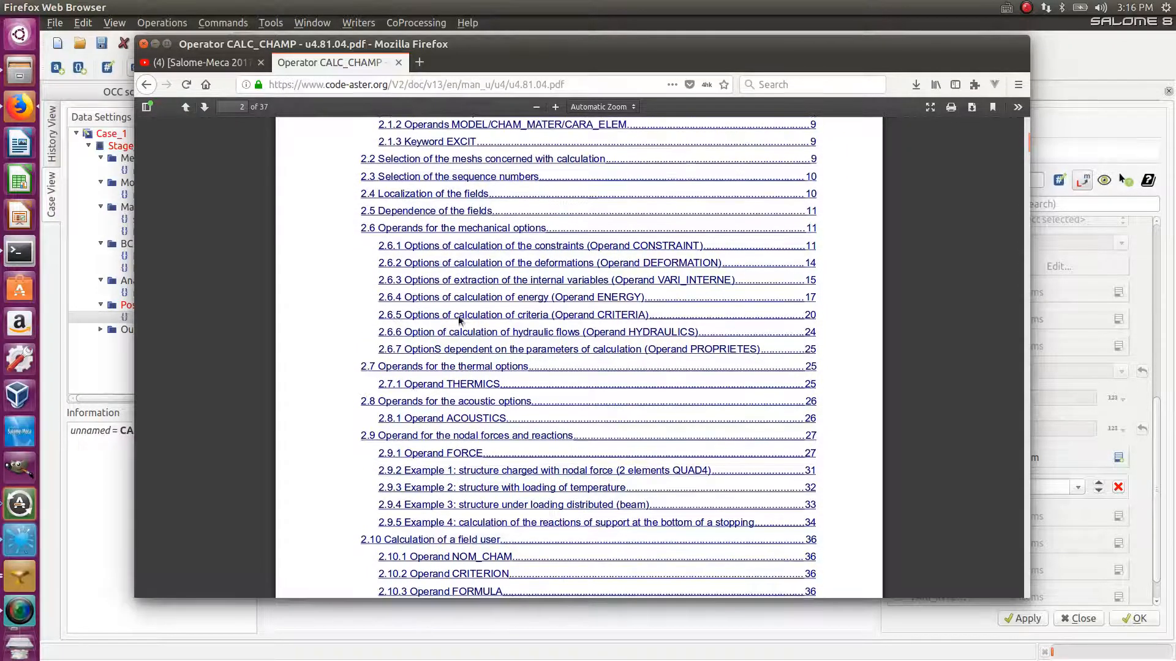
scroll(up, 3)
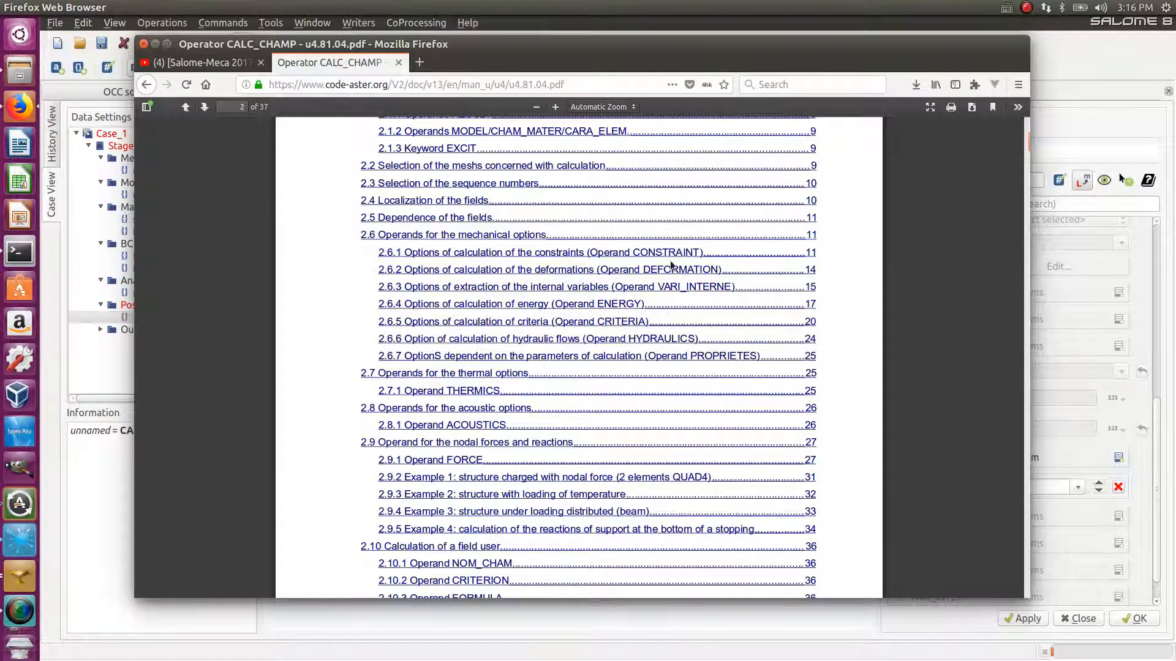
Step: Go to section 2.6.1 on CONTRAINTE options and read the SIEF_ELGA, SIEF_ELNO and SIEF_NOEU entries
click(530, 253)
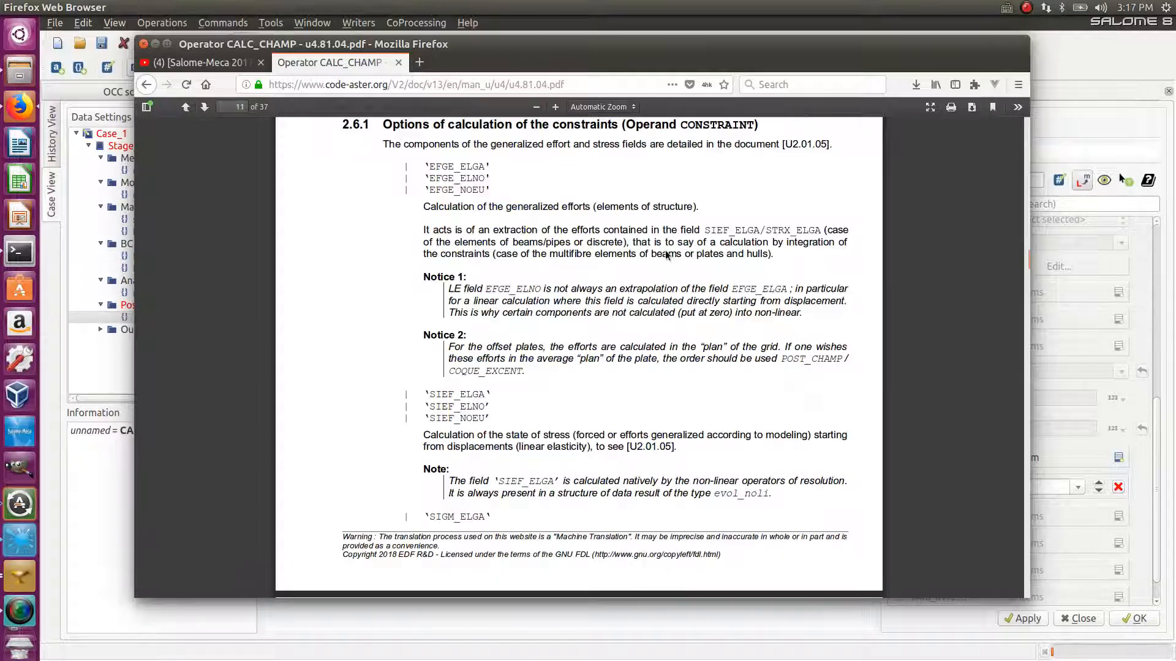
mouse_move(763, 135)
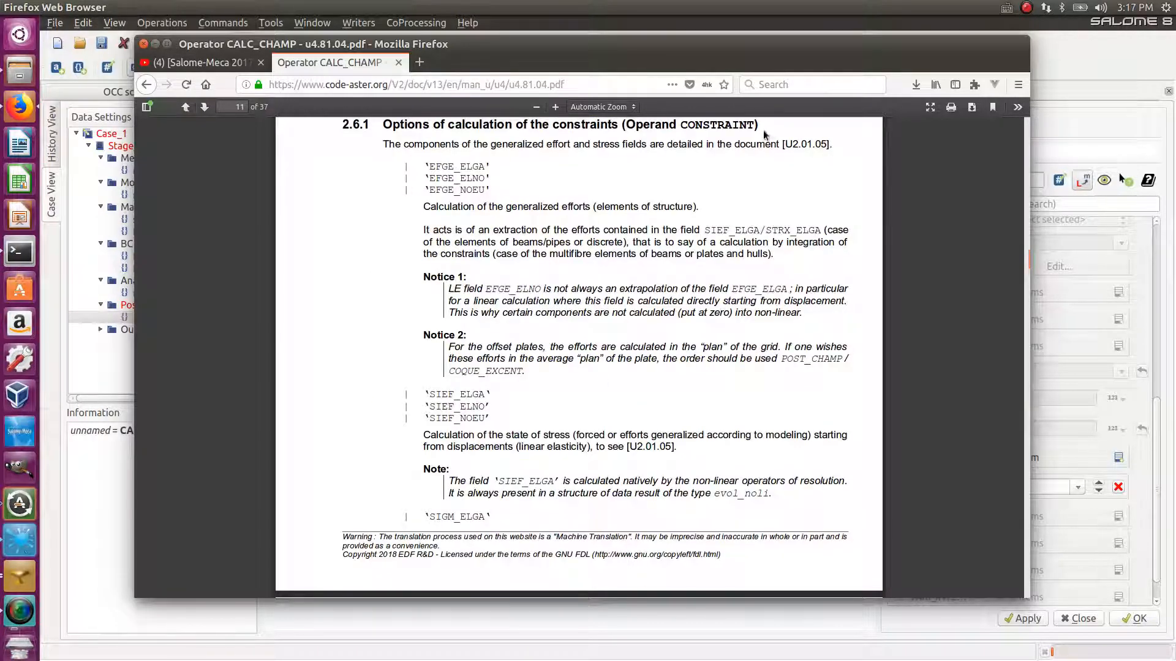
mouse_move(598, 179)
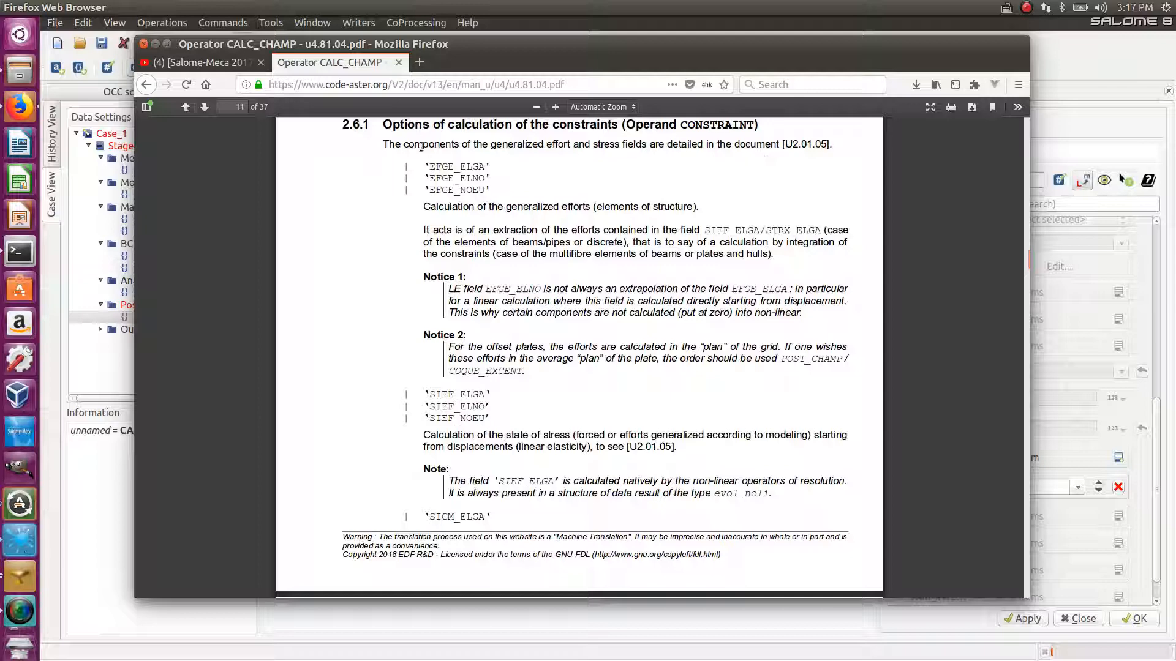
scroll(up, 3)
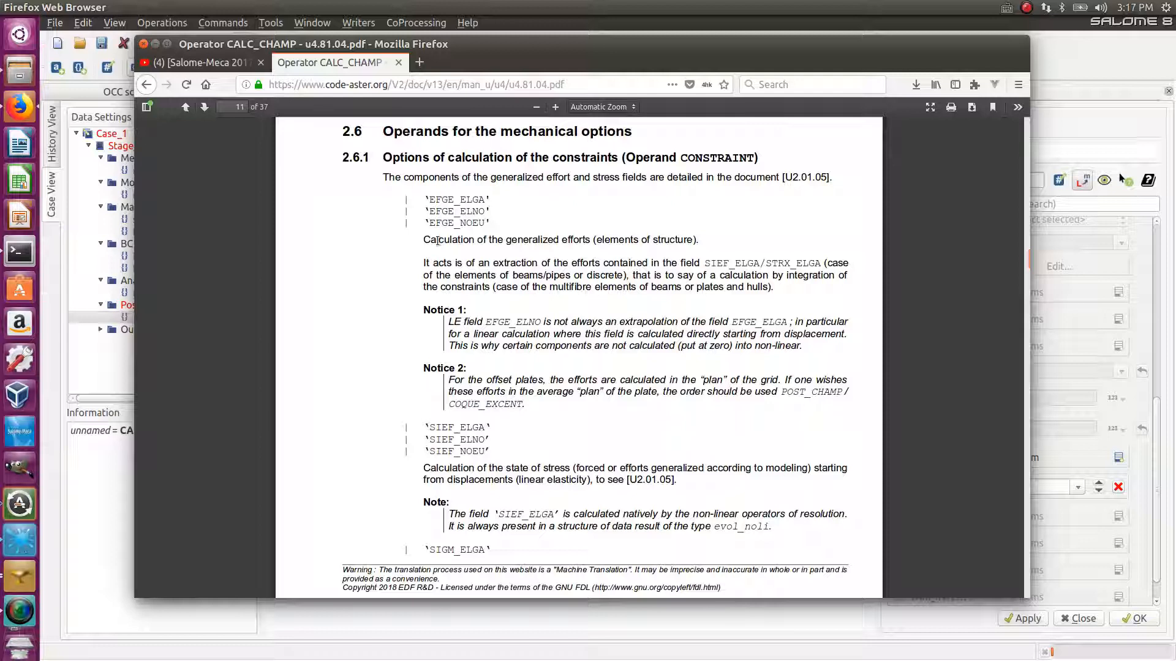
double_click(441, 200)
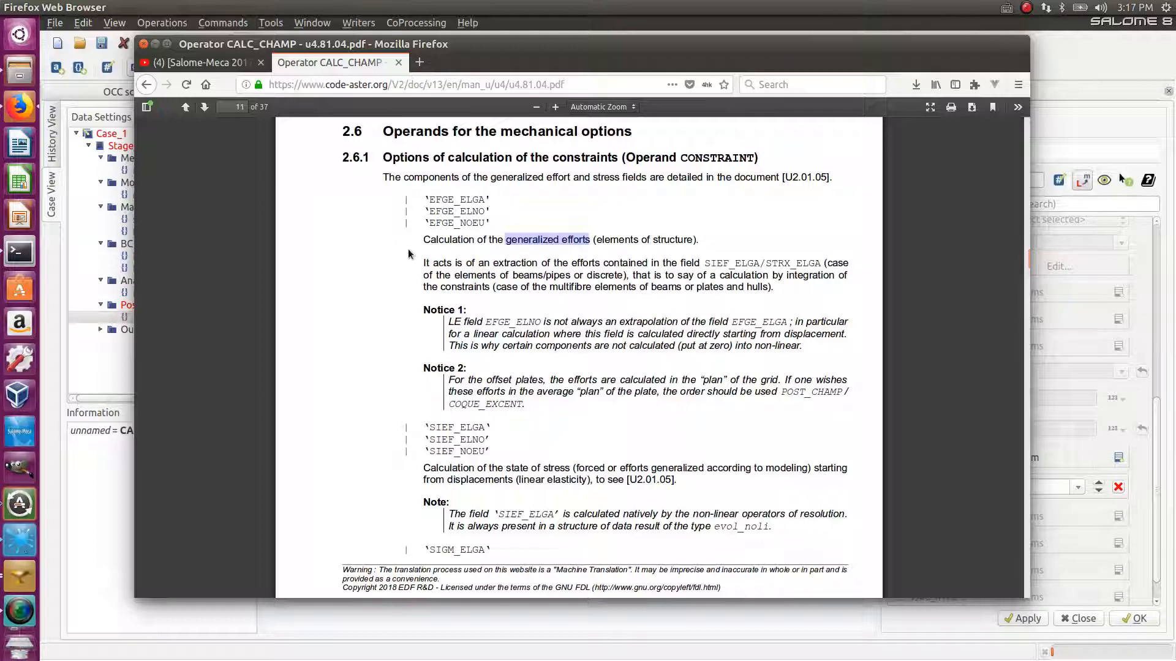
scroll(down, 3)
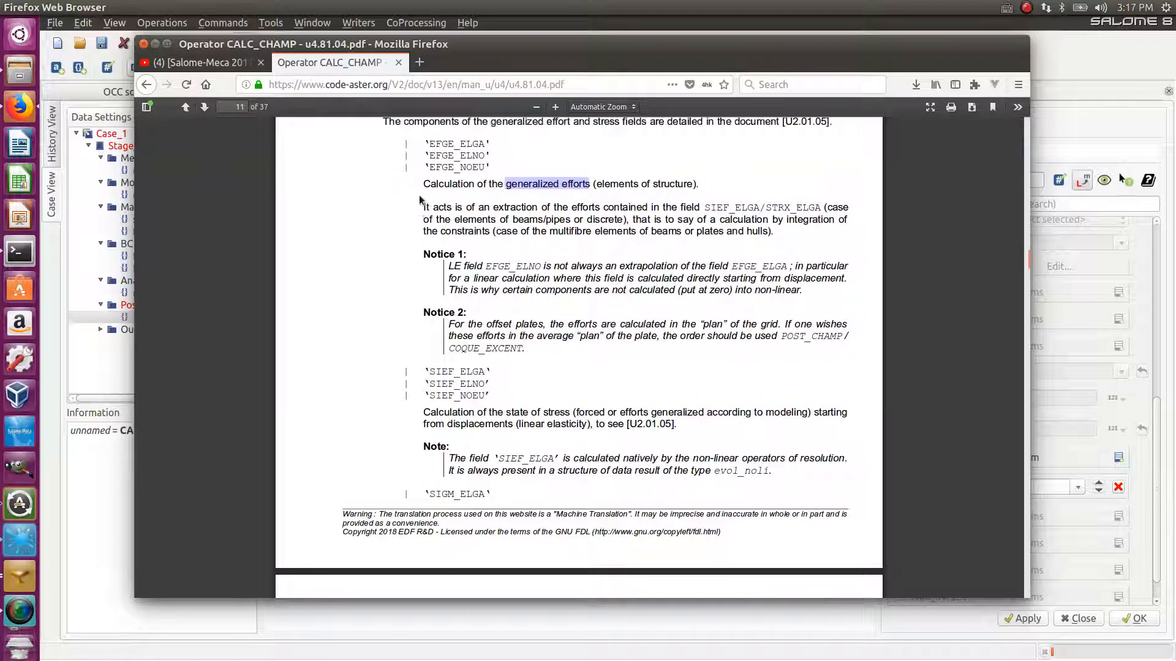
scroll(up, 3)
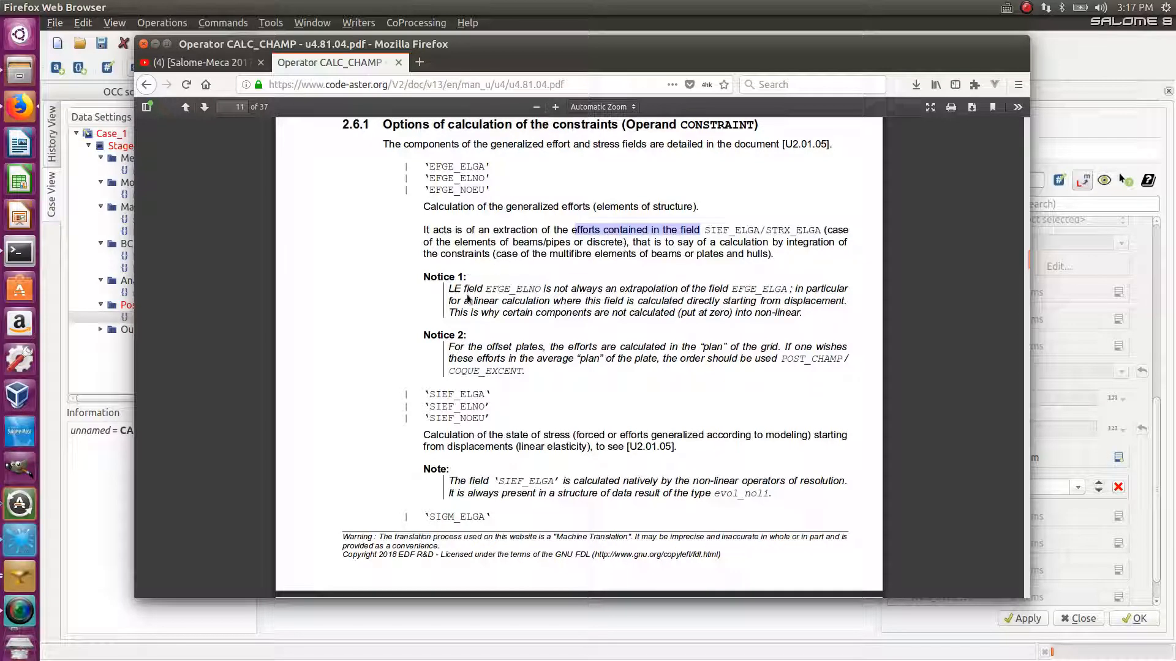
mouse_move(483, 368)
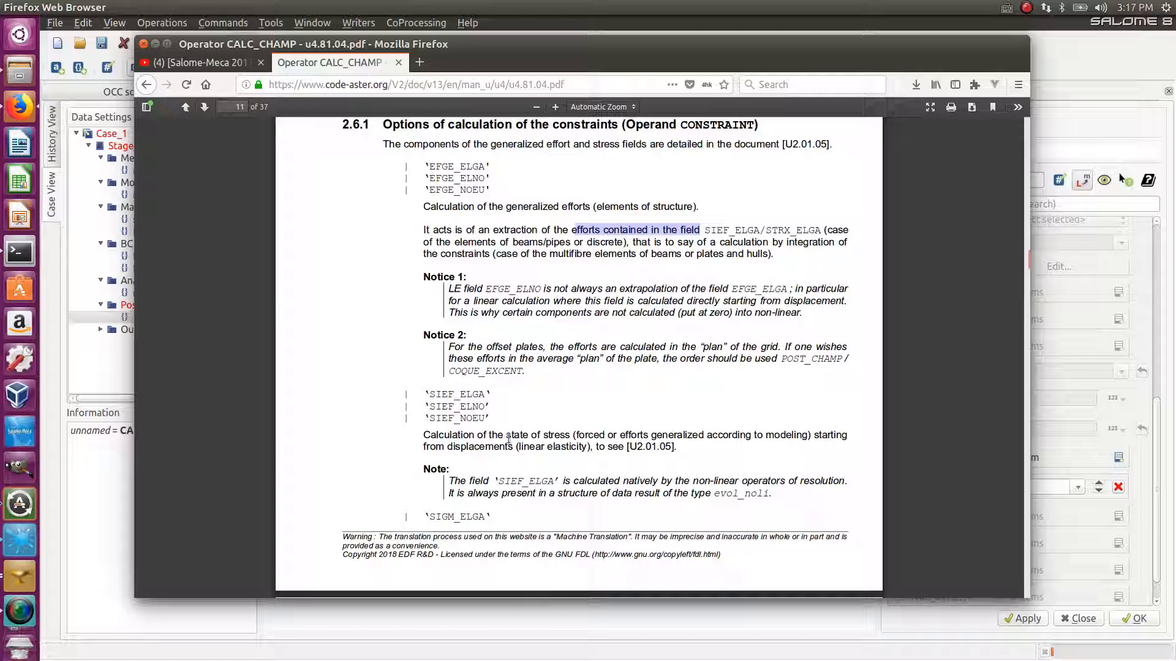
scroll(down, 3)
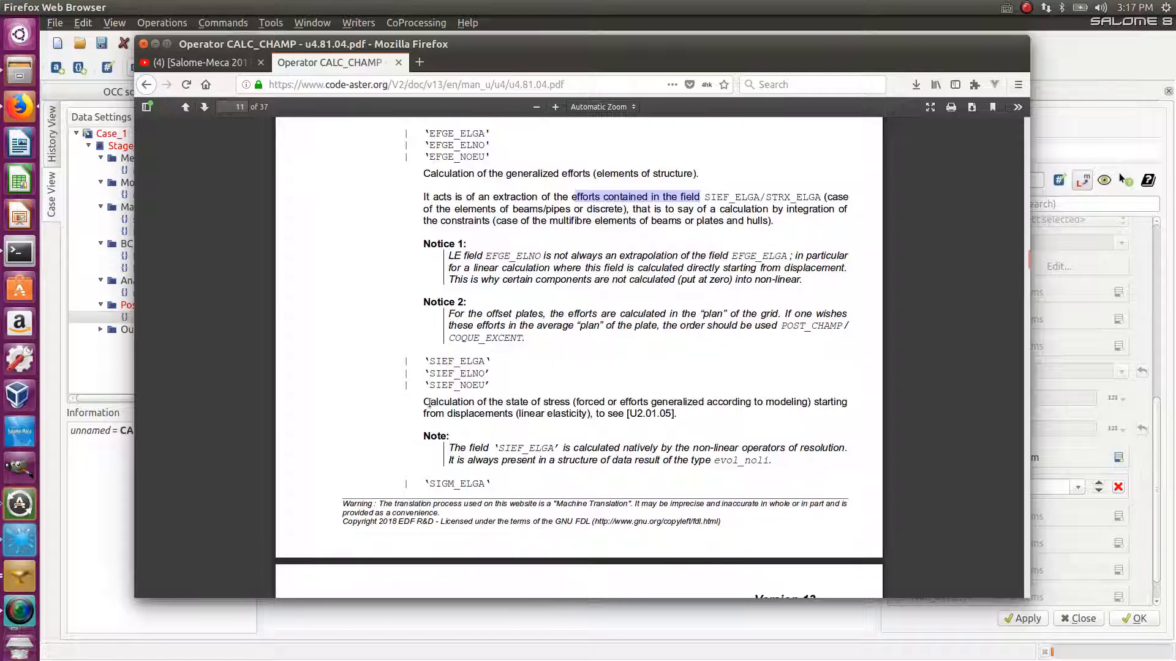
scroll(down, 3)
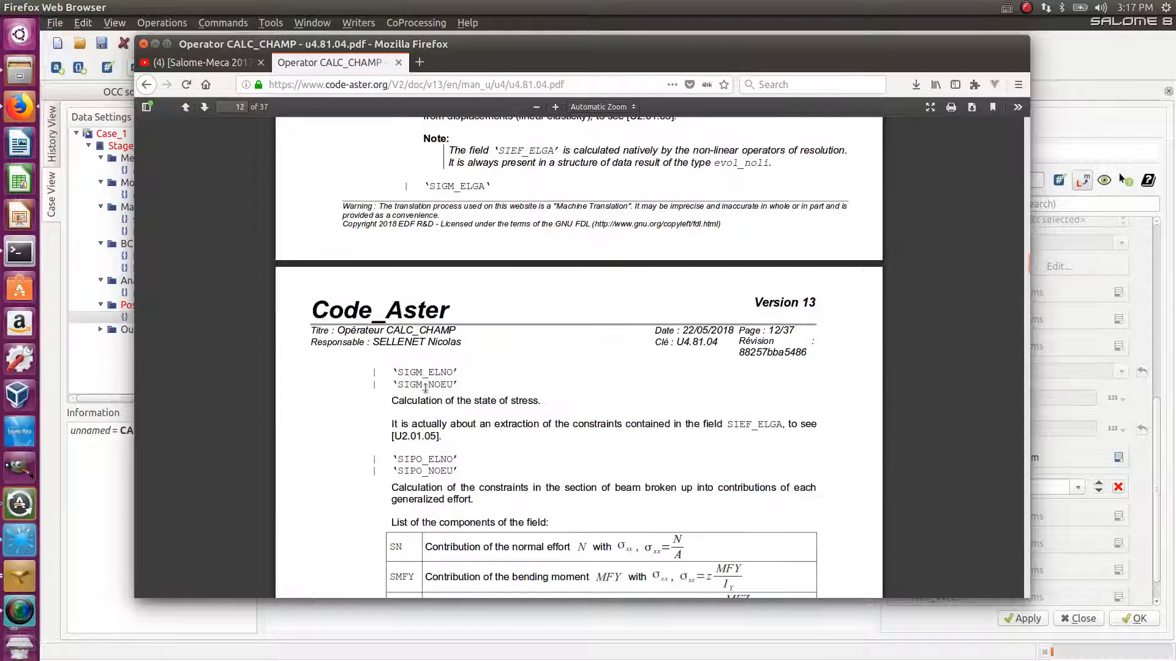
scroll(up, 3)
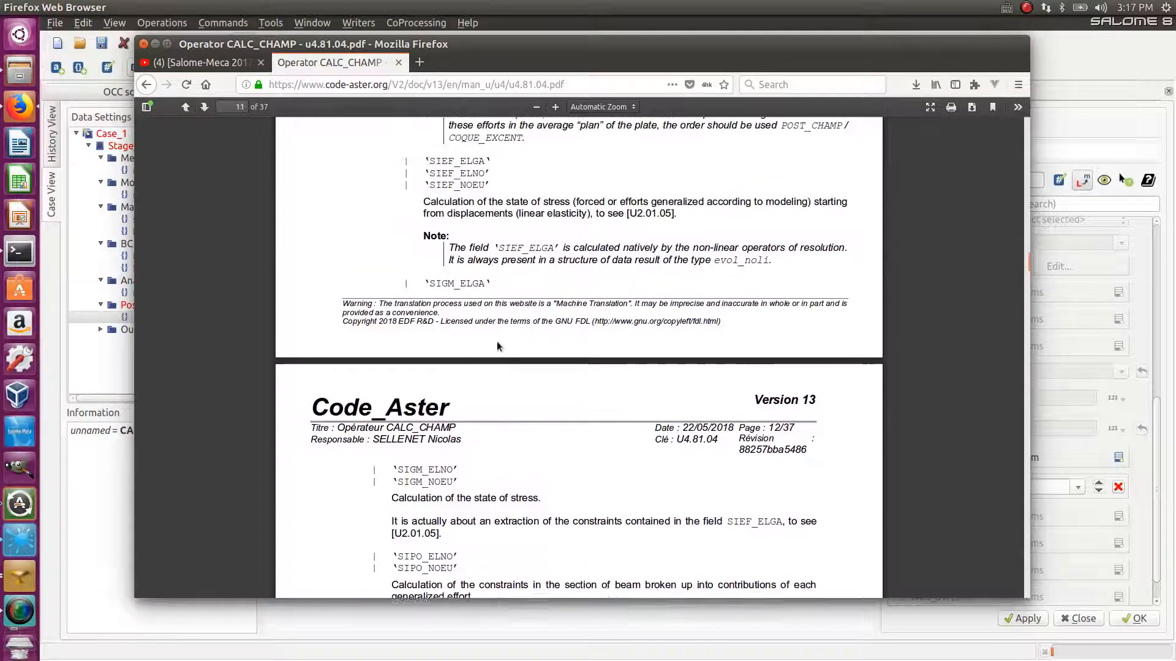
scroll(up, 3)
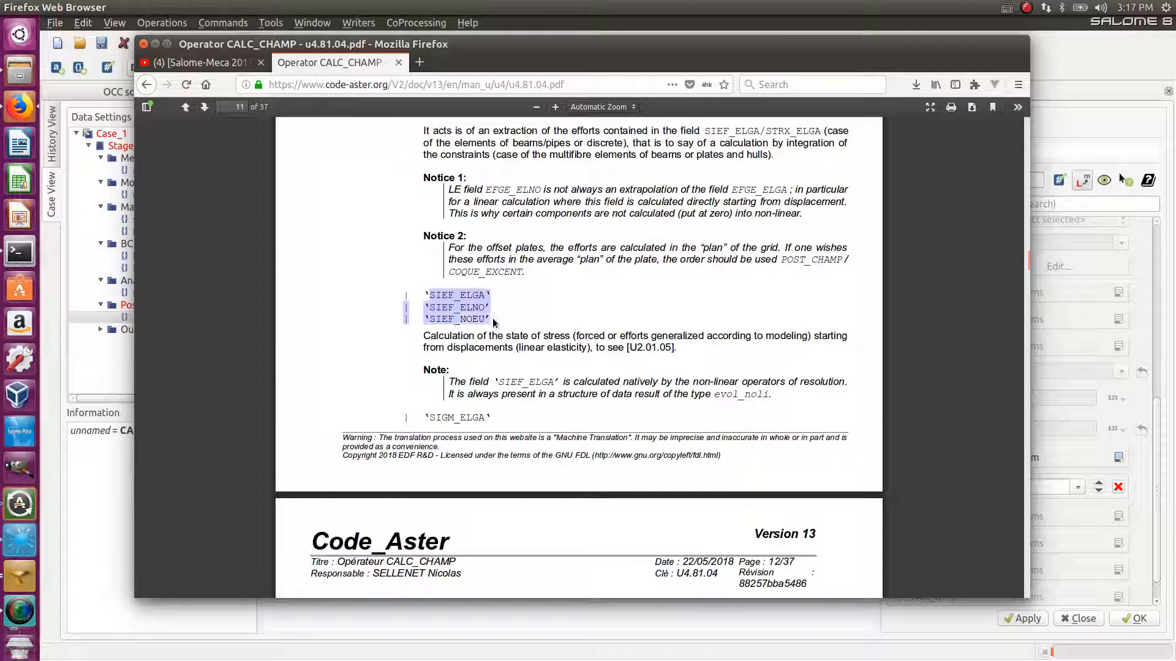
mouse_move(590, 286)
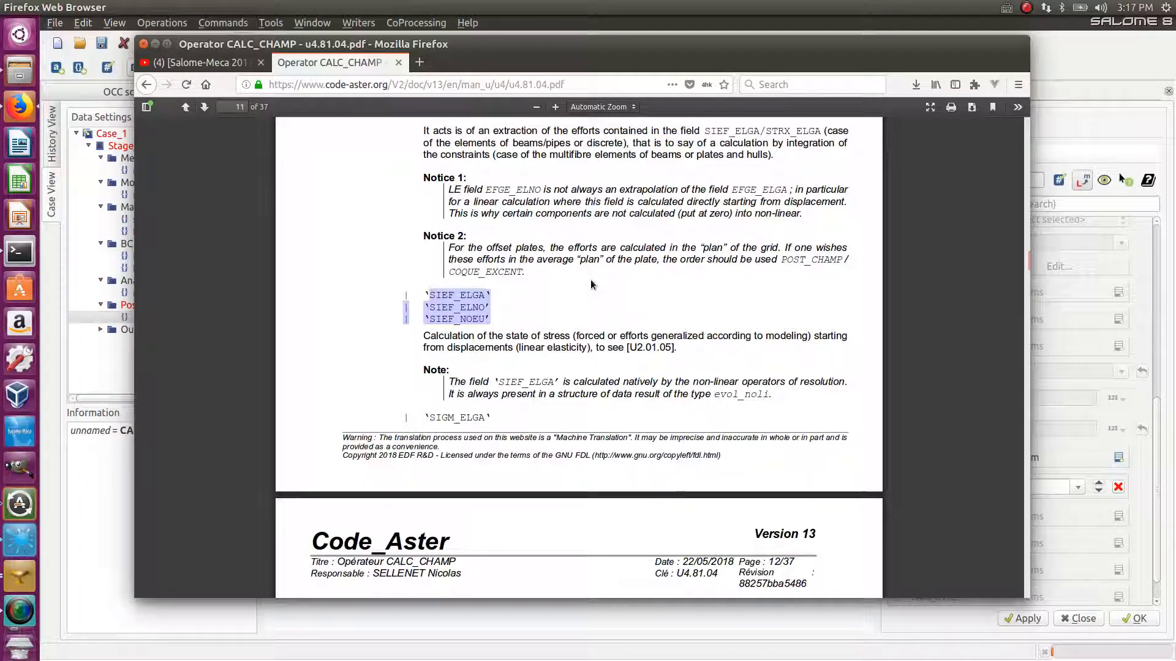
scroll(up, 3)
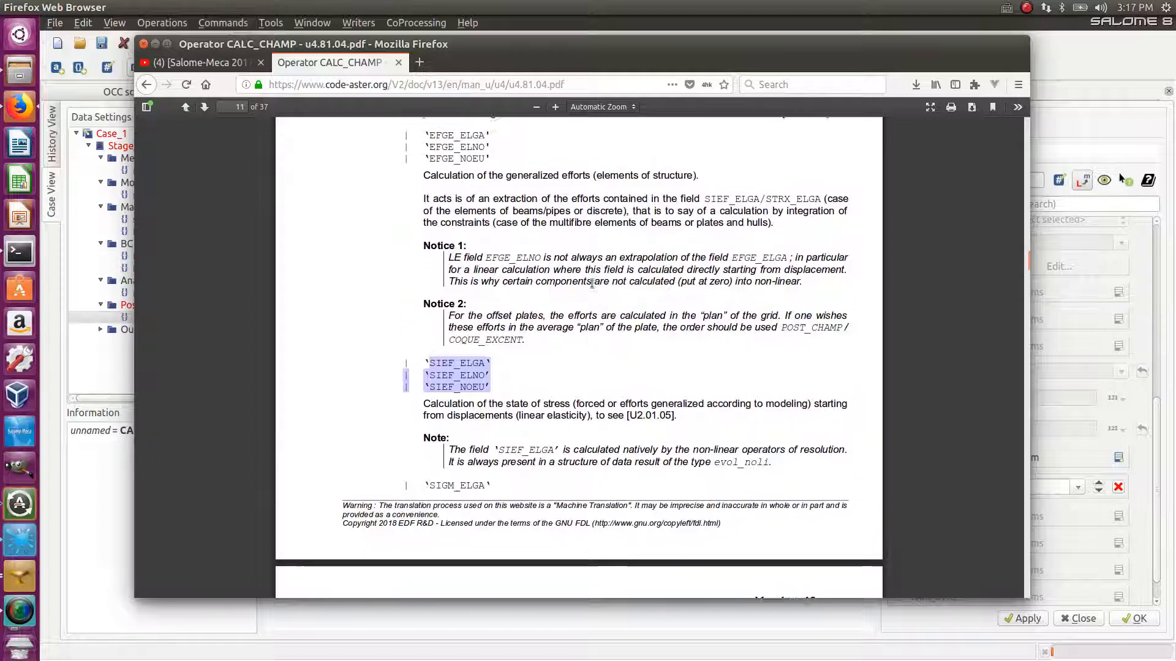
scroll(up, 3)
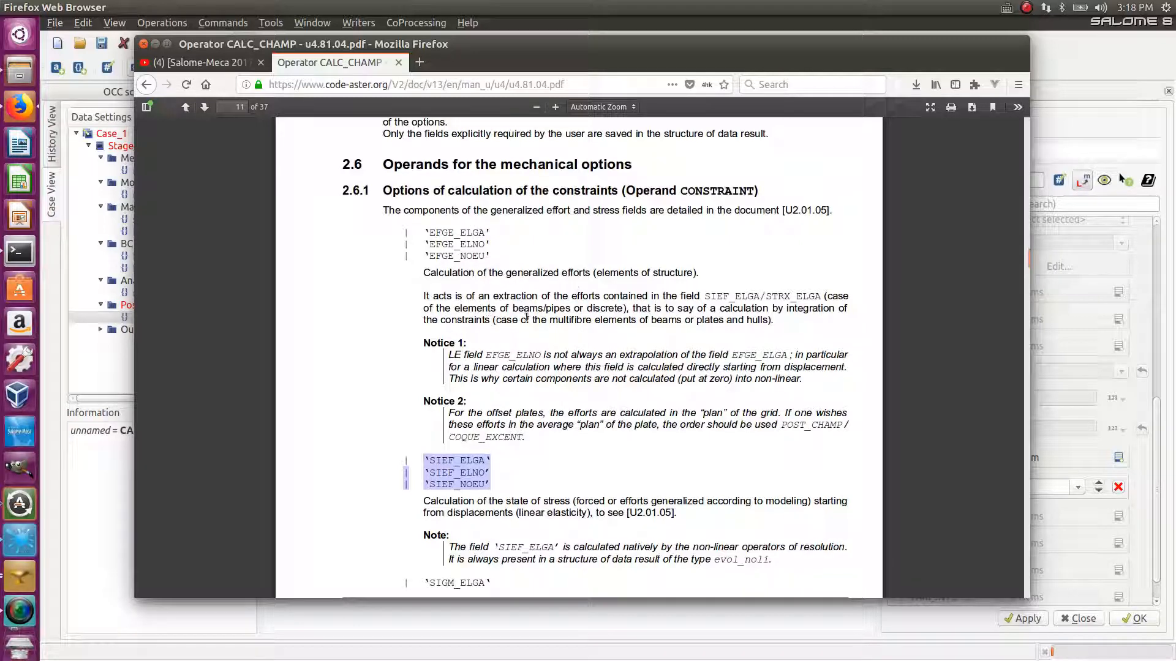
Step: Read down past the SIGM and SIPO options to the SIRO_ELEM description on page 13
scroll(down, 3)
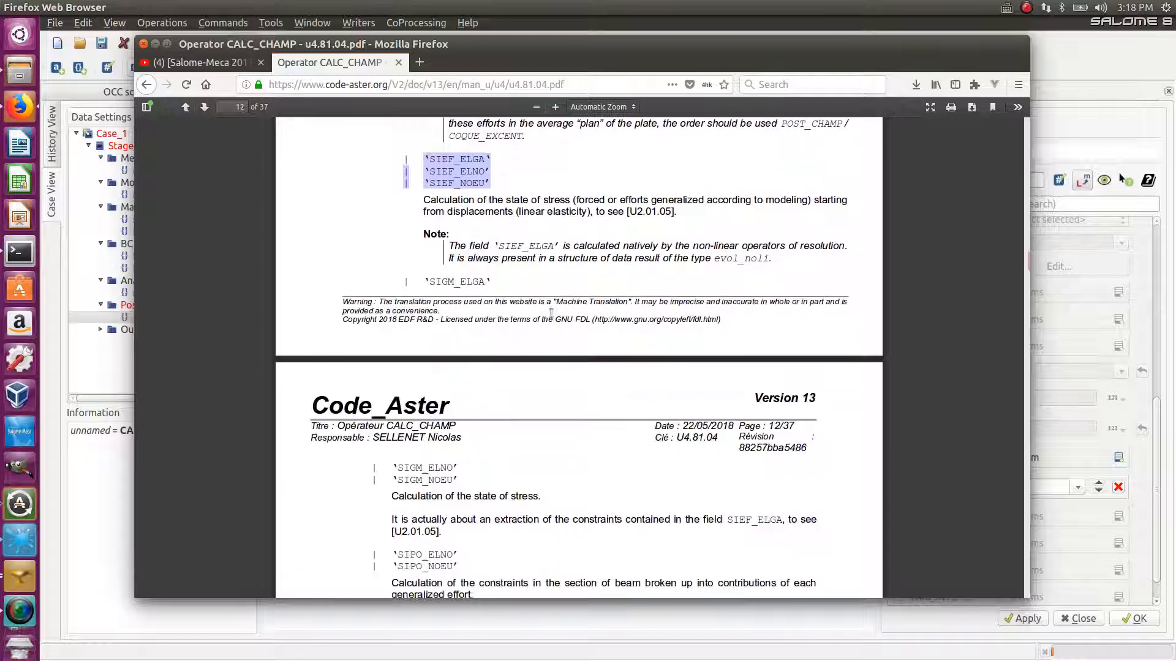
scroll(down, 3)
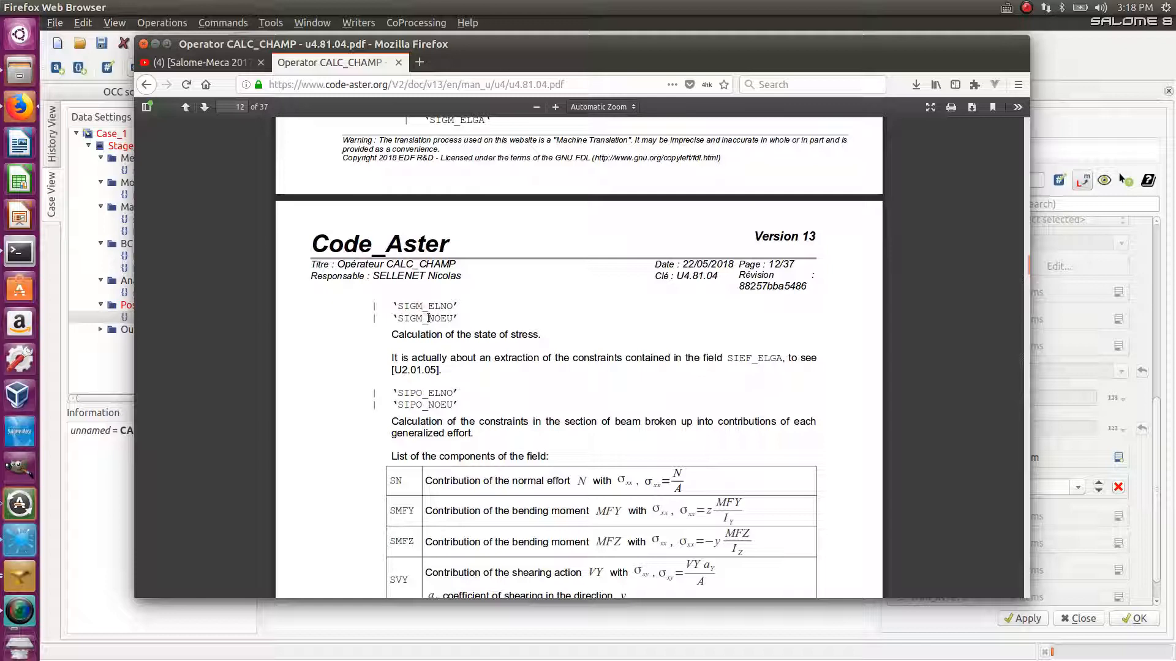
mouse_move(516, 377)
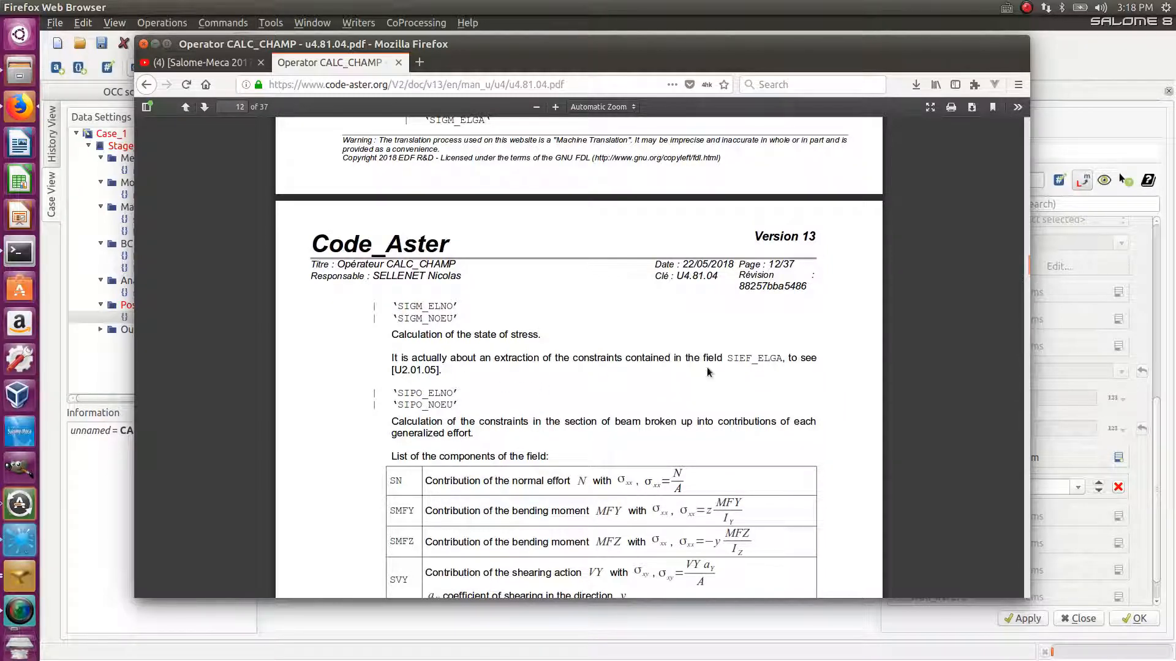
scroll(down, 3)
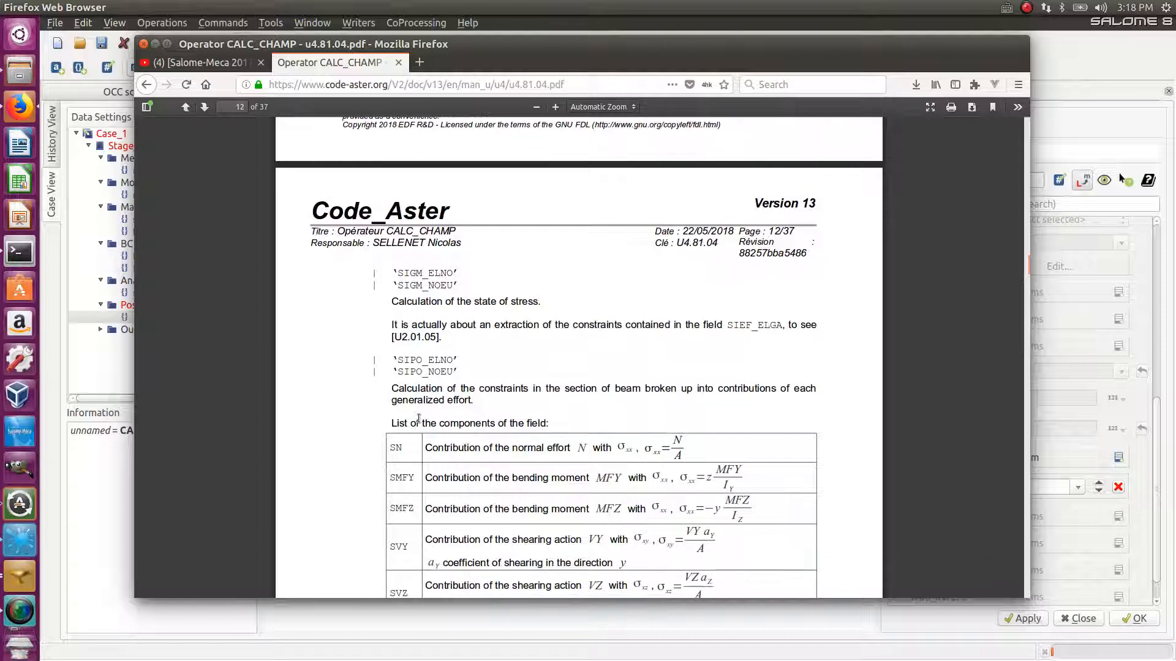
scroll(down, 3)
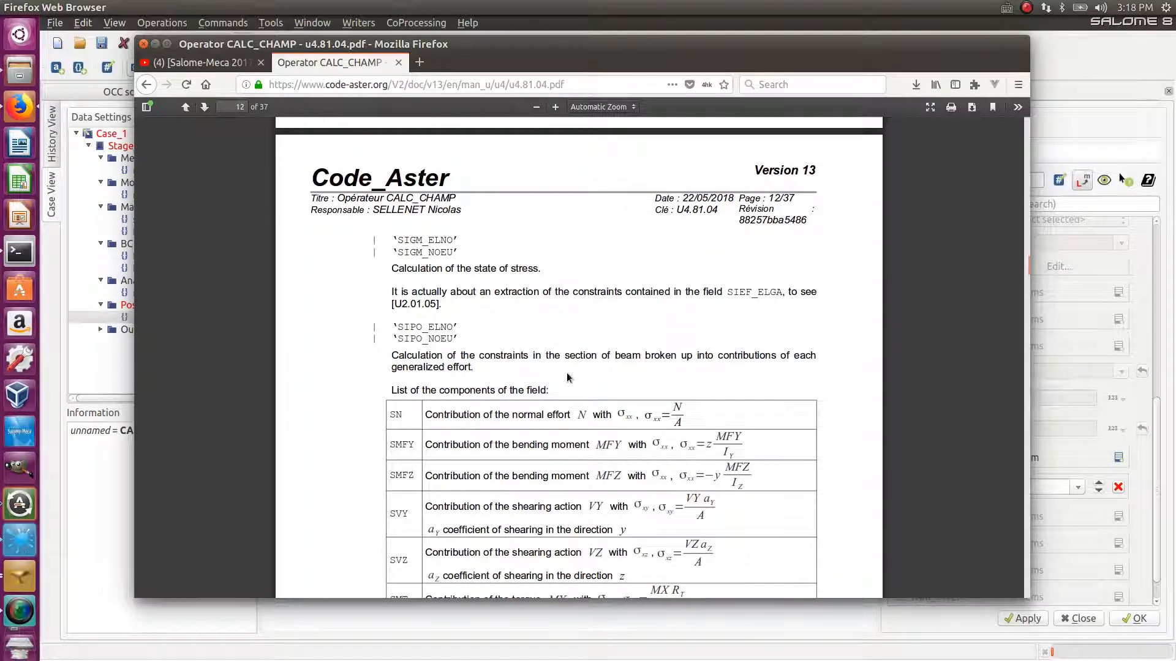
scroll(down, 3)
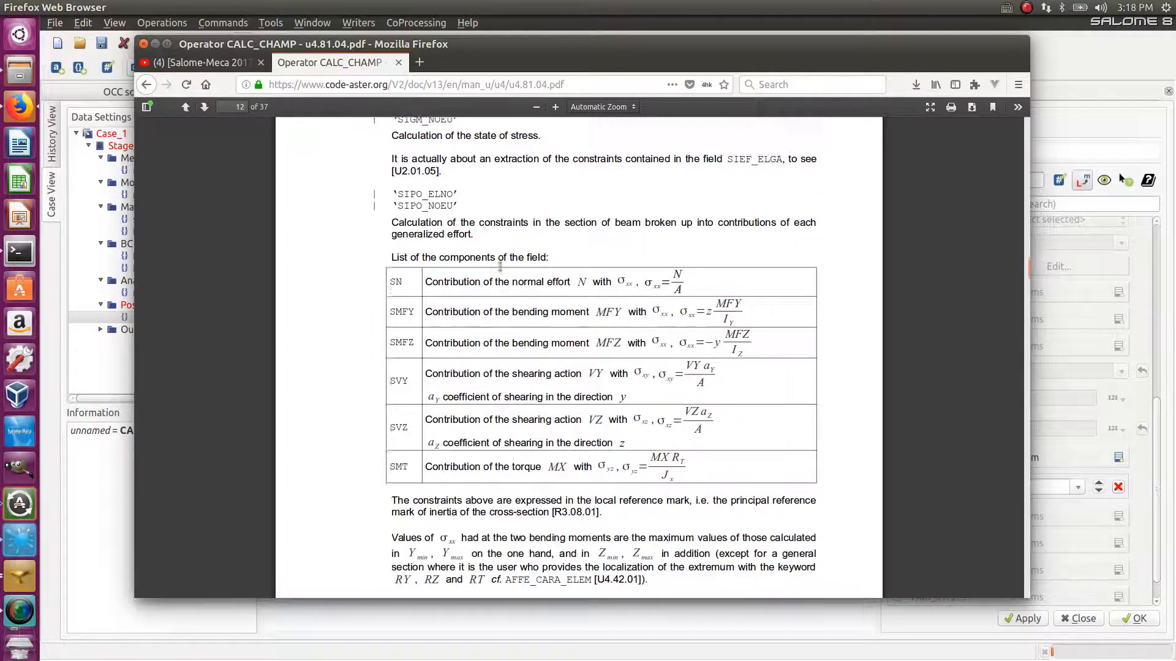
scroll(down, 3)
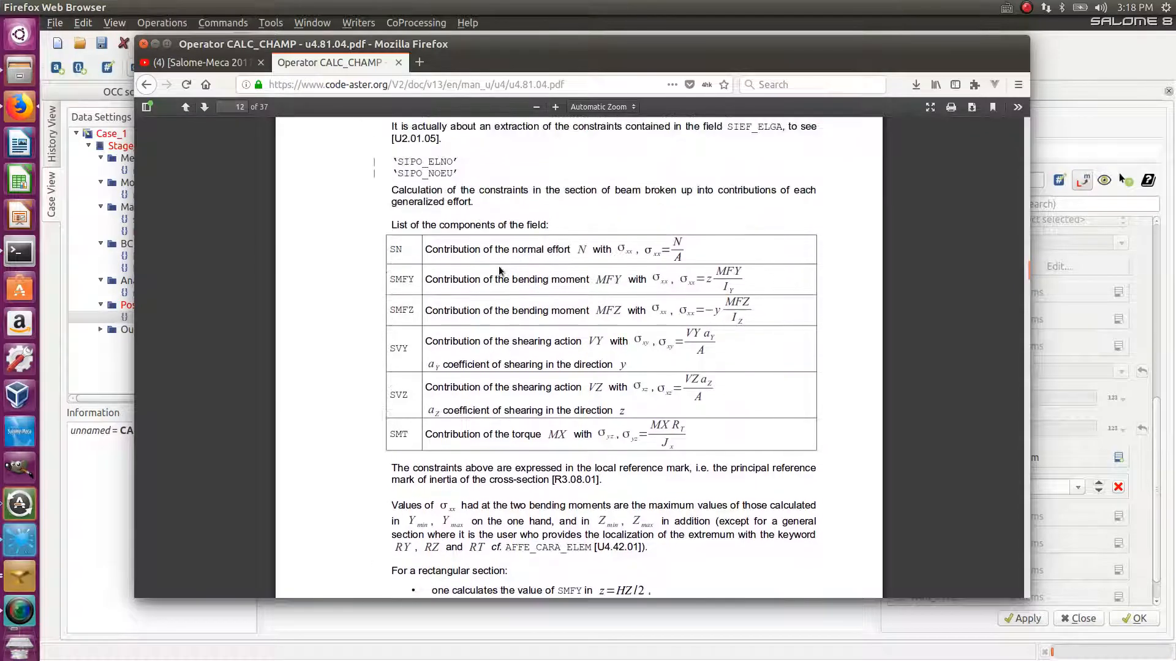
mouse_move(409, 372)
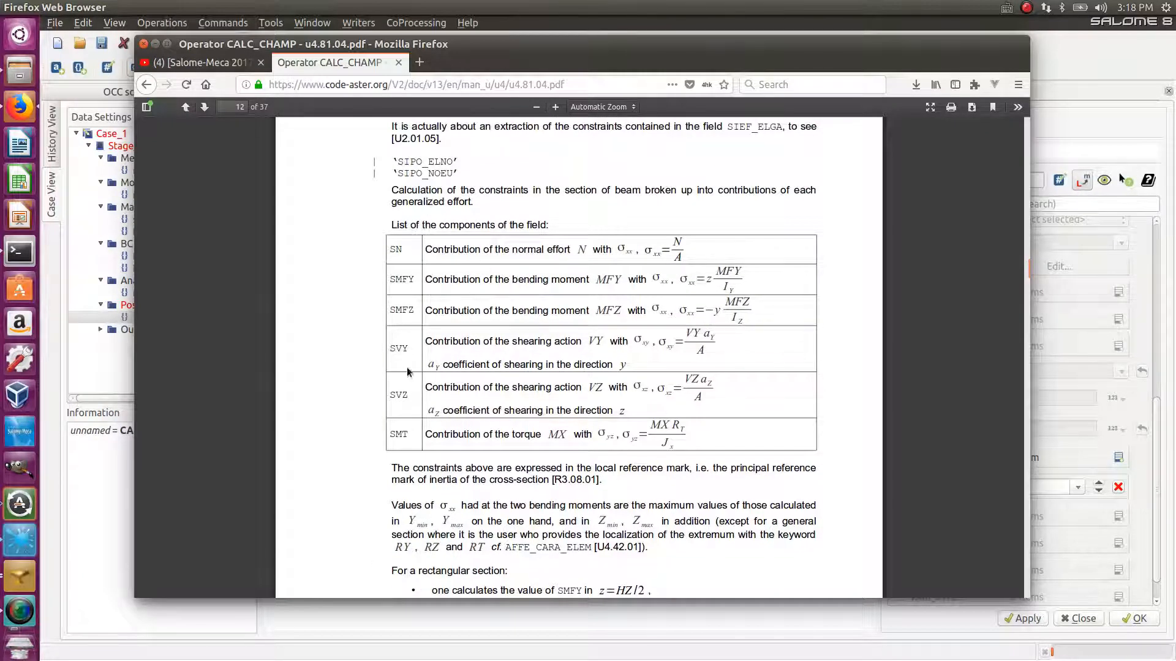
scroll(down, 3)
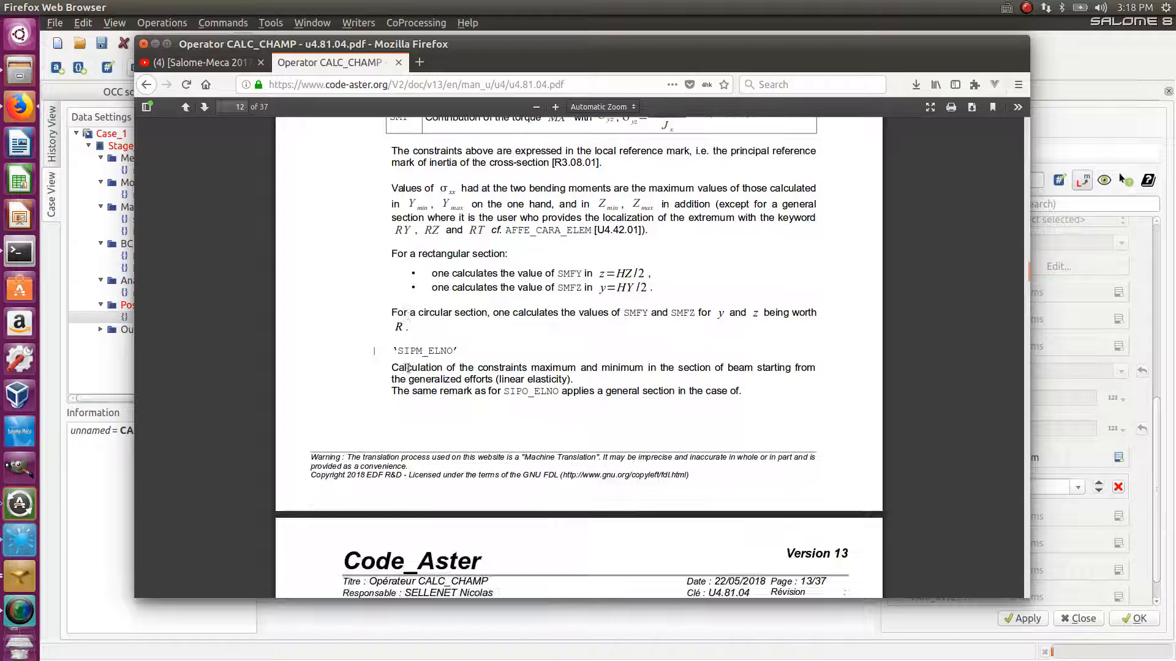
scroll(down, 3)
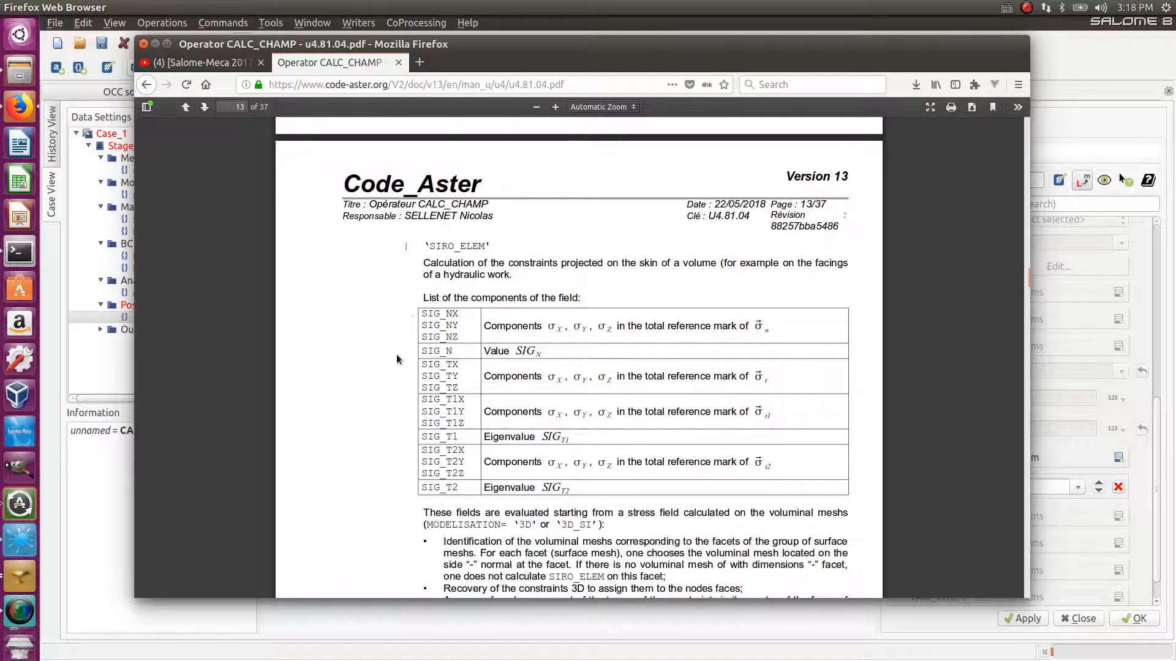
scroll(down, 3)
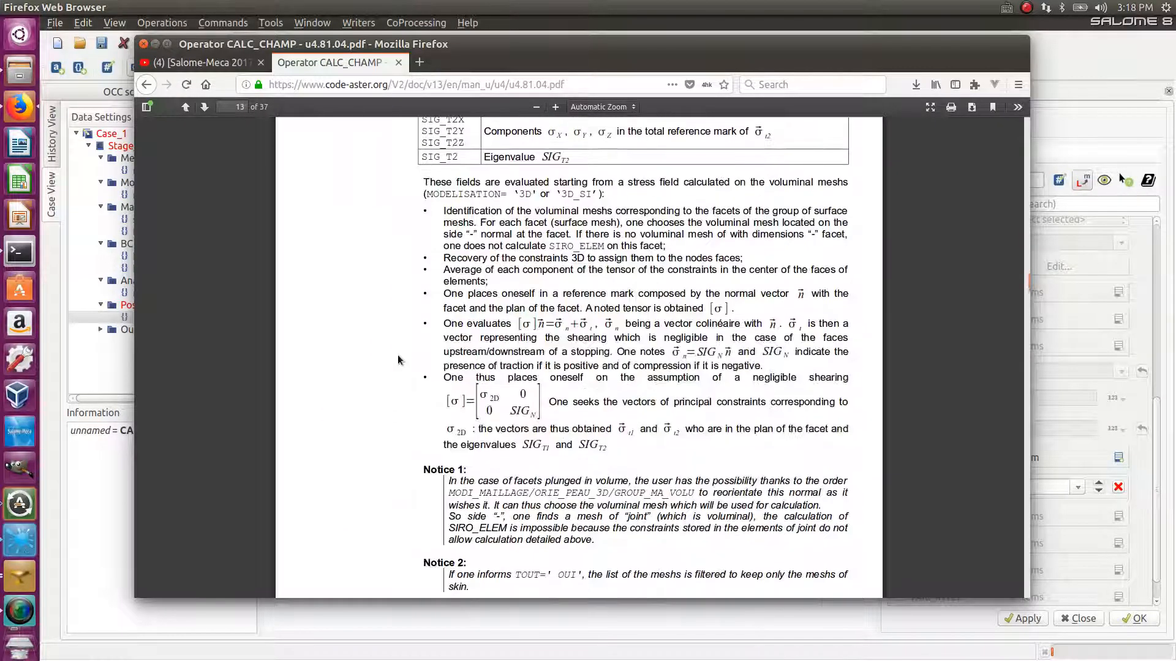
scroll(down, 3)
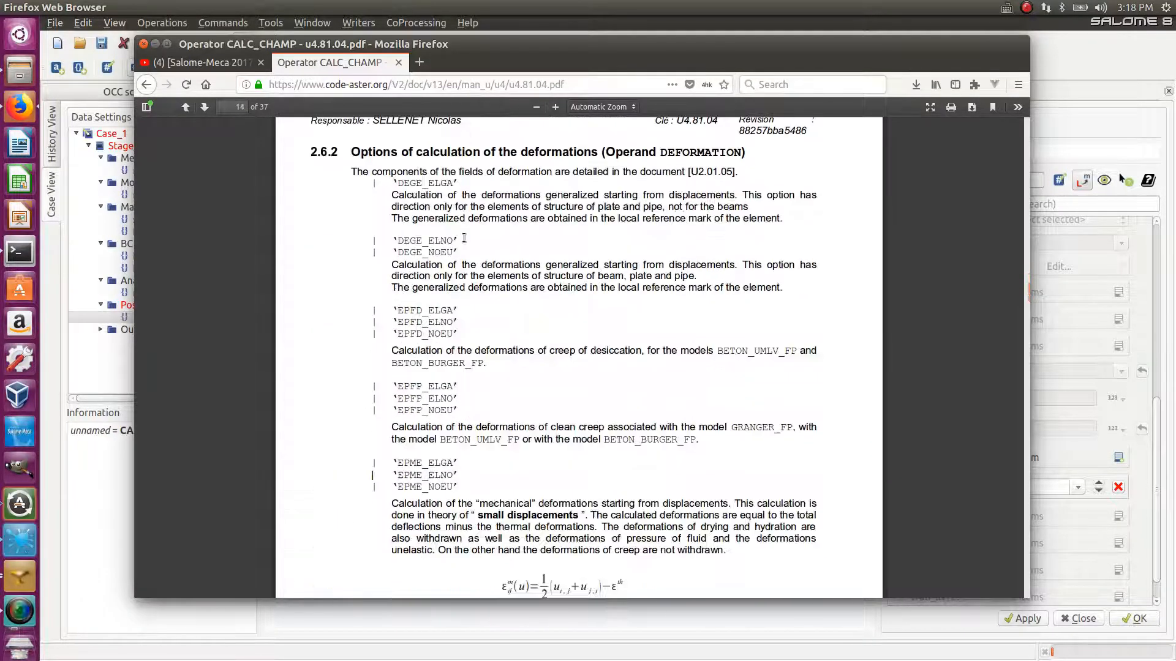
Step: Read on through example 1 to the REAC_NODA and FORC_NODA diagrams on page 32
scroll(down, 3)
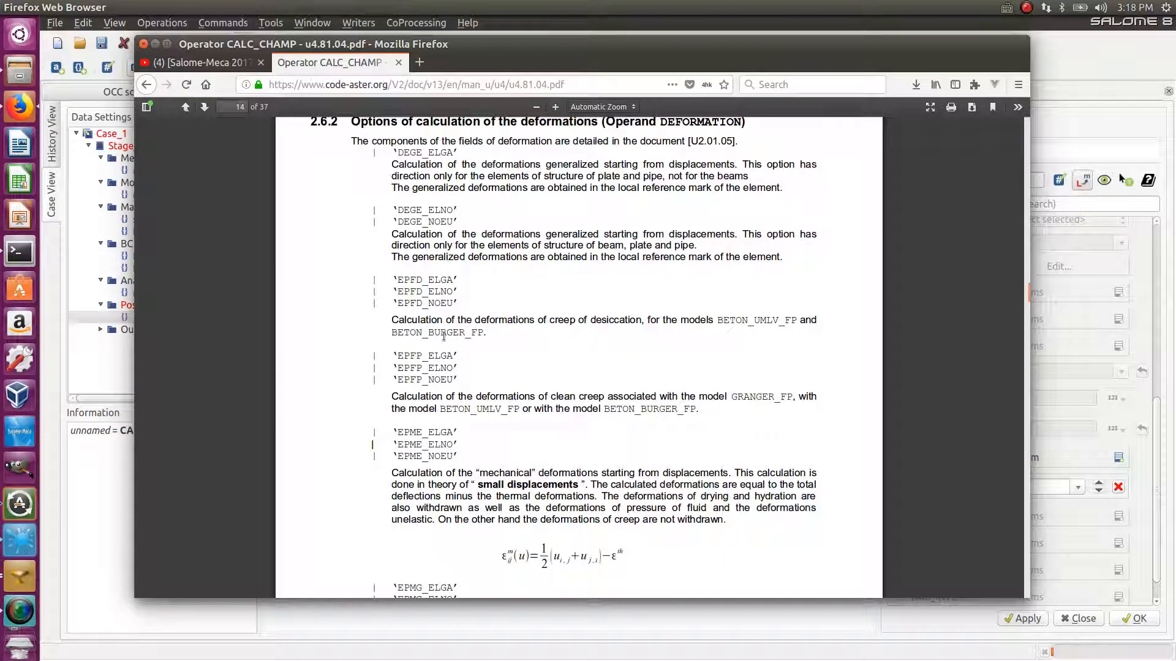
mouse_move(393, 371)
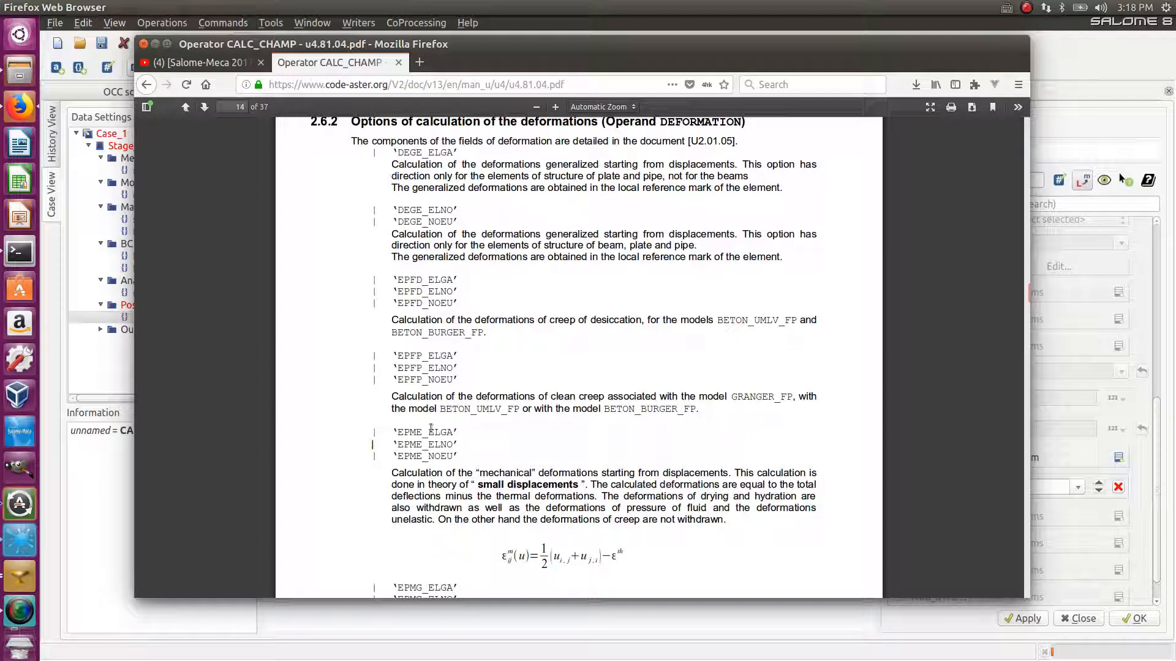
mouse_move(450, 393)
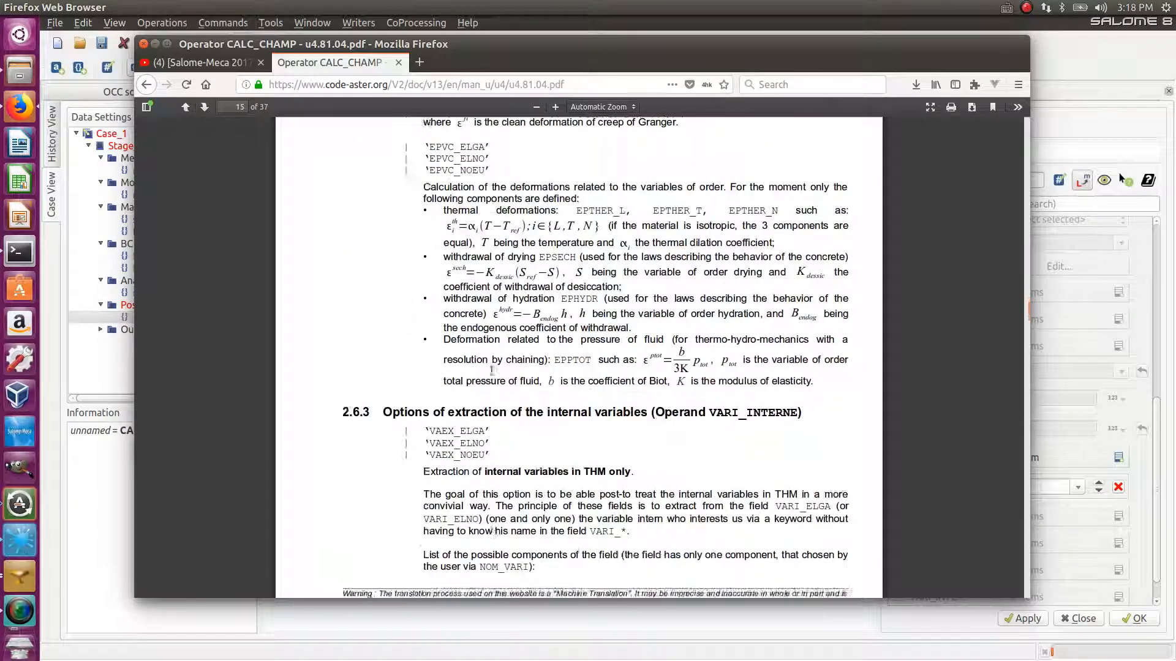
scroll(down, 3)
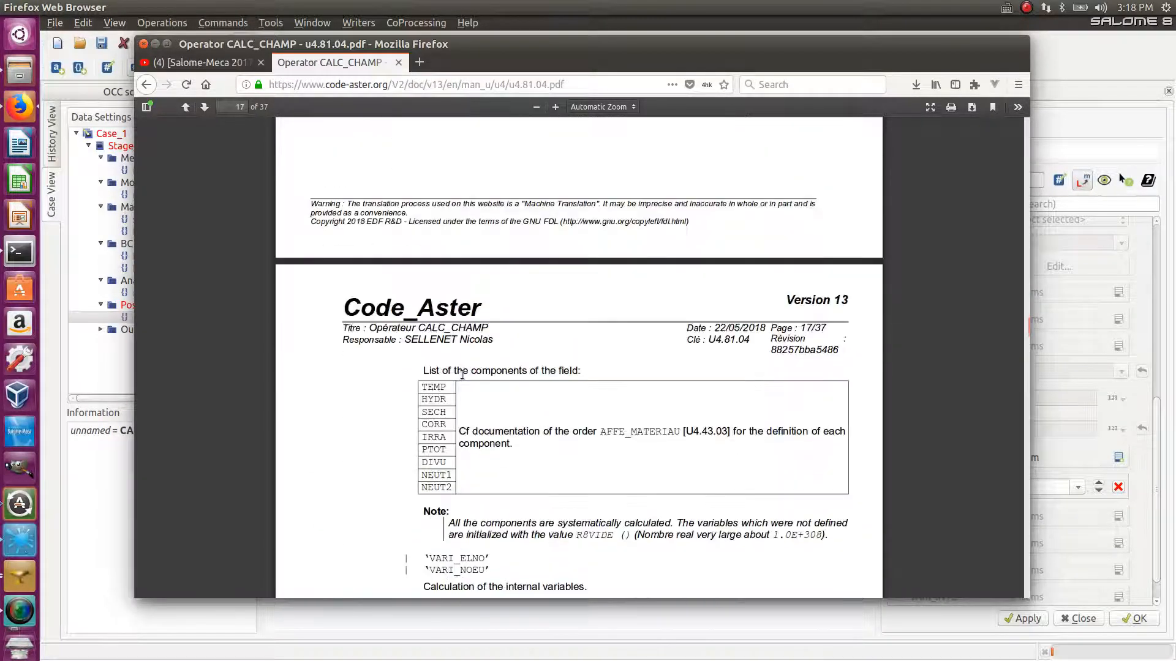
scroll(down, 3)
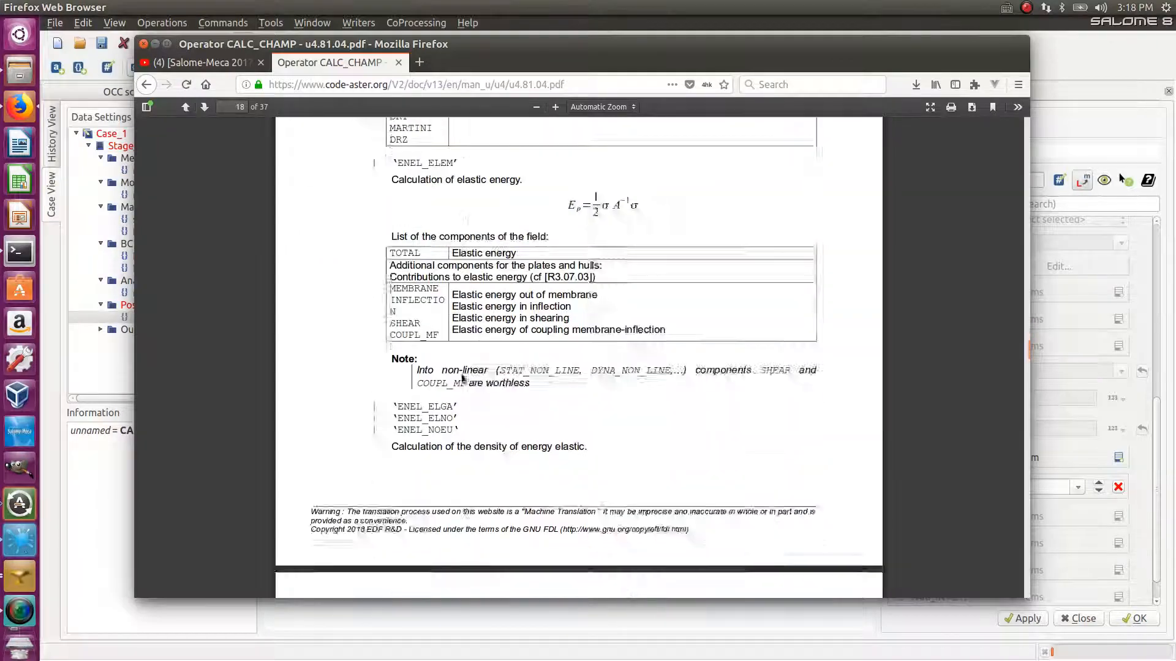
scroll(down, 3)
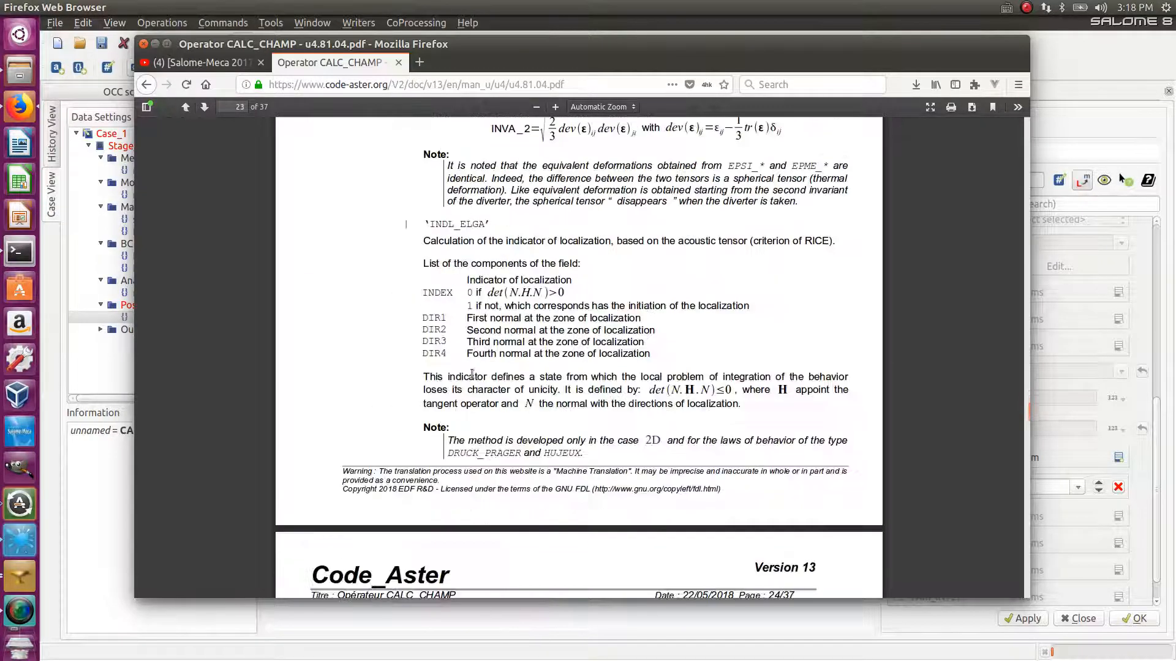
scroll(down, 3)
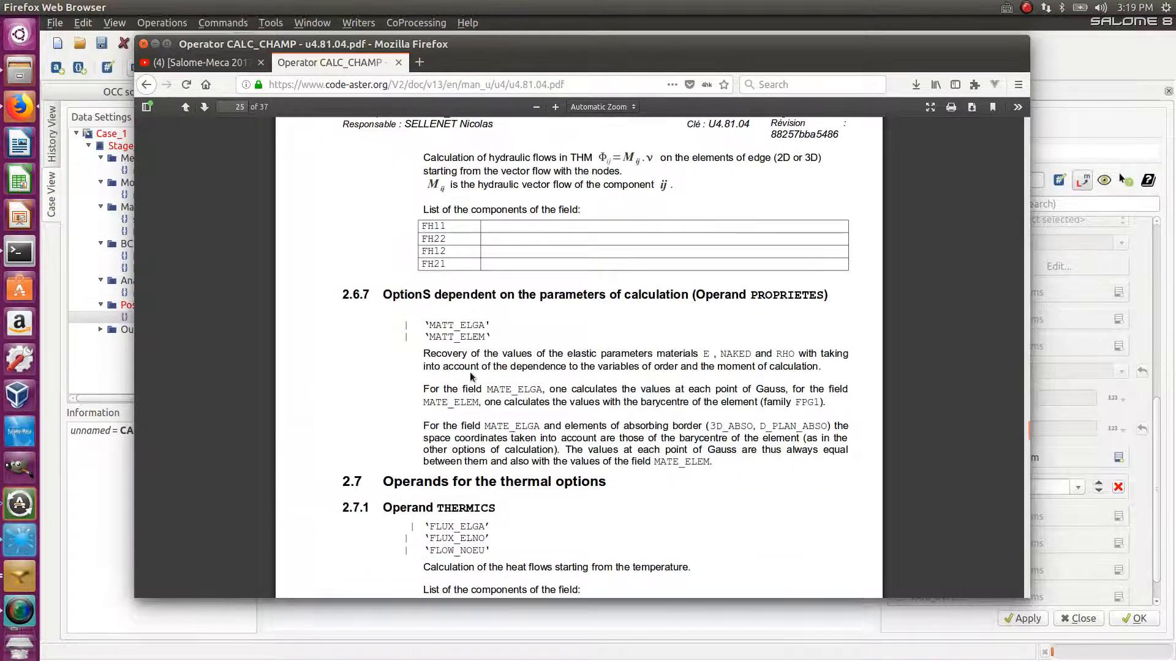
scroll(down, 3)
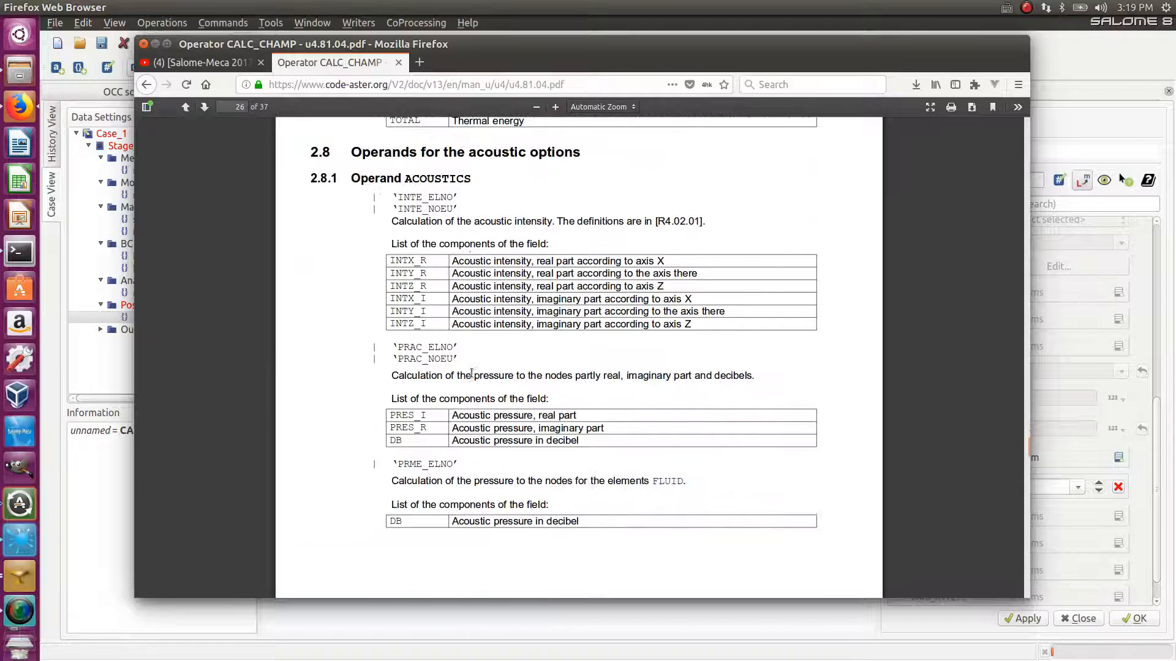
scroll(down, 3)
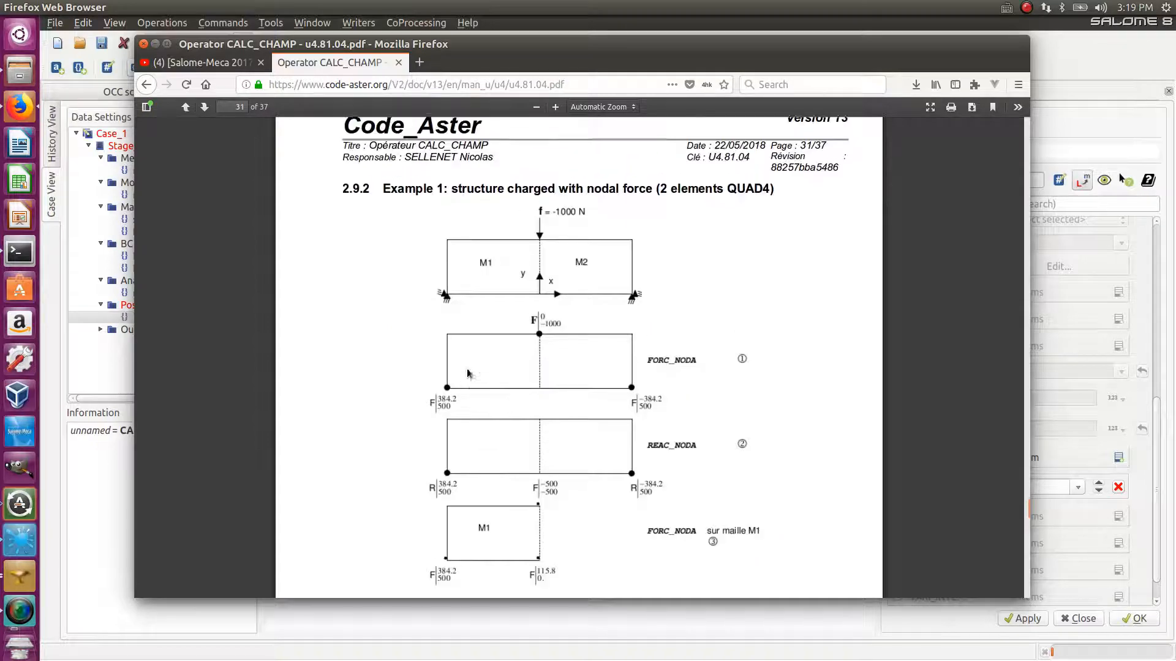
scroll(down, 3)
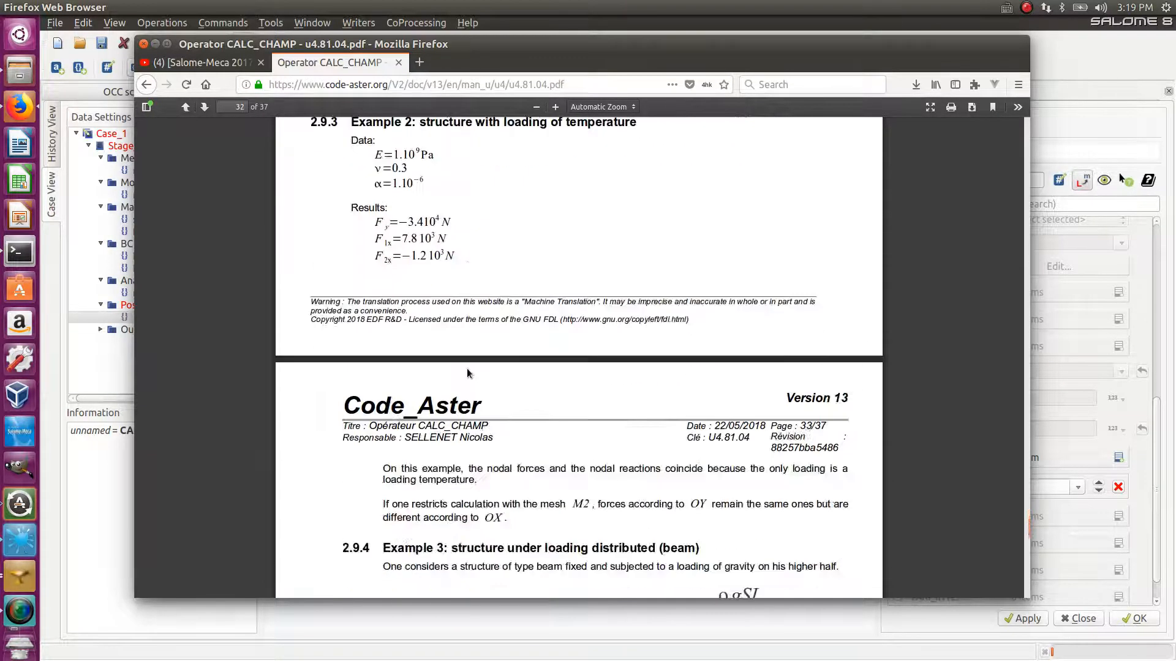
scroll(down, 3)
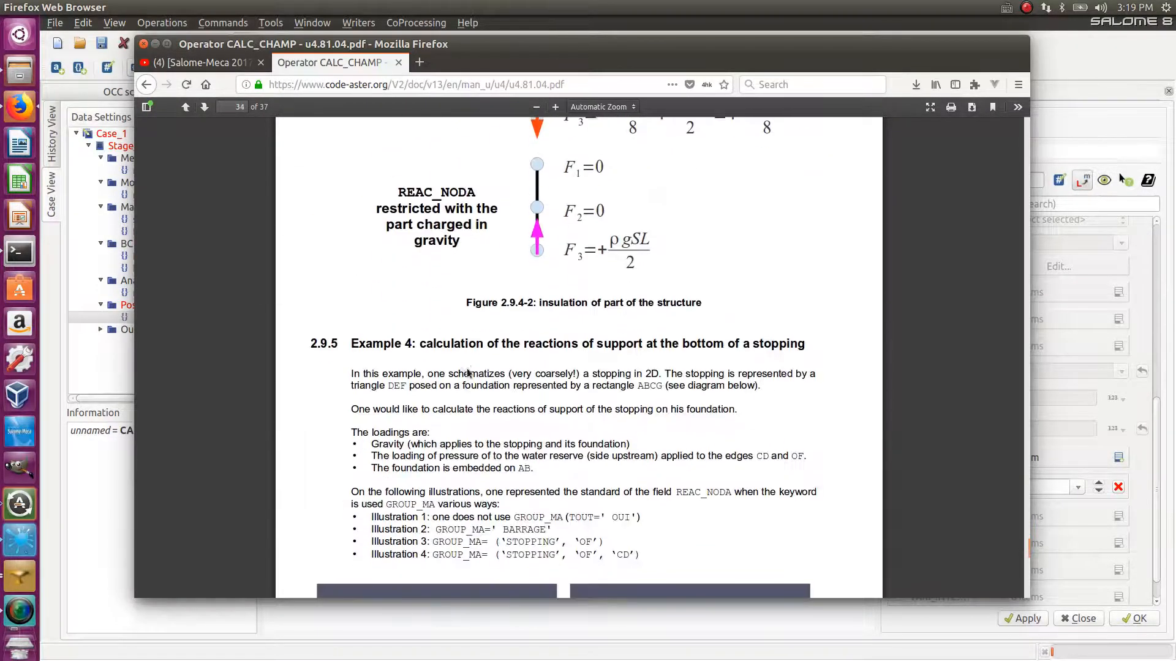
scroll(down, 3)
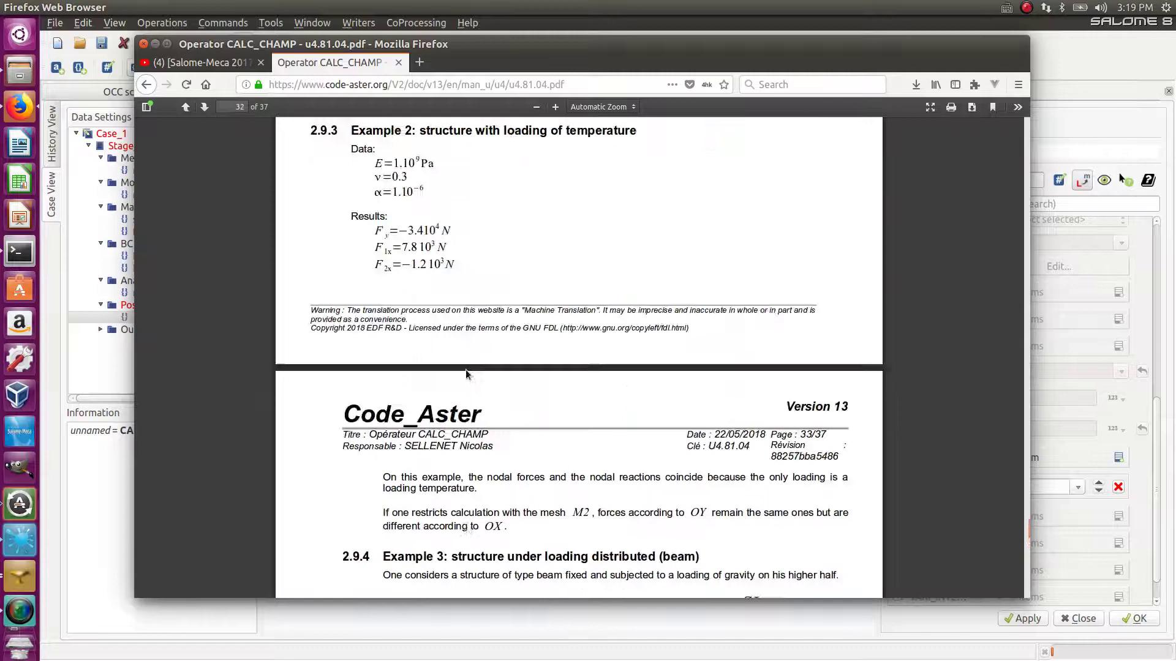
scroll(up, 3)
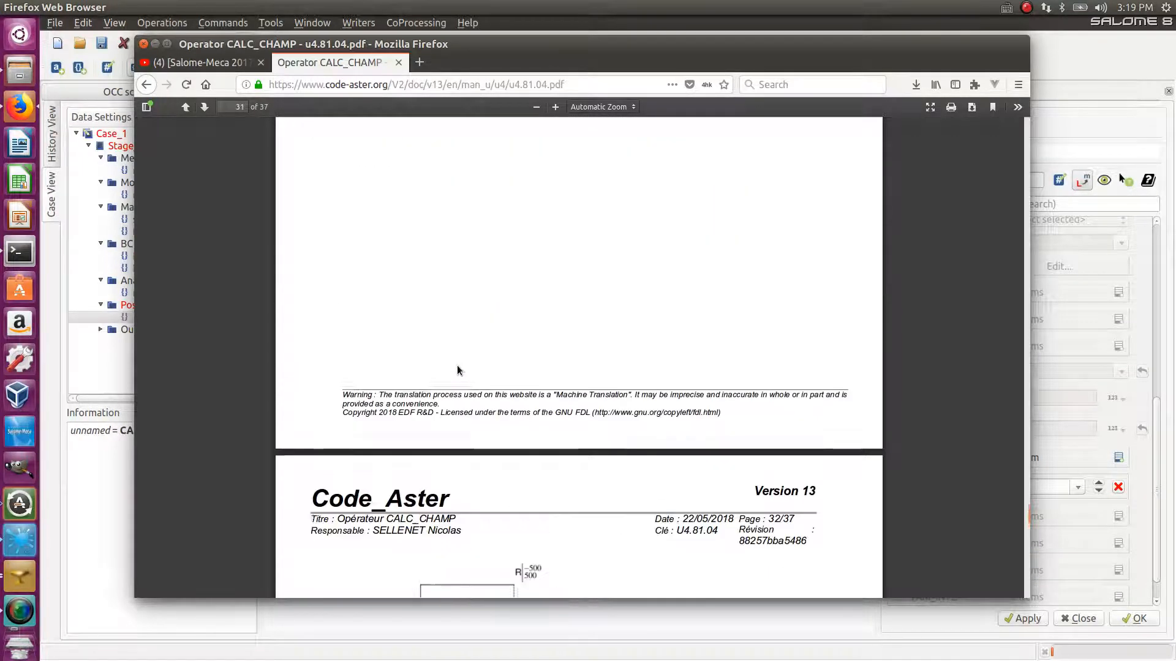
scroll(up, 3)
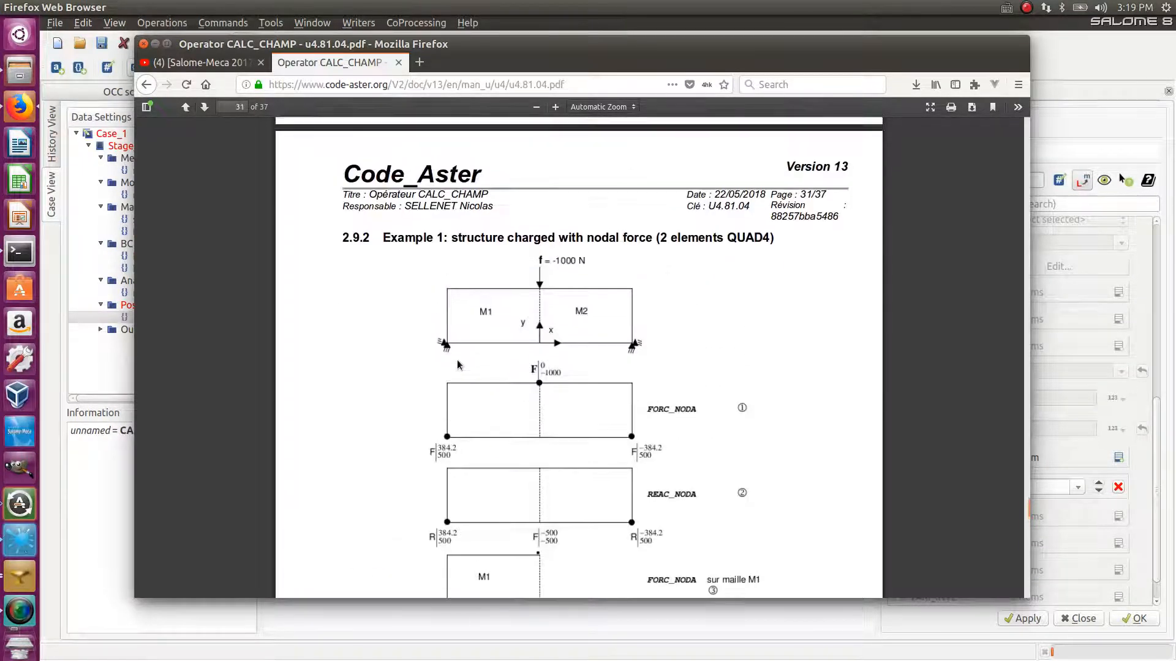
scroll(down, 3)
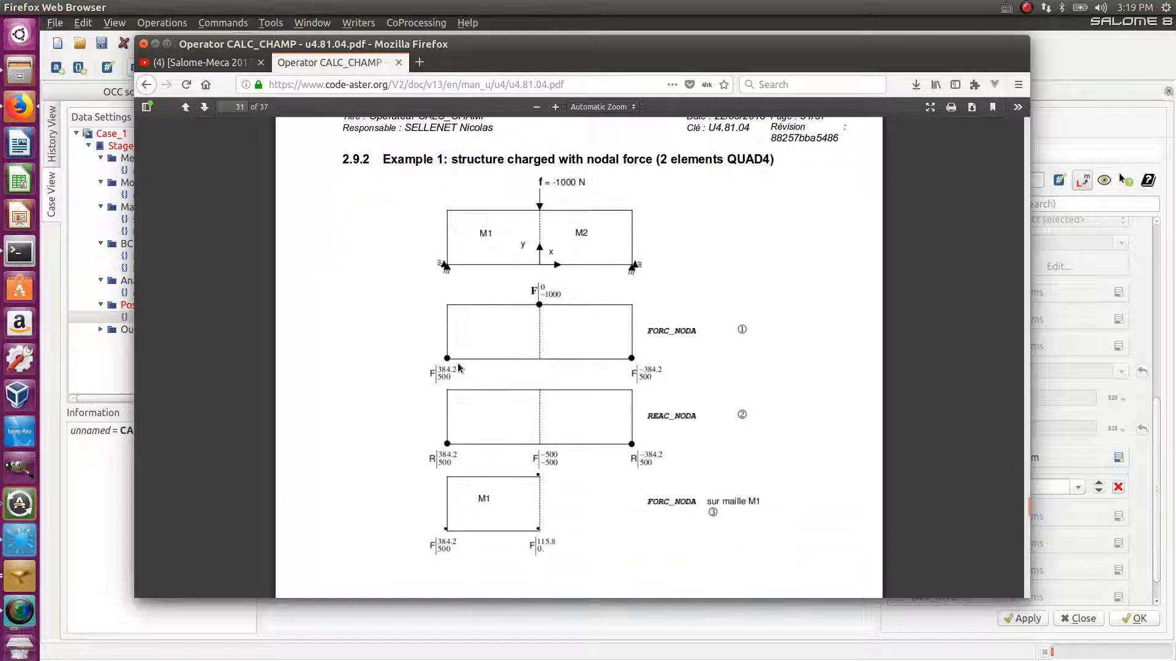
mouse_move(442, 336)
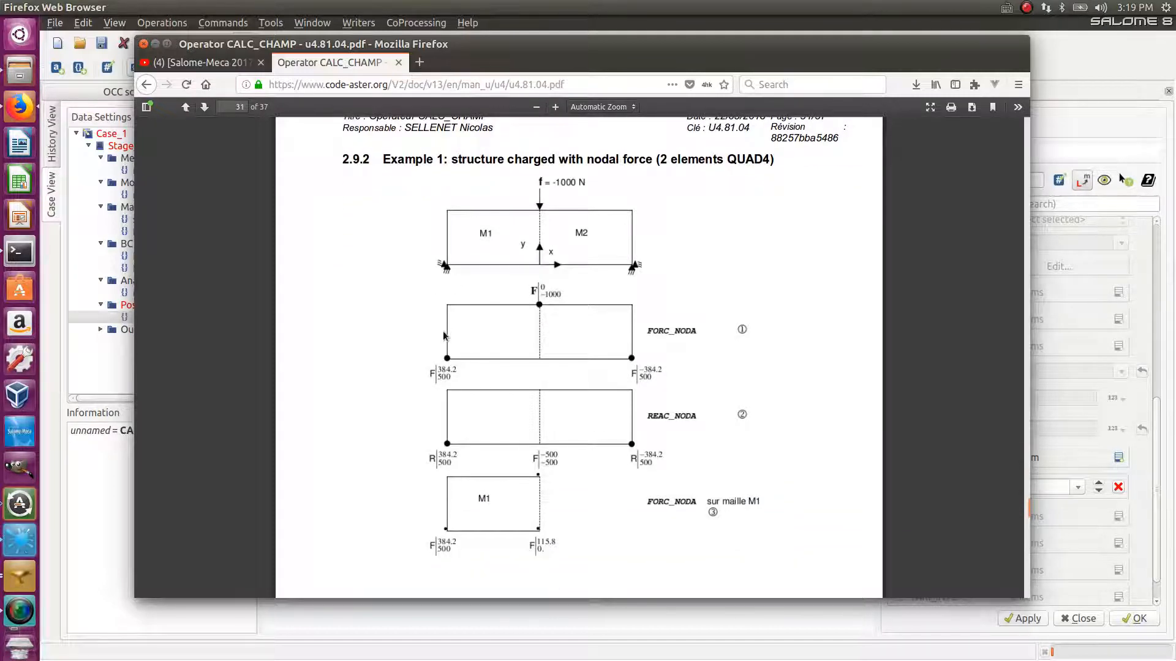
mouse_move(533, 366)
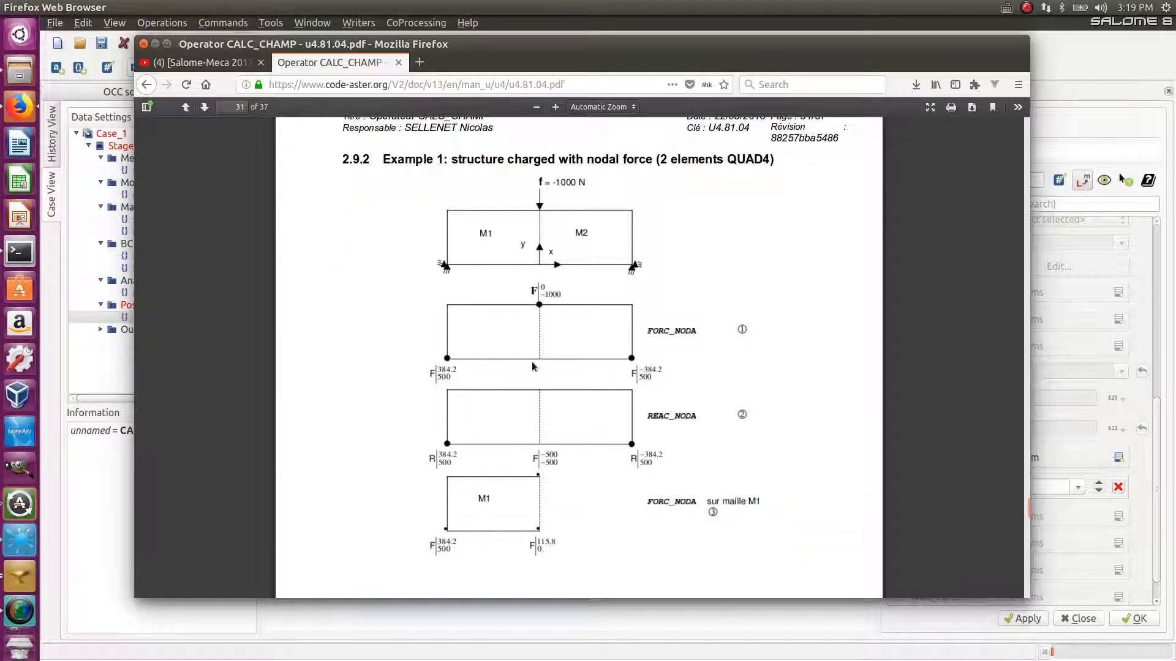
mouse_move(465, 325)
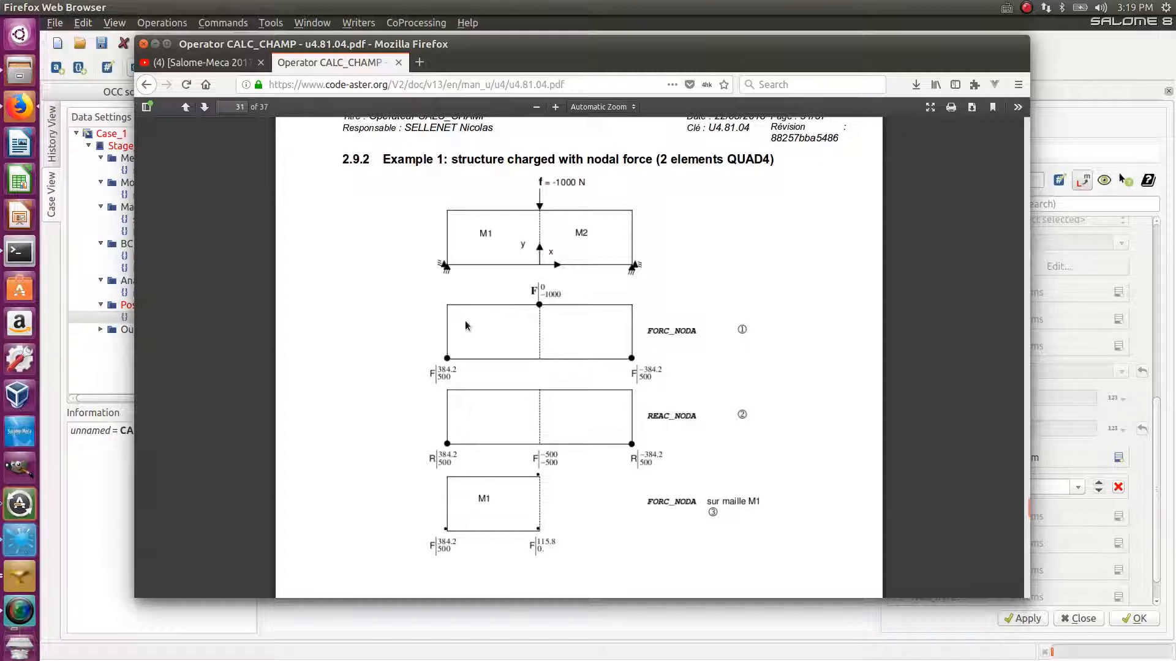
mouse_move(470, 336)
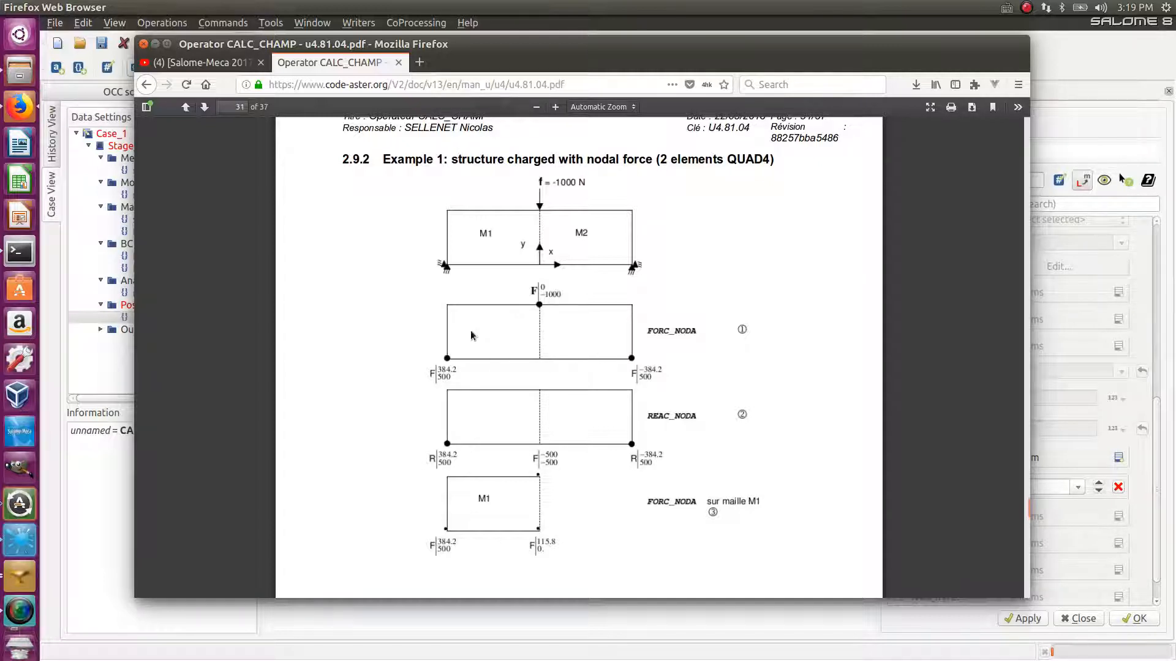
mouse_move(442, 322)
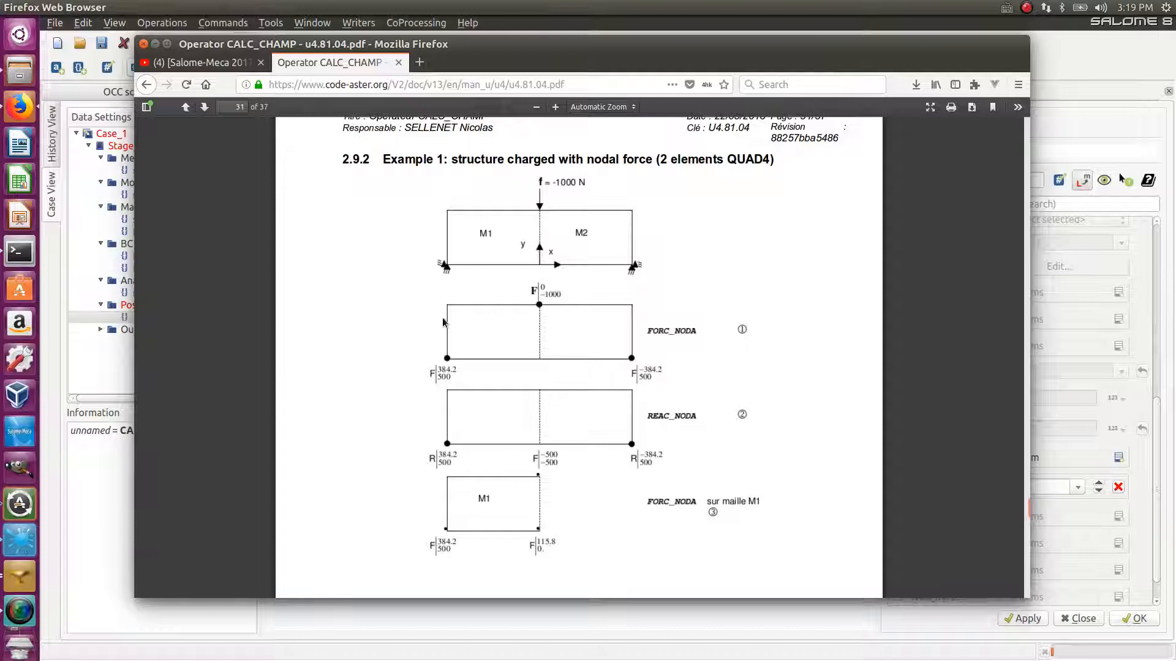
mouse_move(472, 324)
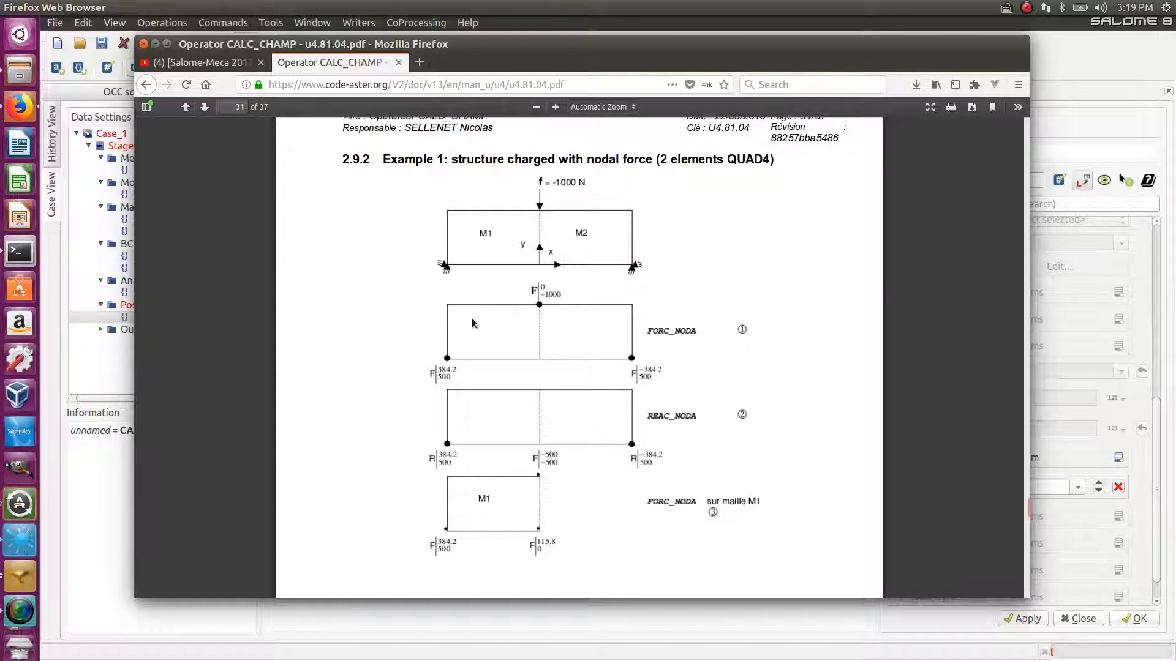
mouse_move(470, 322)
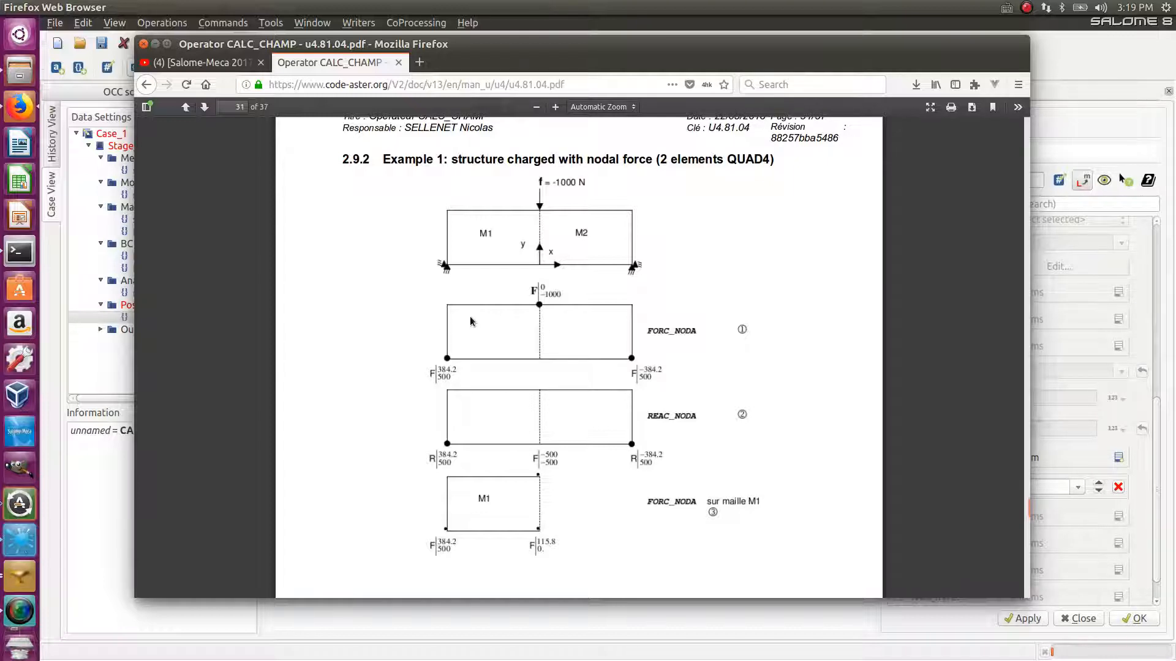
mouse_move(526, 342)
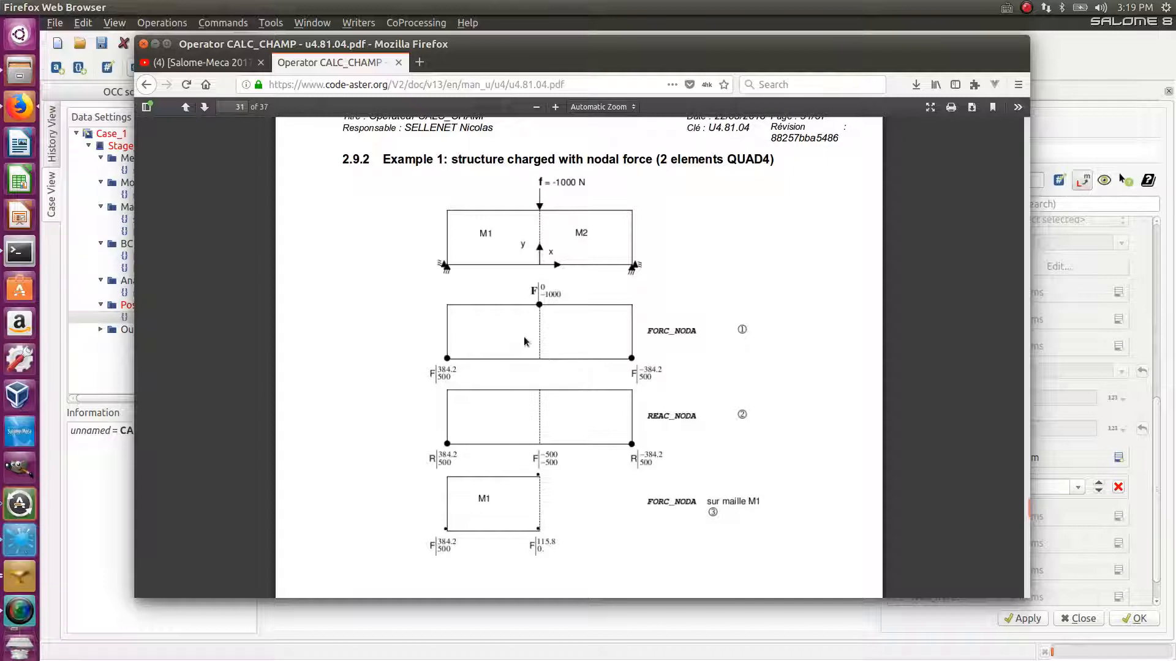
mouse_move(539, 364)
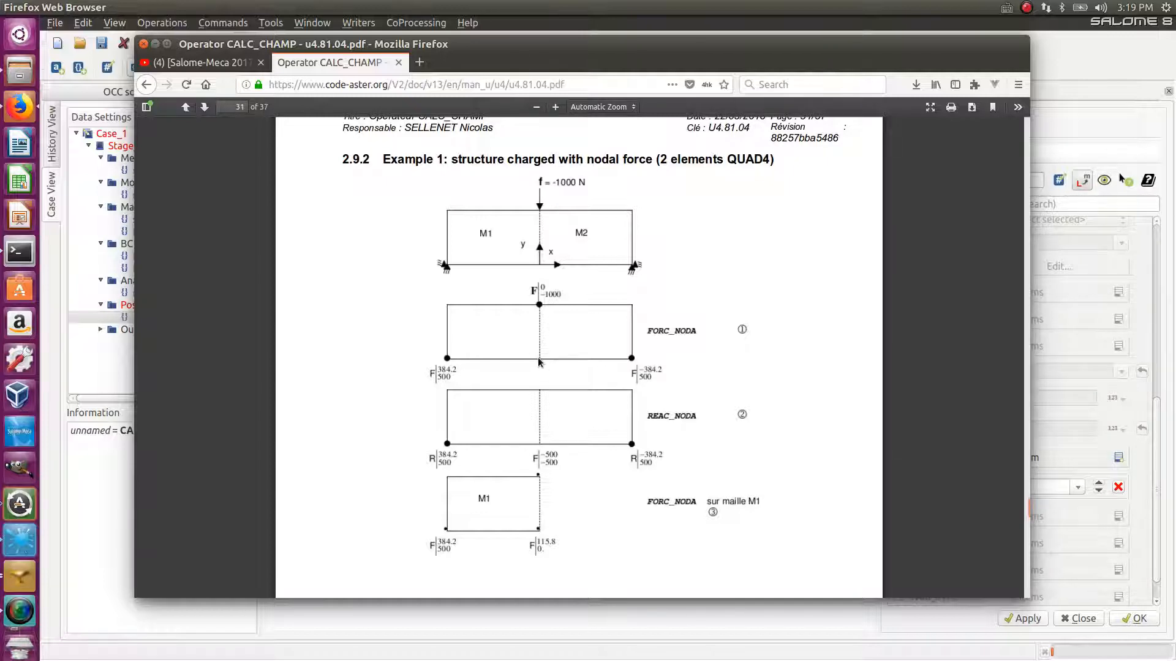
mouse_move(461, 376)
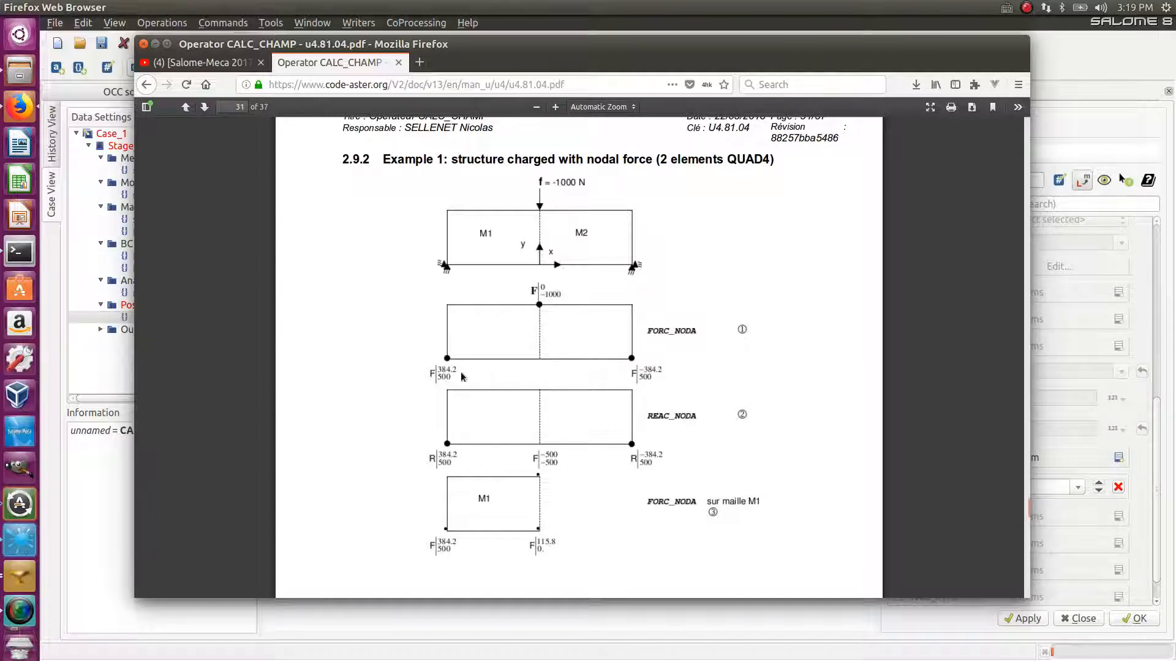
mouse_move(562, 260)
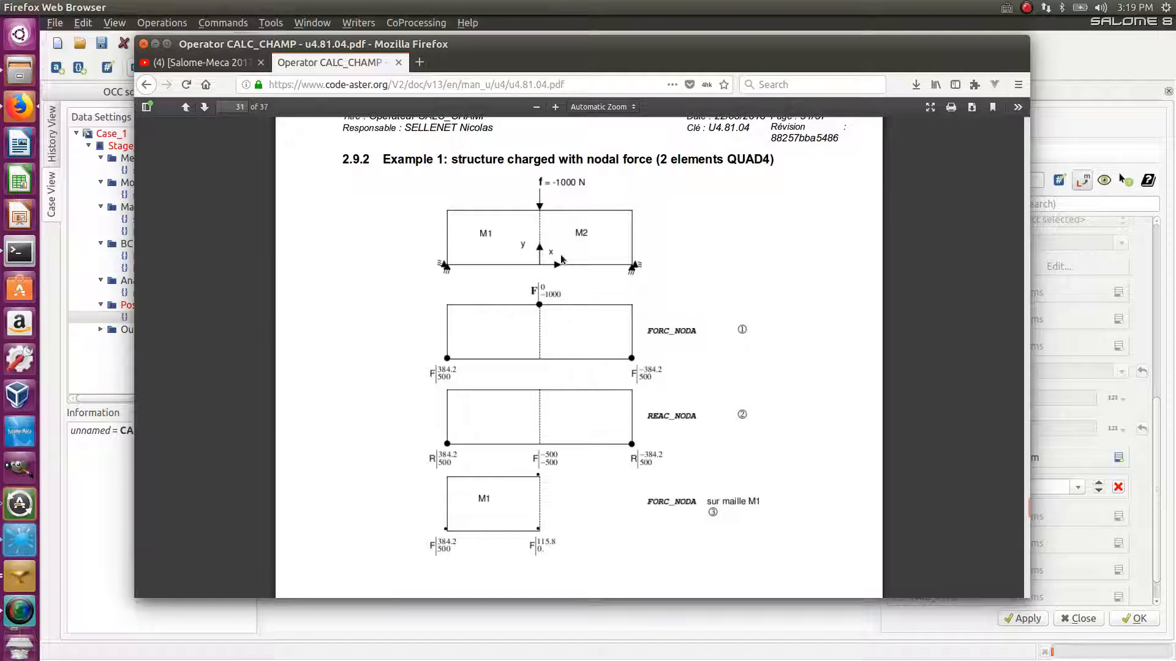
mouse_move(489, 262)
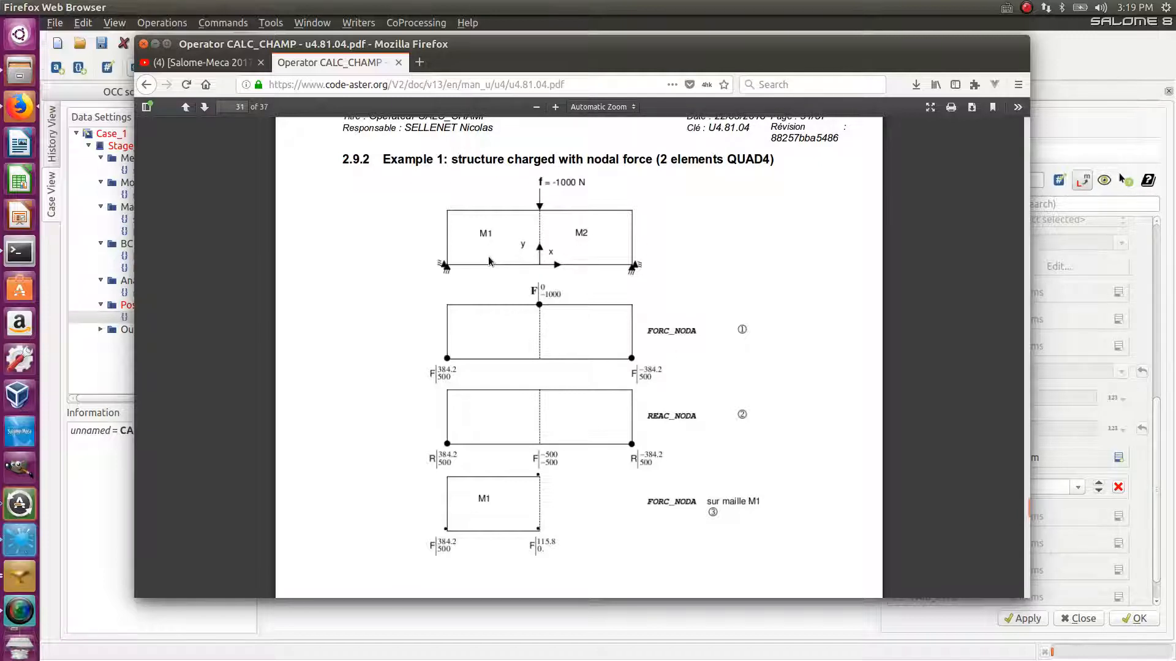
mouse_move(533, 270)
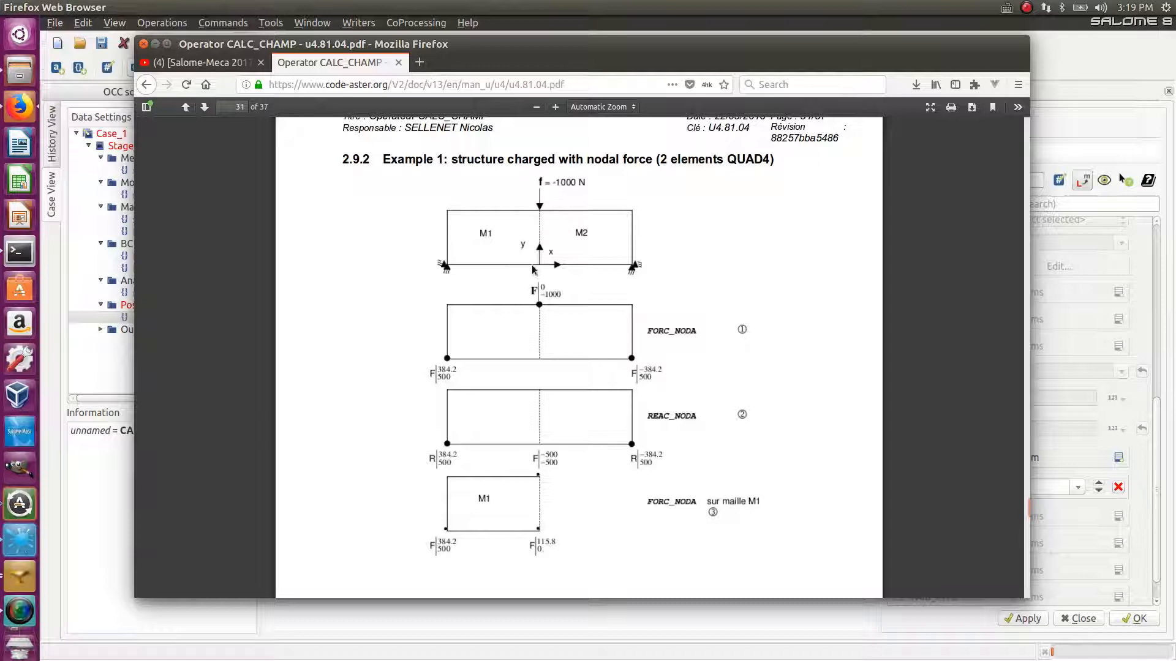
mouse_move(568, 257)
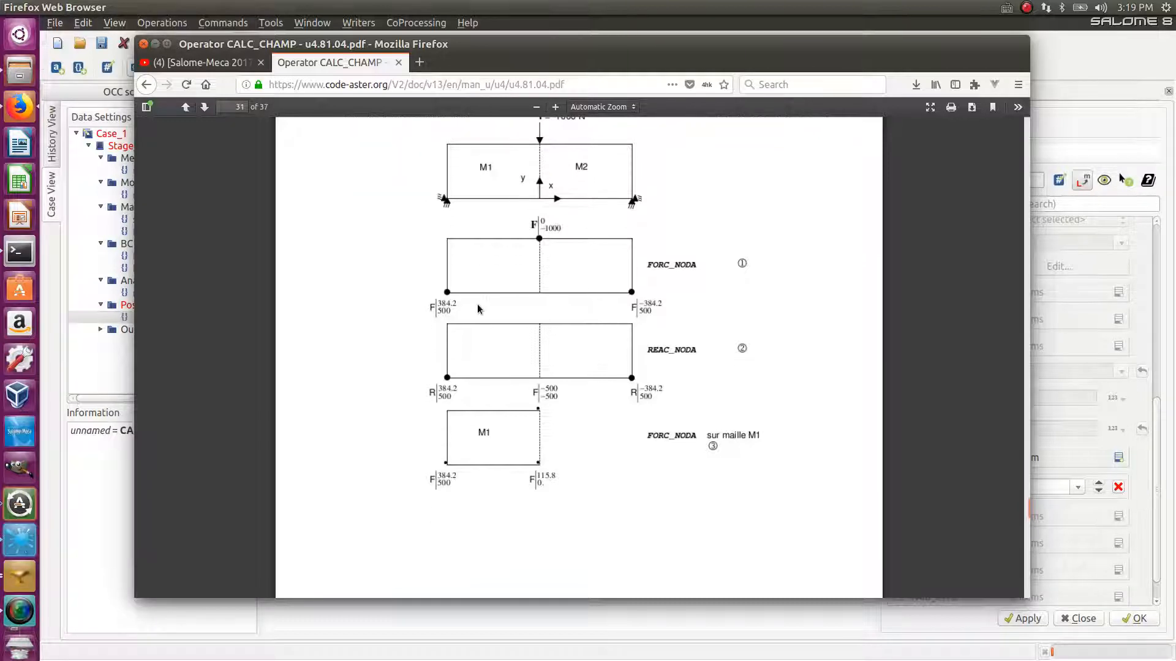
mouse_move(491, 169)
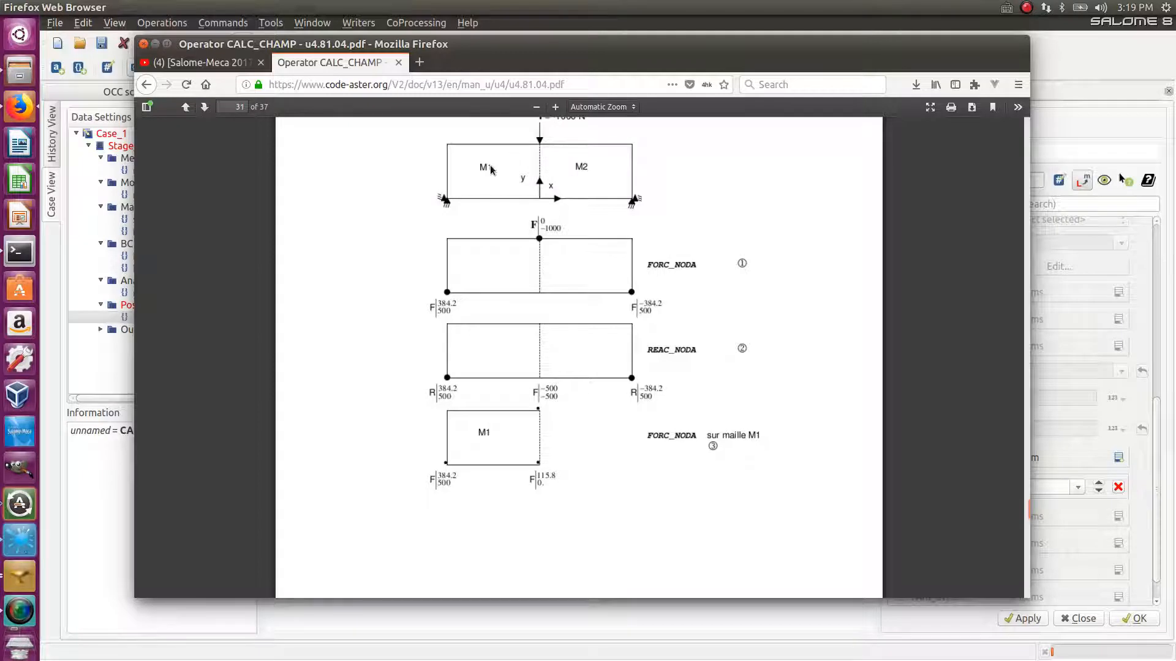
scroll(up, 3)
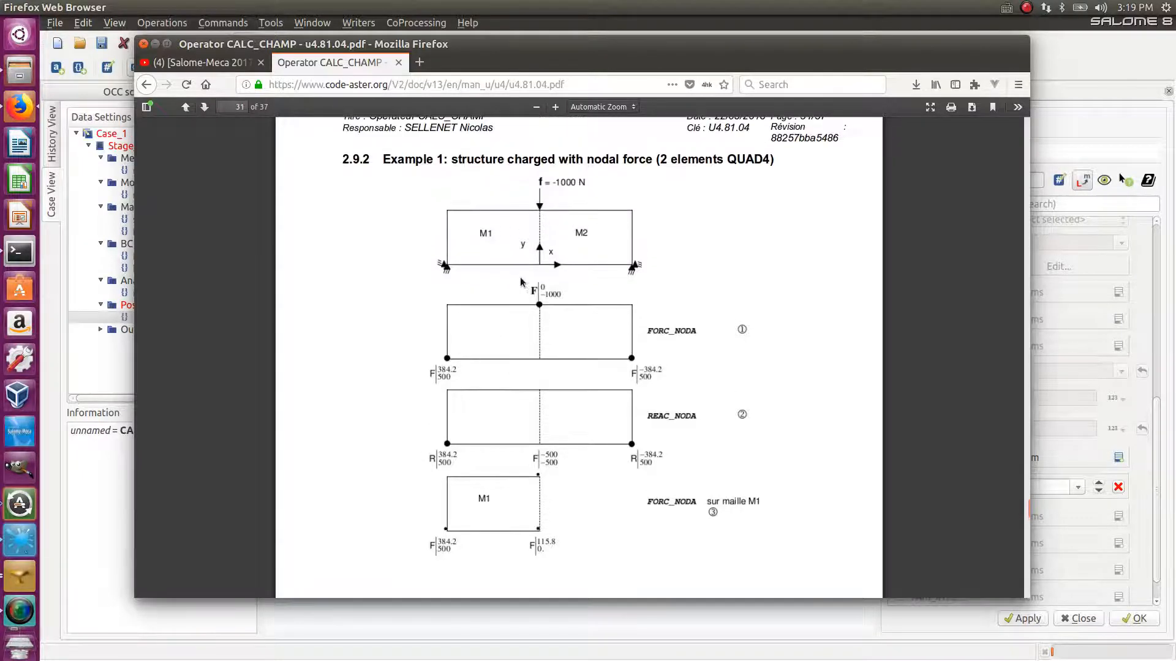
mouse_move(545, 251)
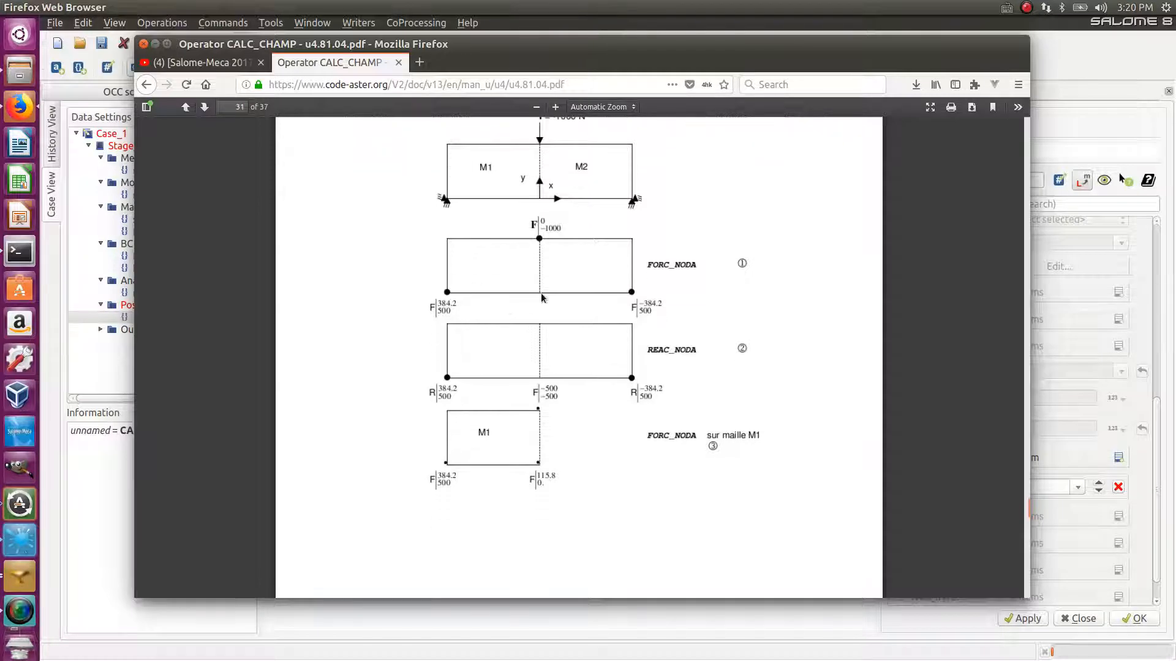
mouse_move(532, 295)
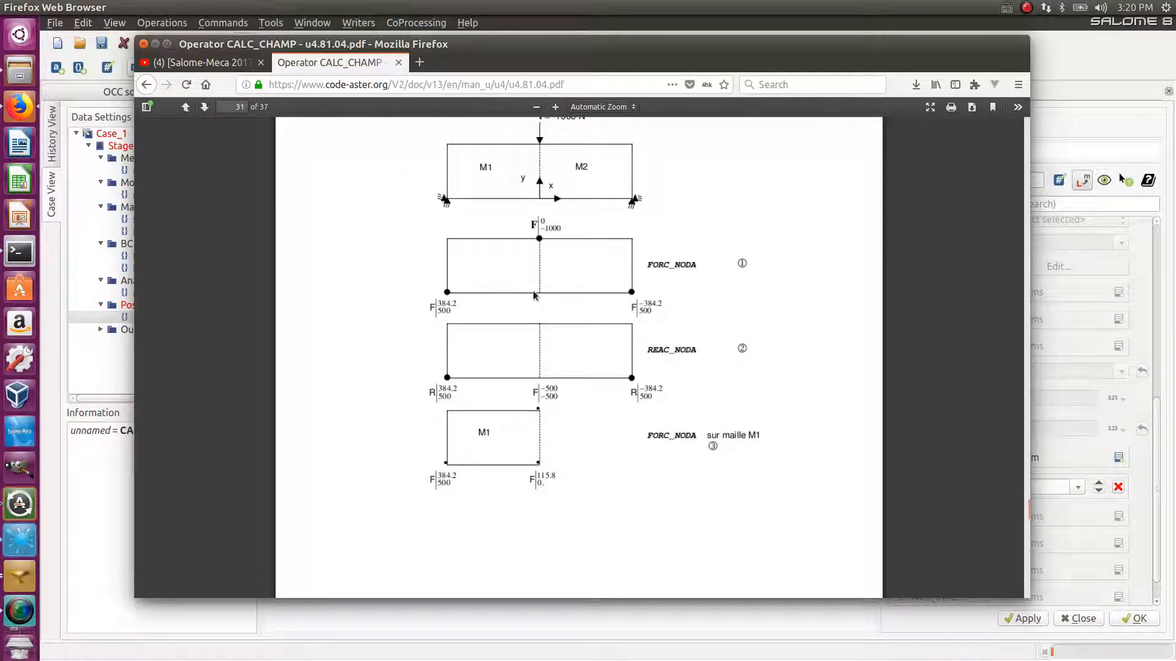
mouse_move(489, 292)
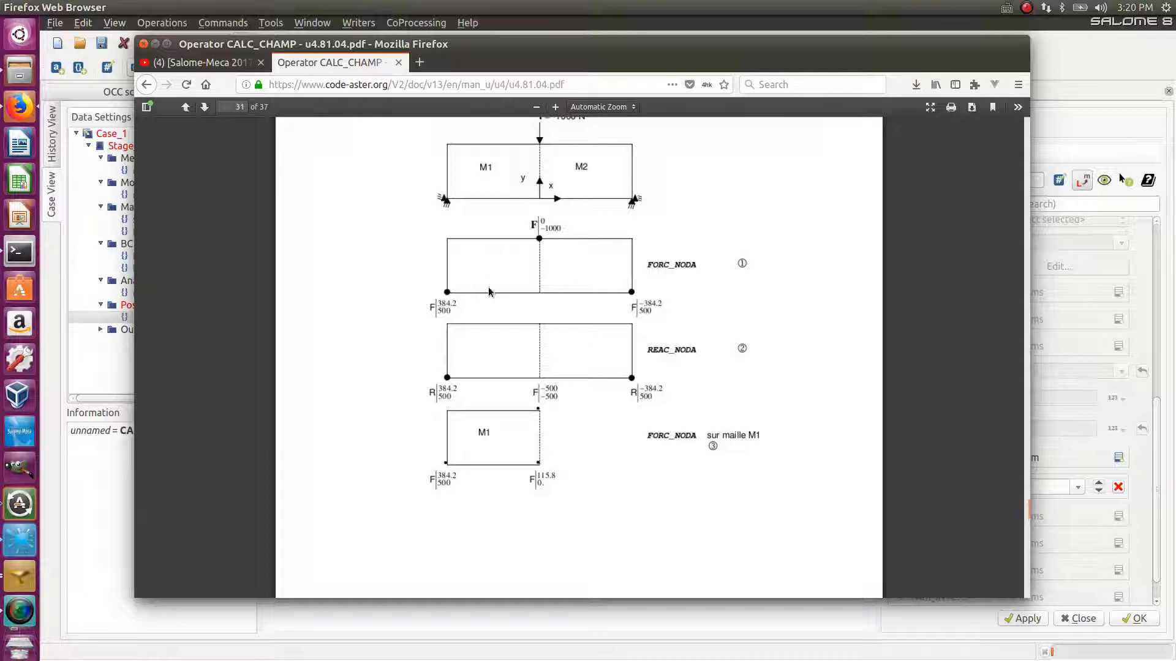
mouse_move(540, 298)
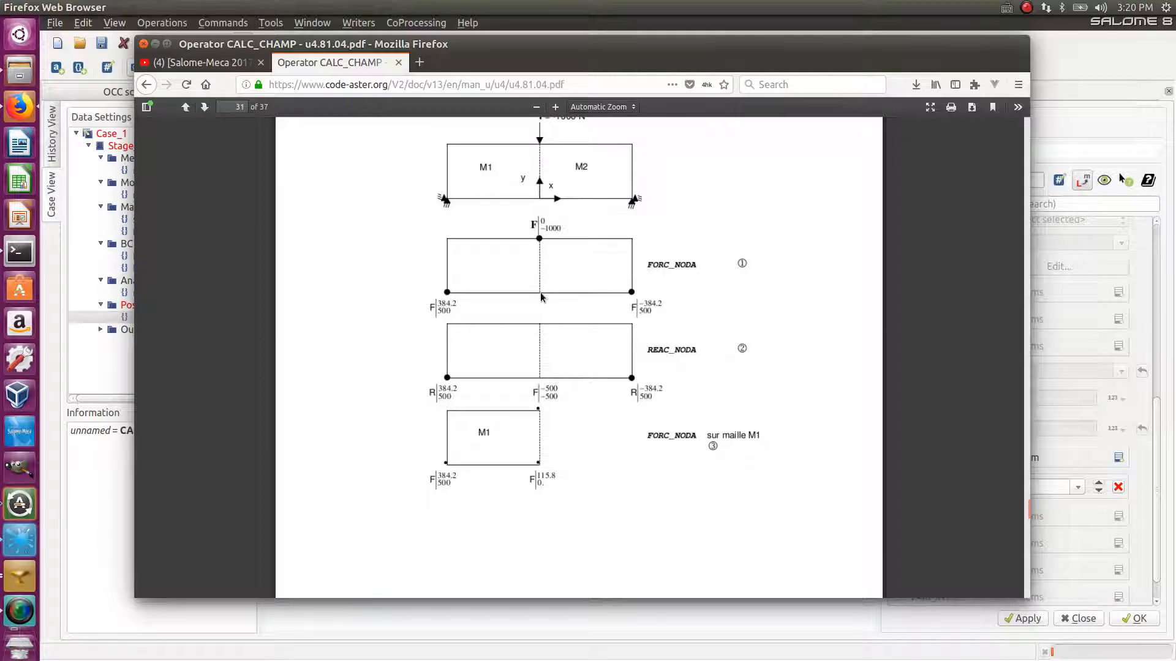
mouse_move(537, 302)
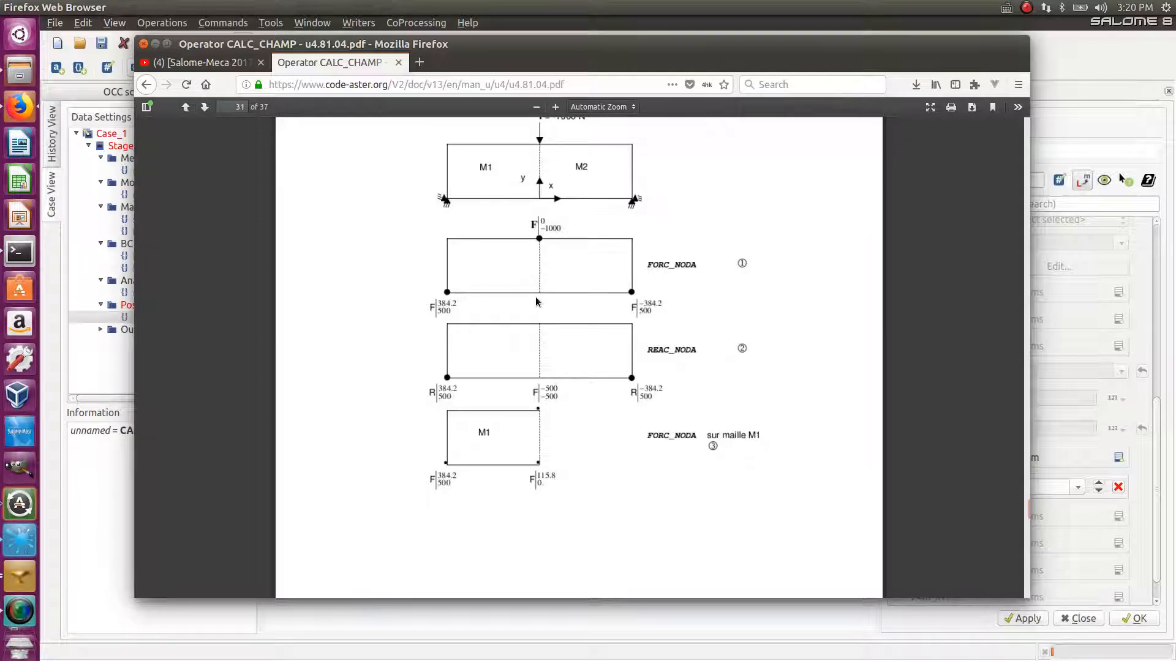
mouse_move(523, 292)
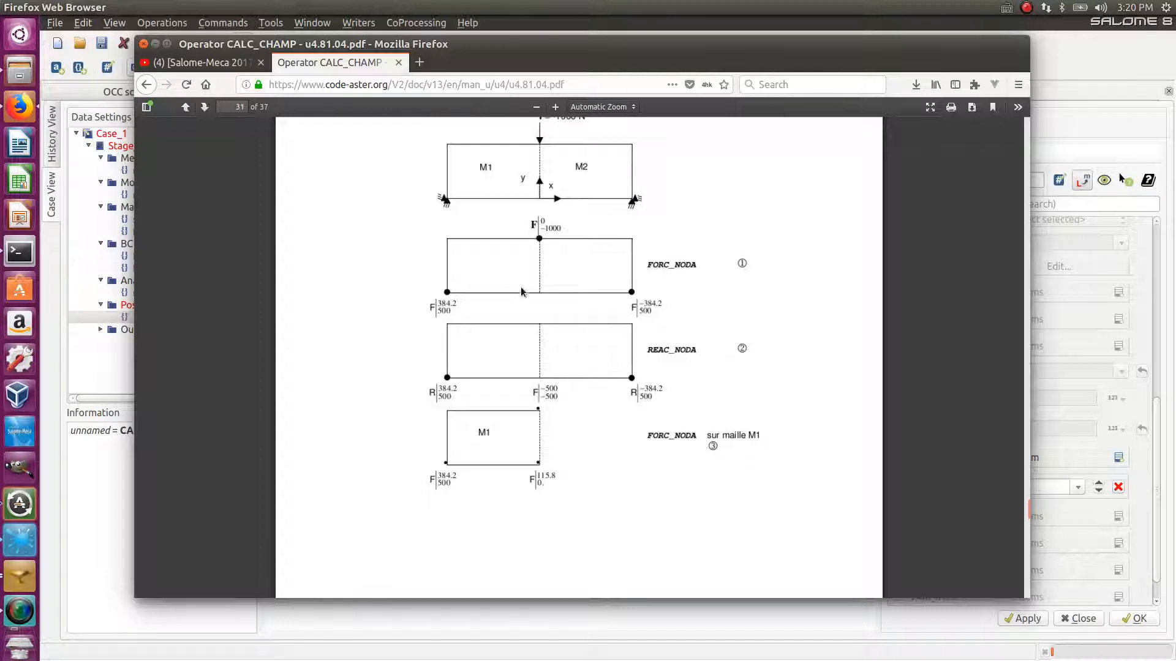
mouse_move(523, 289)
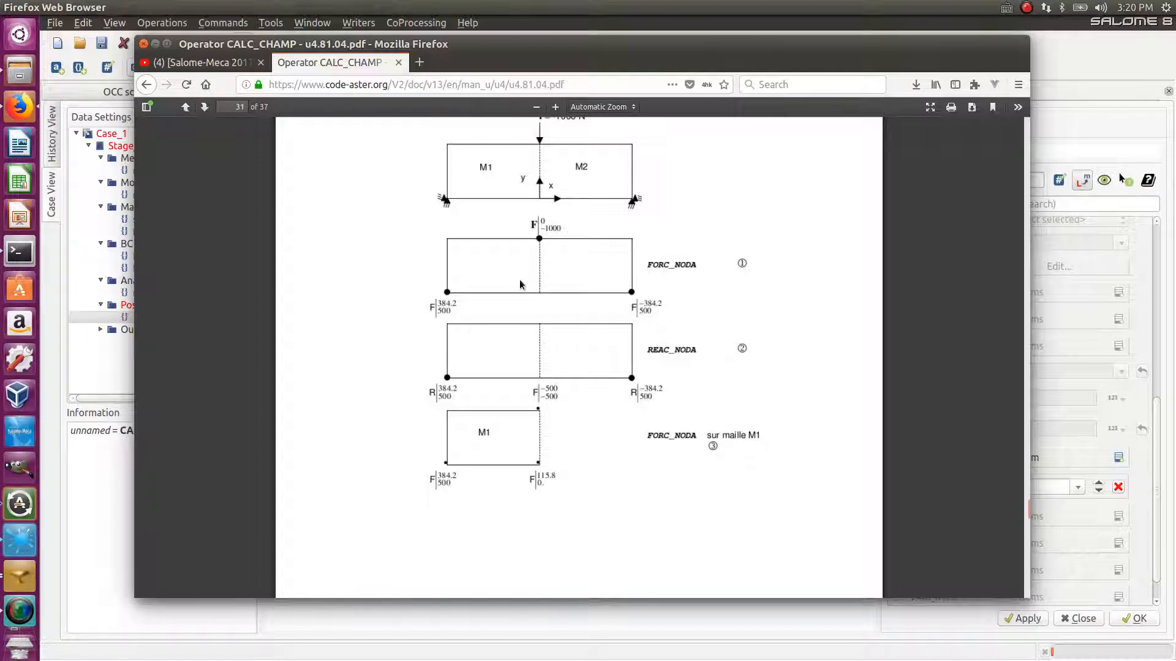
mouse_move(515, 283)
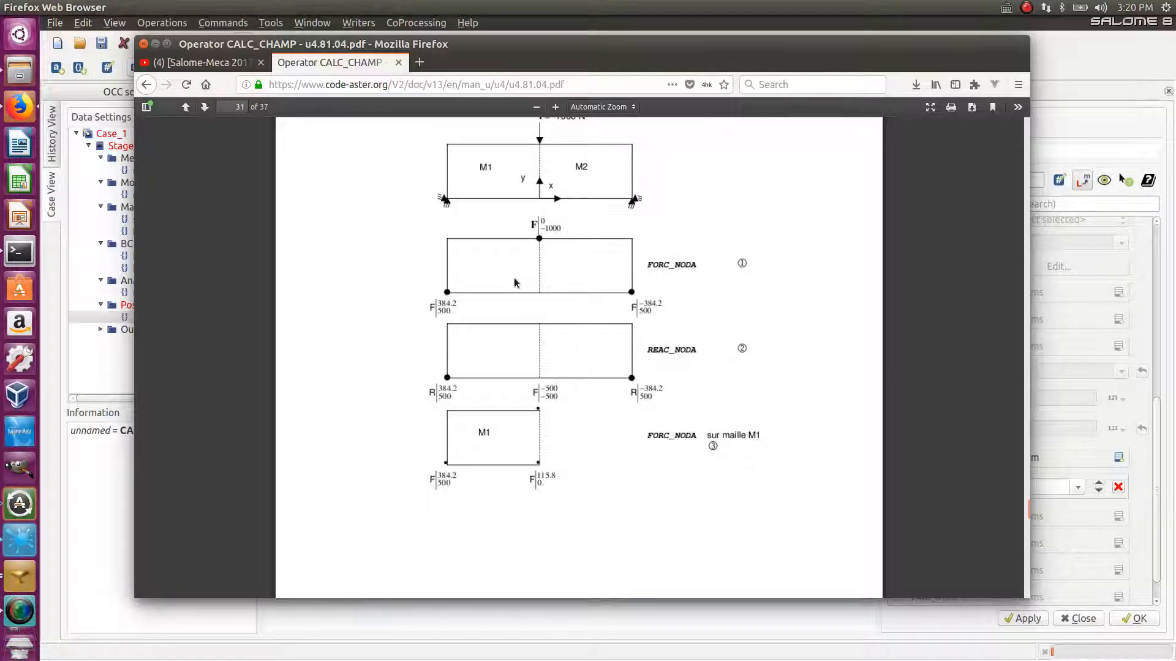
mouse_move(523, 247)
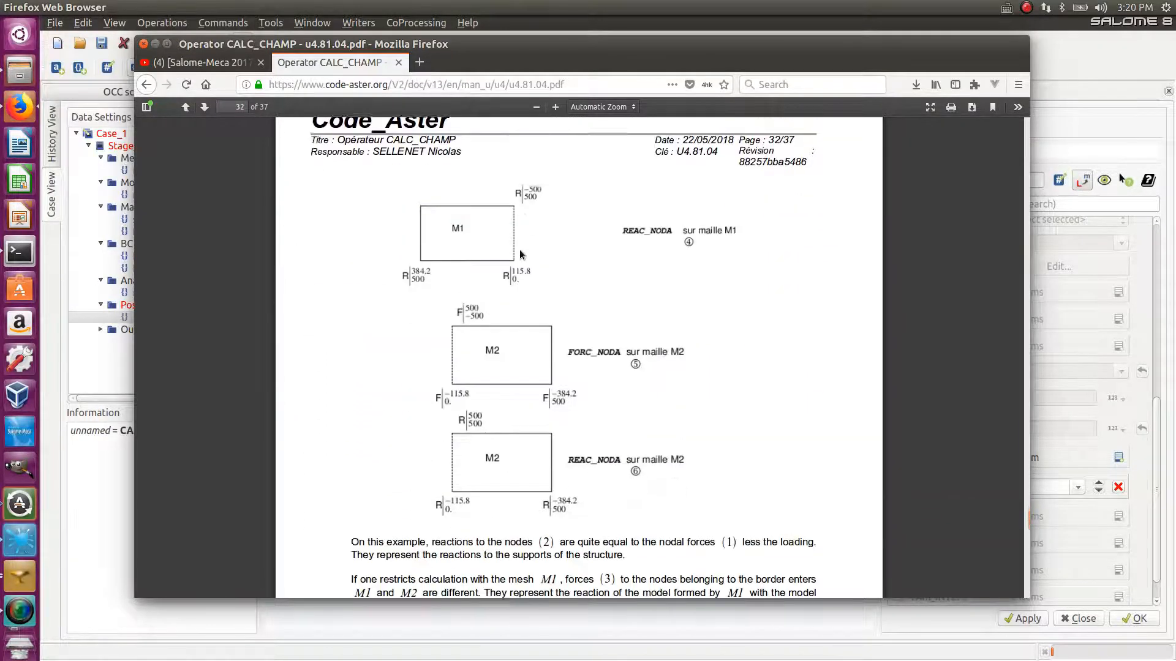
scroll(down, 3)
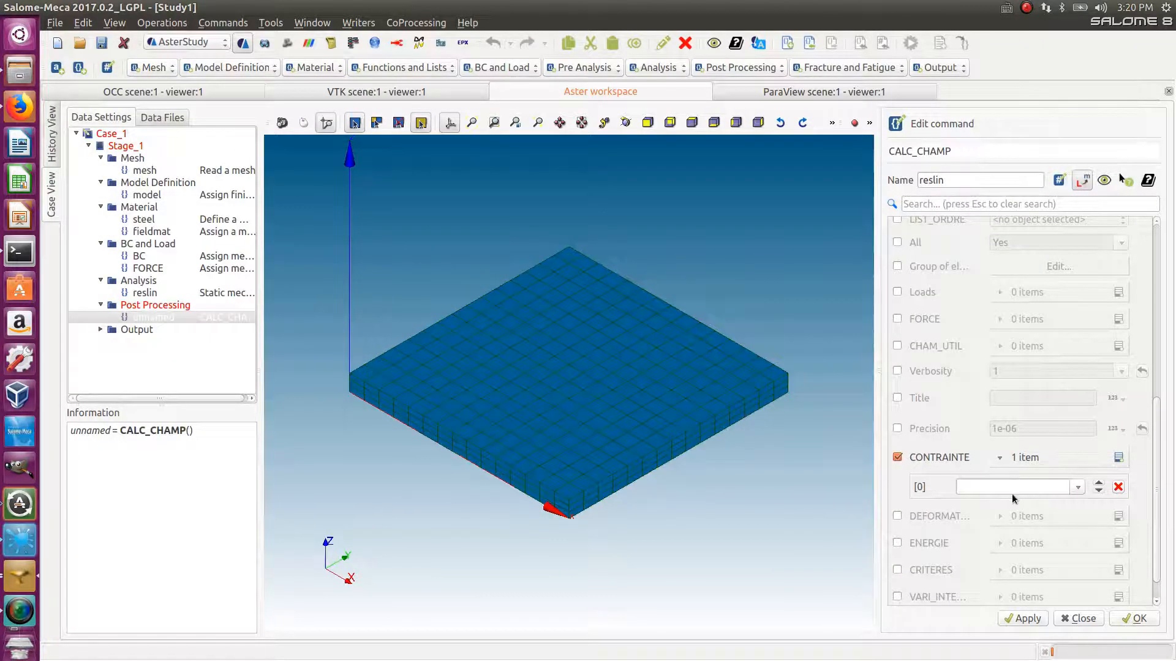
Step: Set the CONTRAINTE stress fields to SIEF_ELGA and SIEF_ELNO
click(1077, 486)
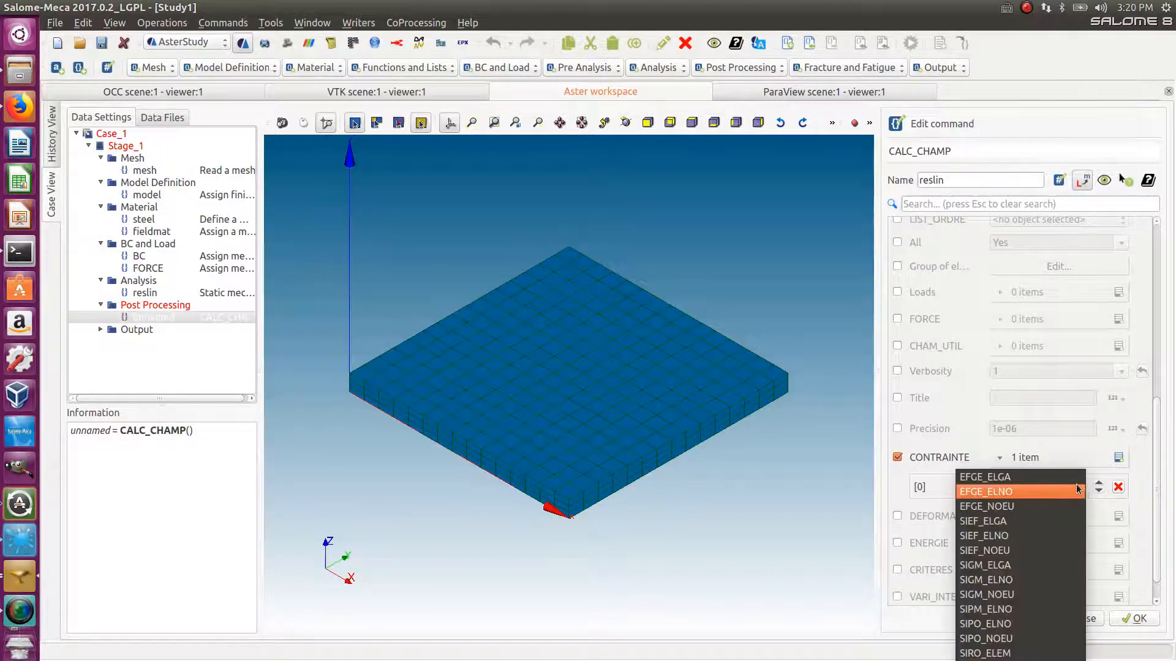
mouse_move(986, 506)
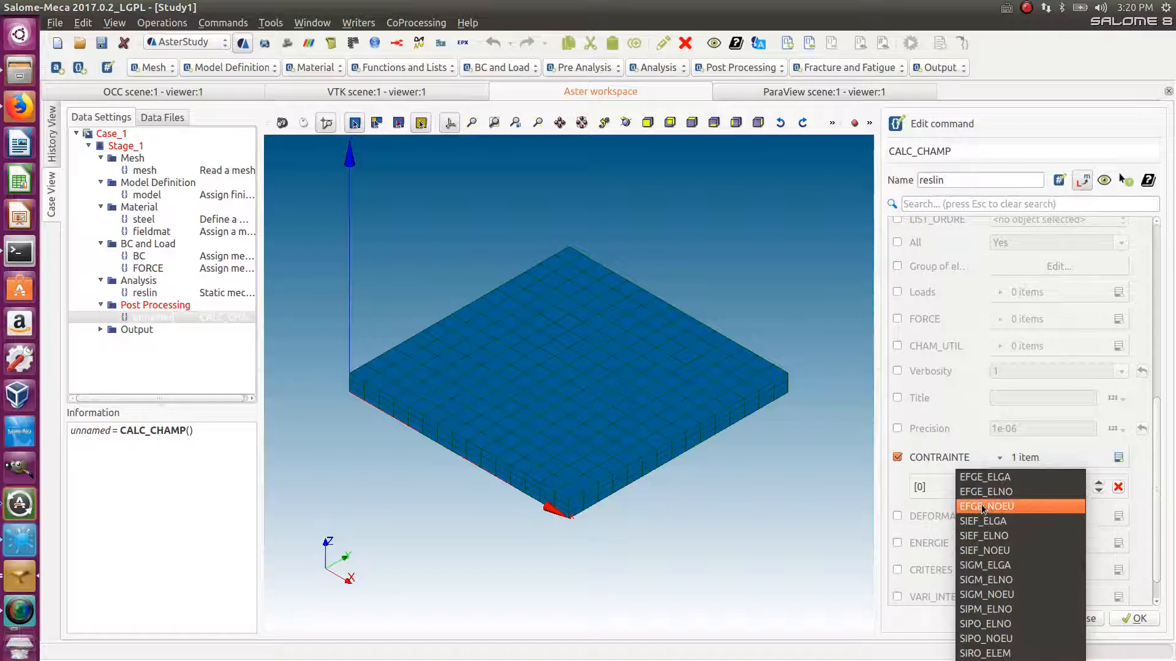
mouse_move(1006, 570)
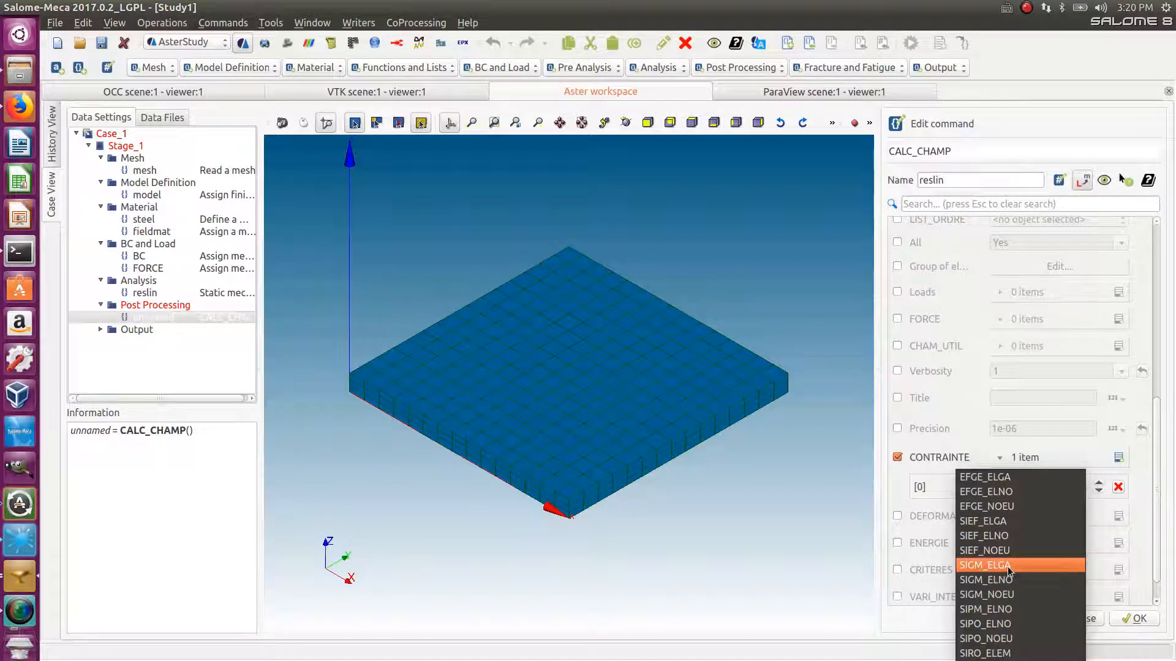
mouse_move(1009, 572)
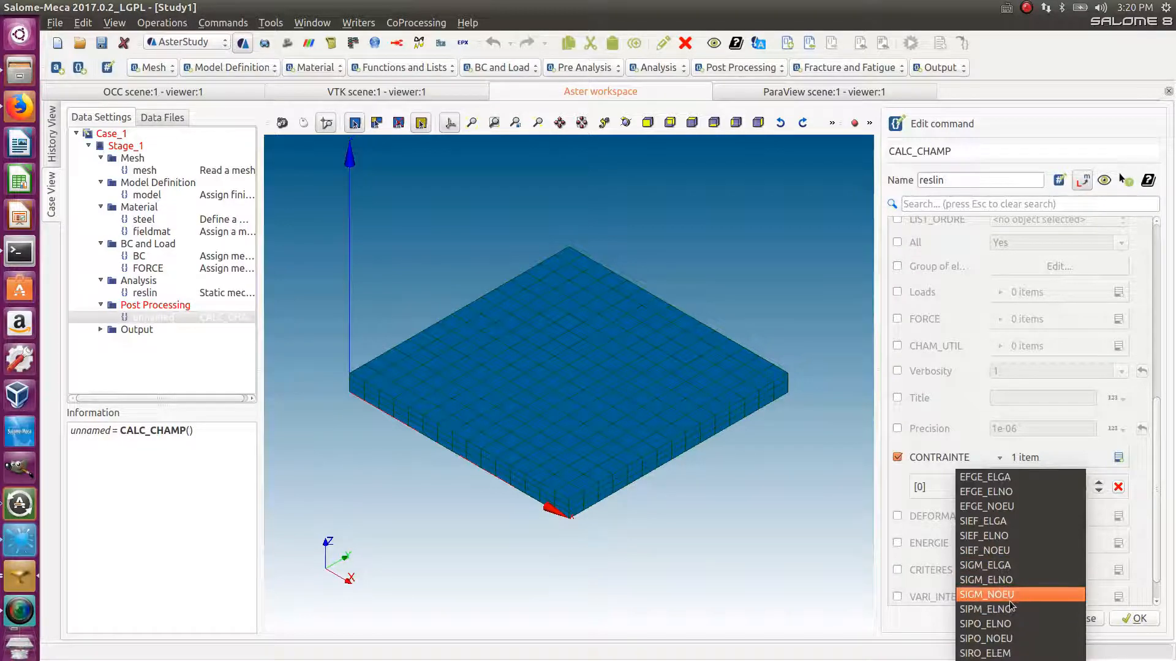
mouse_move(985, 535)
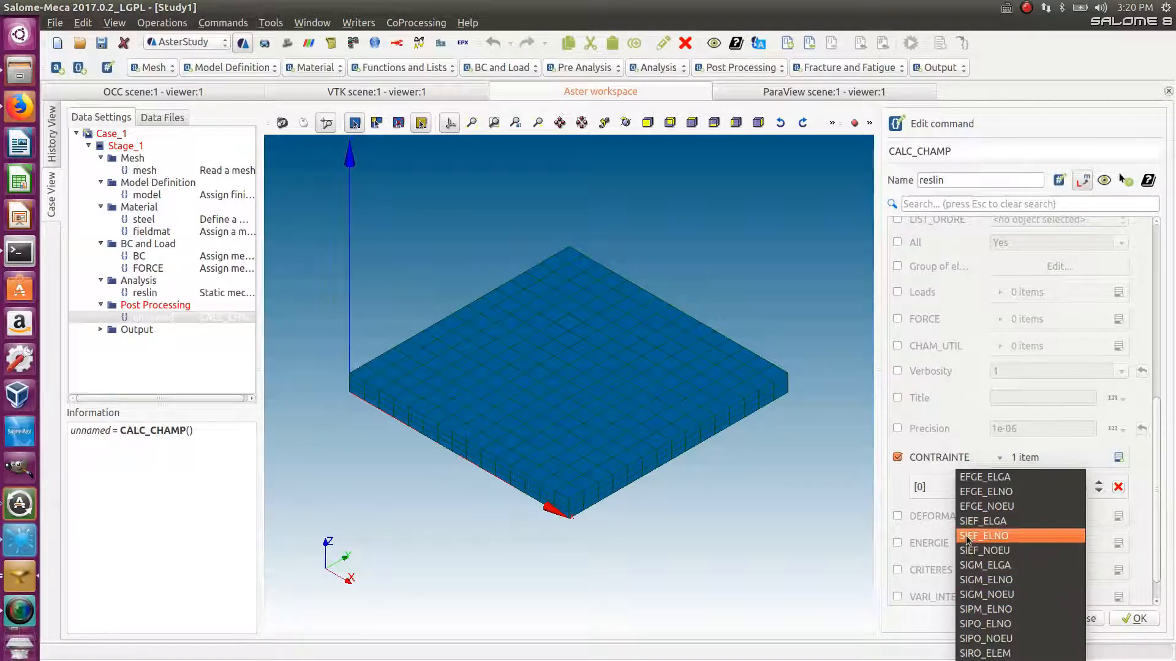
mouse_move(976, 542)
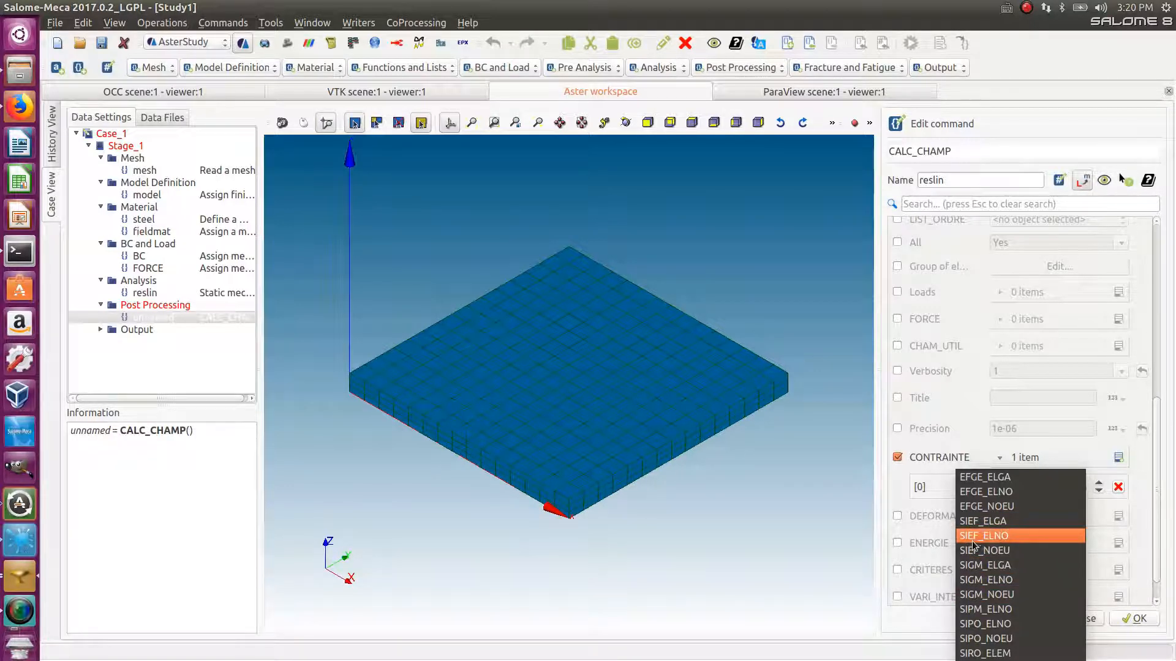
mouse_move(985, 565)
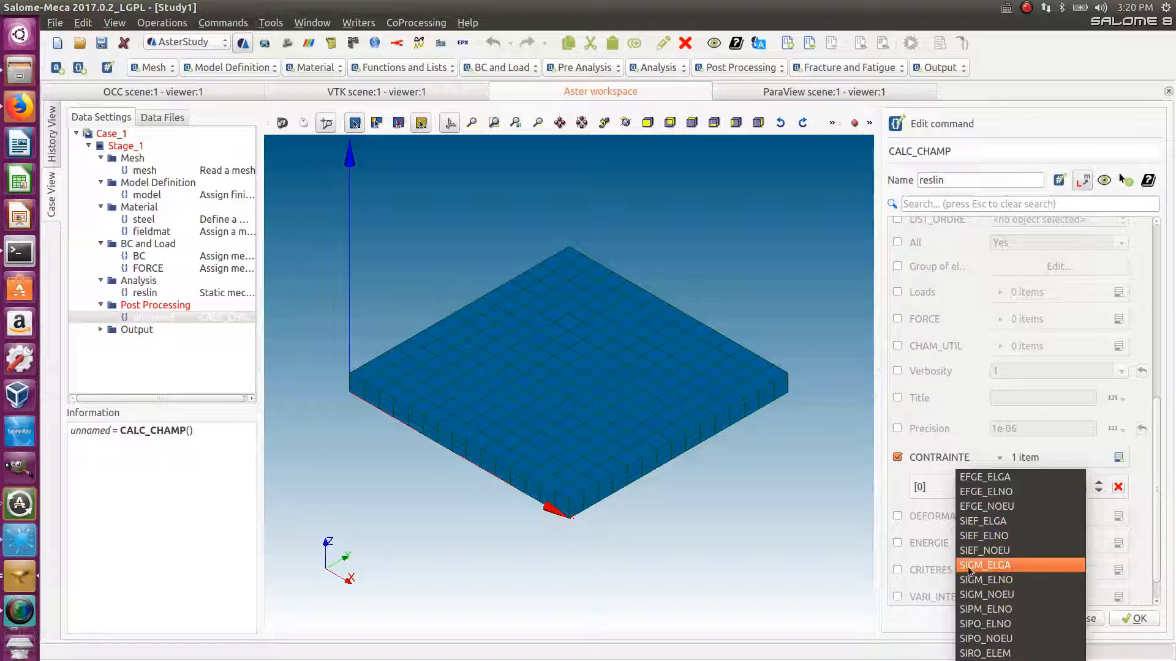
mouse_move(985, 549)
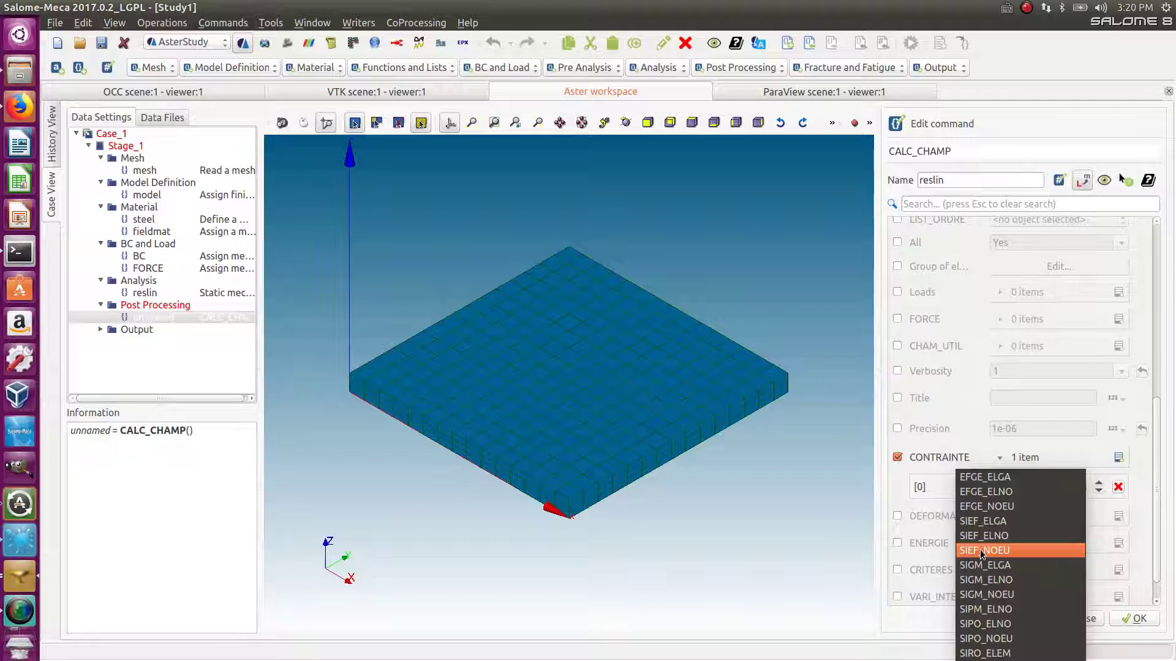
mouse_move(984, 535)
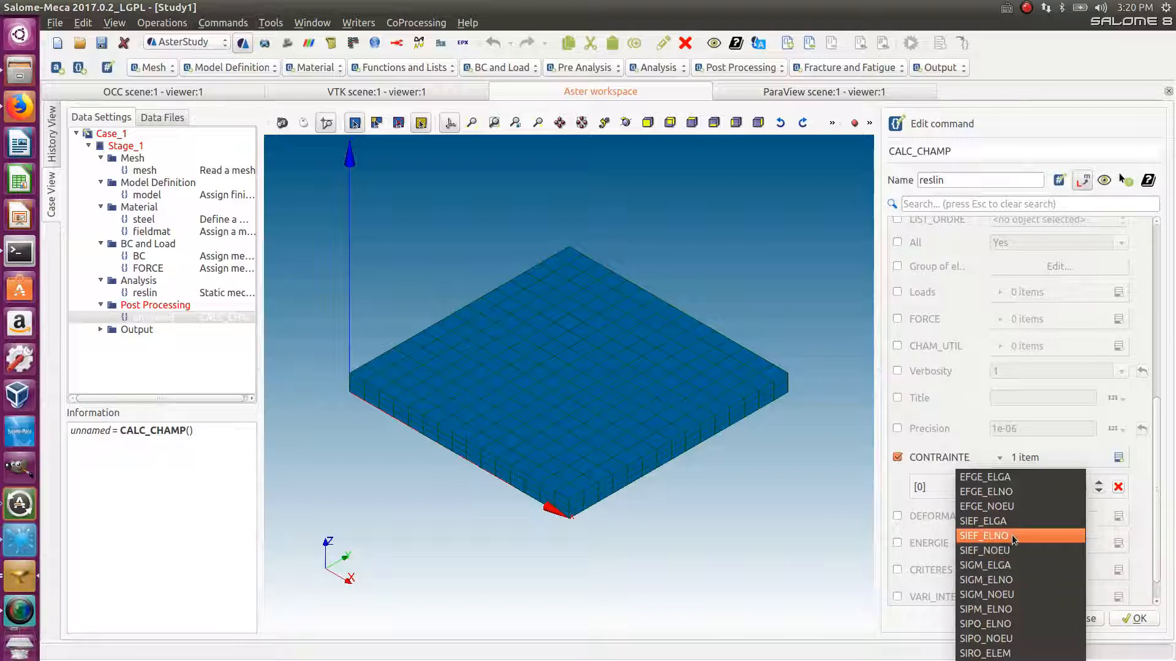
click(983, 520)
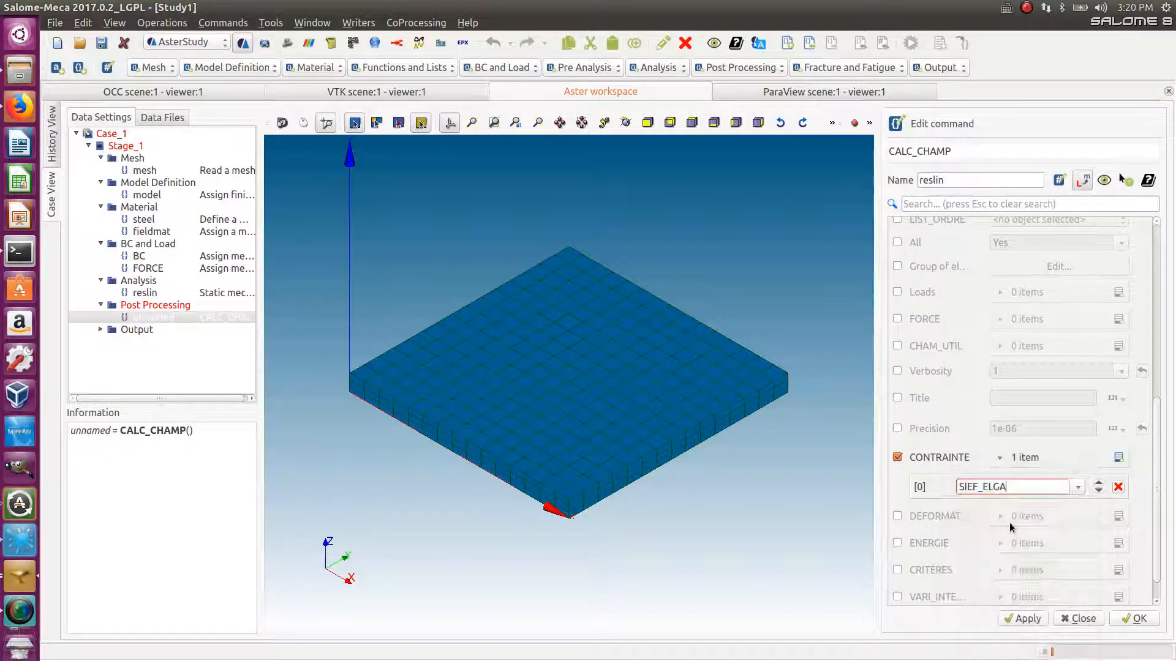
click(1099, 481)
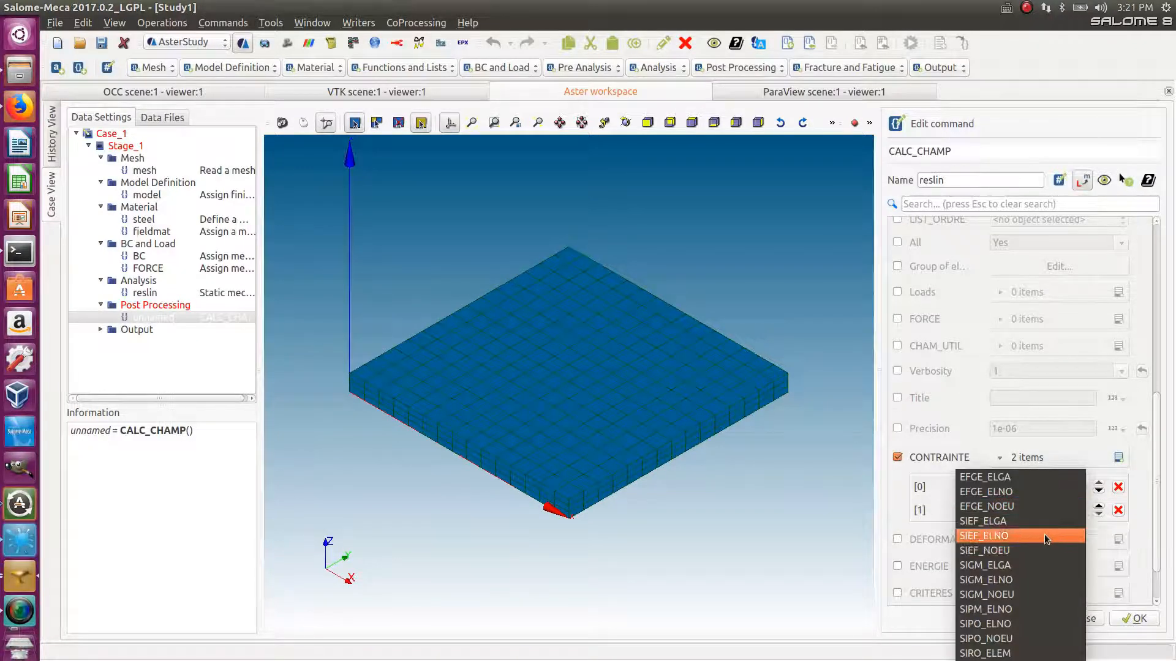
click(984, 535)
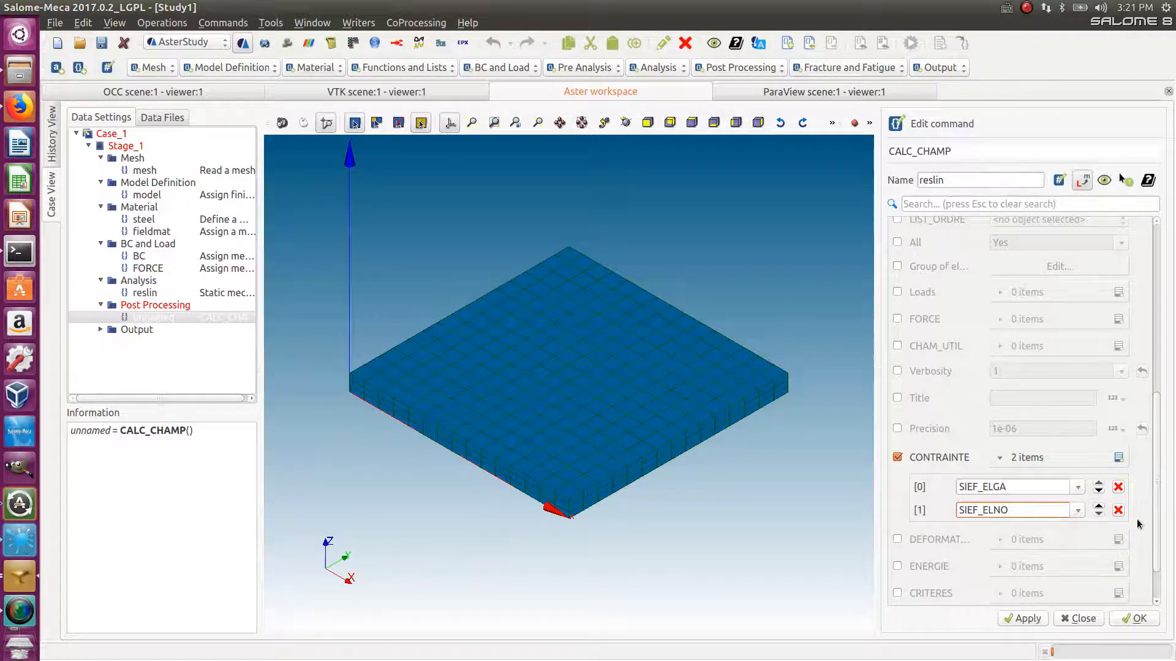
scroll(down, 3)
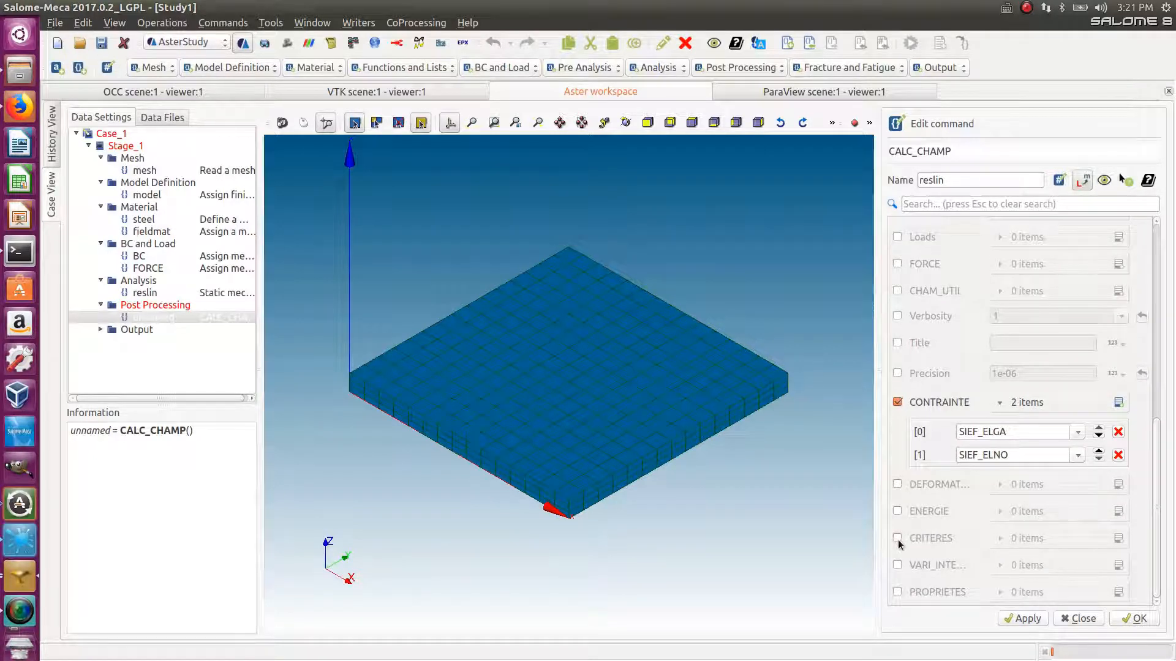
Step: Enable CRITERES output with SIEQ_ELGA and SIEQ_ELNO equivalent-stress fields
click(897, 538)
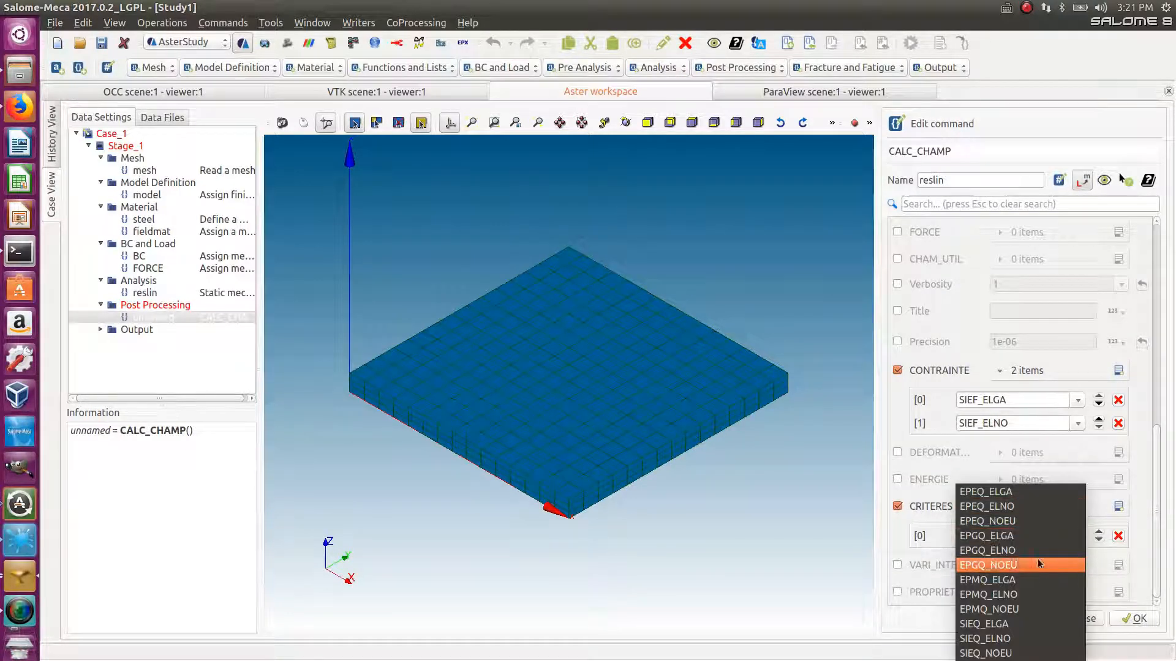
mouse_move(984, 638)
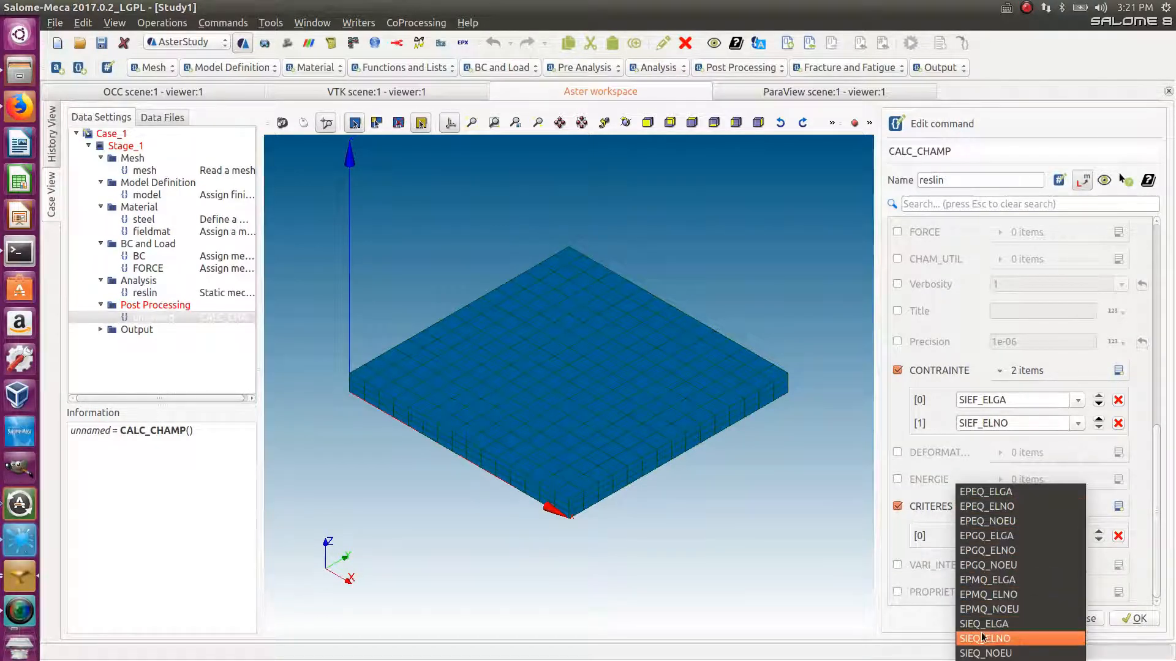
mouse_move(983, 623)
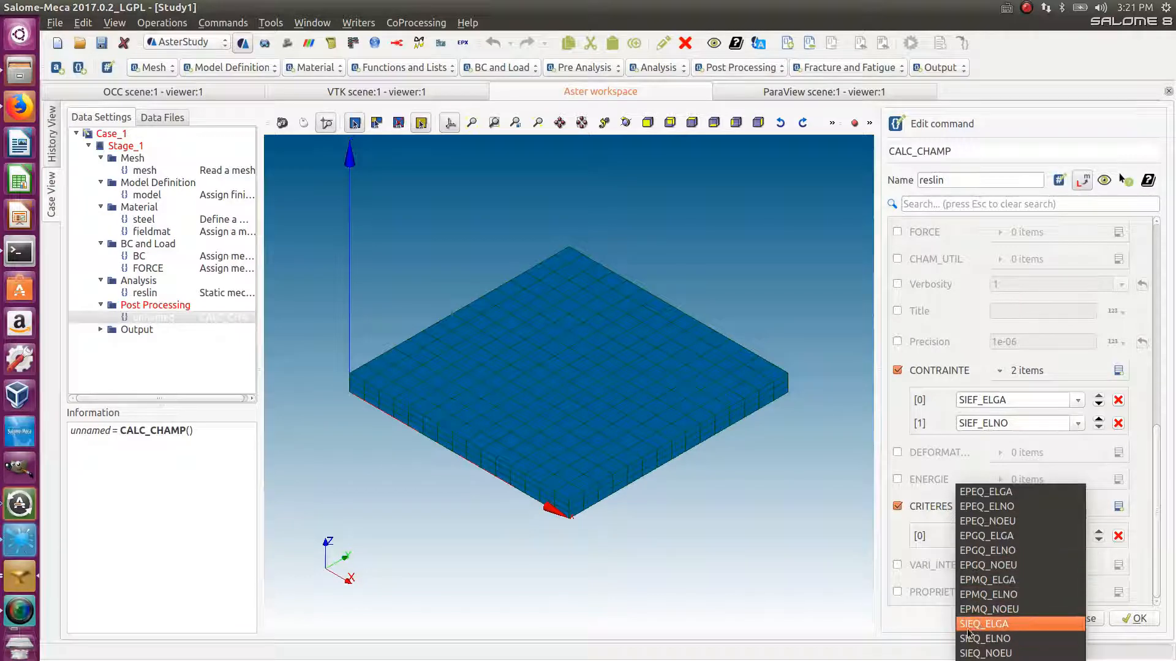
click(983, 624)
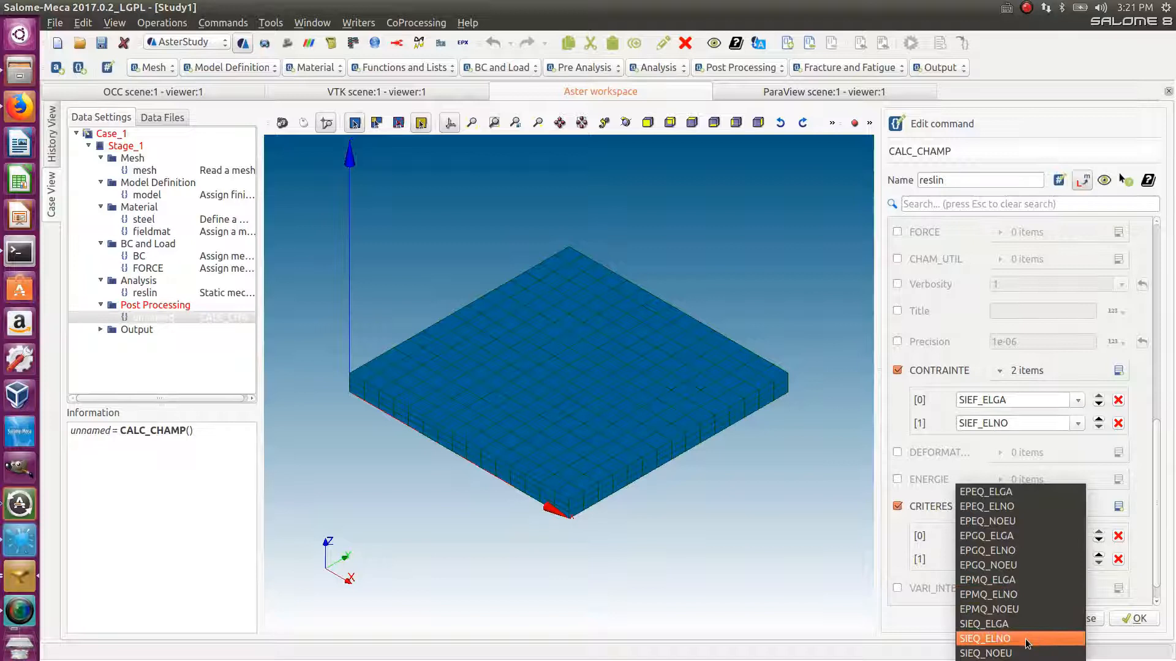
click(985, 638)
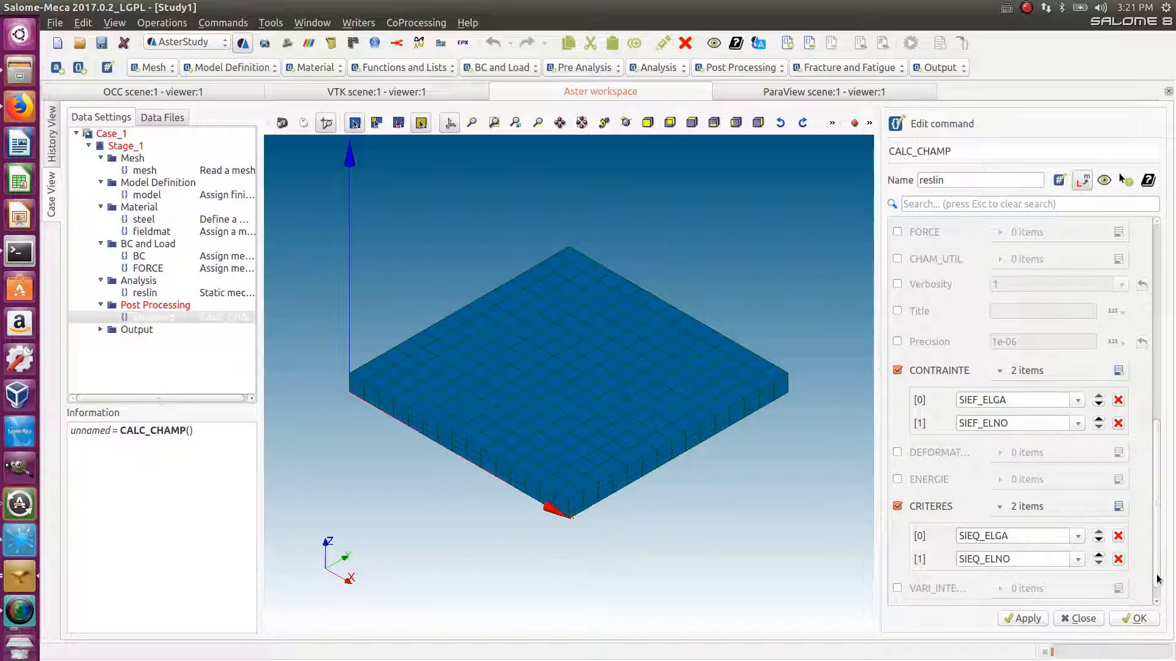
scroll(down, 3)
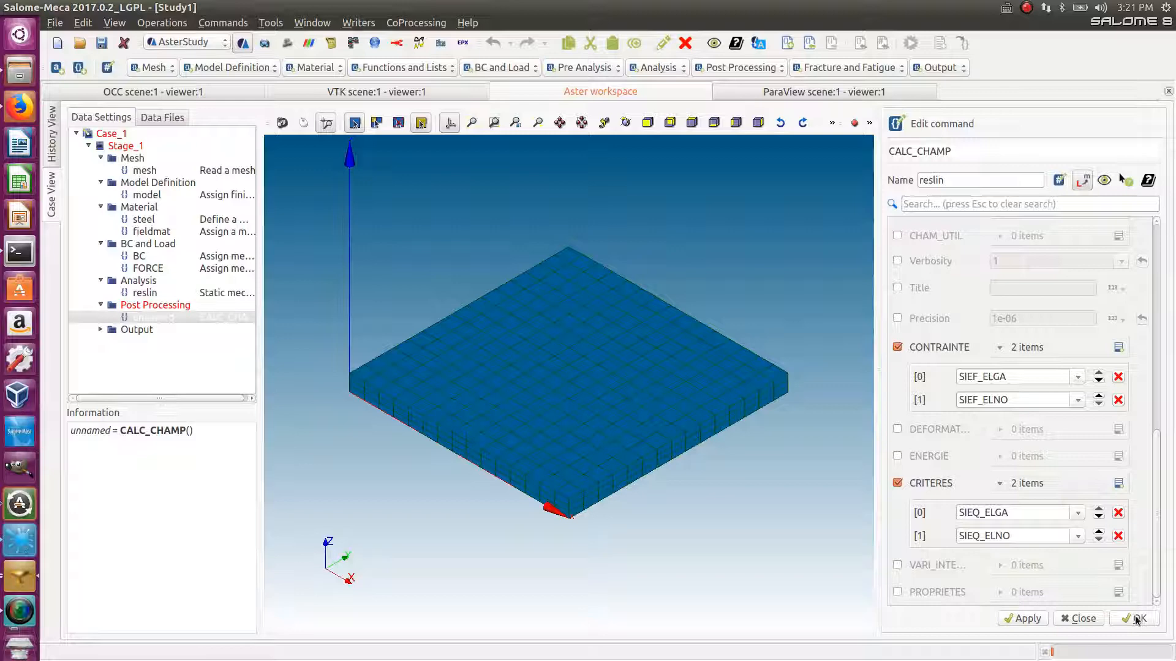
mouse_move(989, 512)
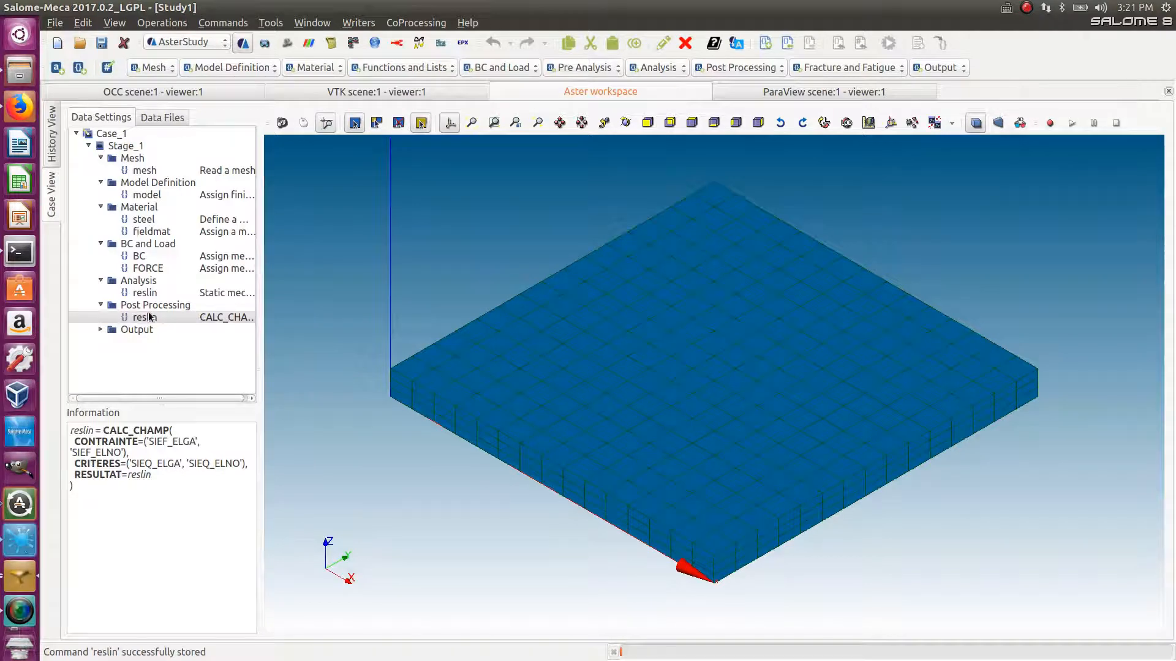
Step: Store the reslin command and rerun Stage_1 with the default run settings
click(145, 316)
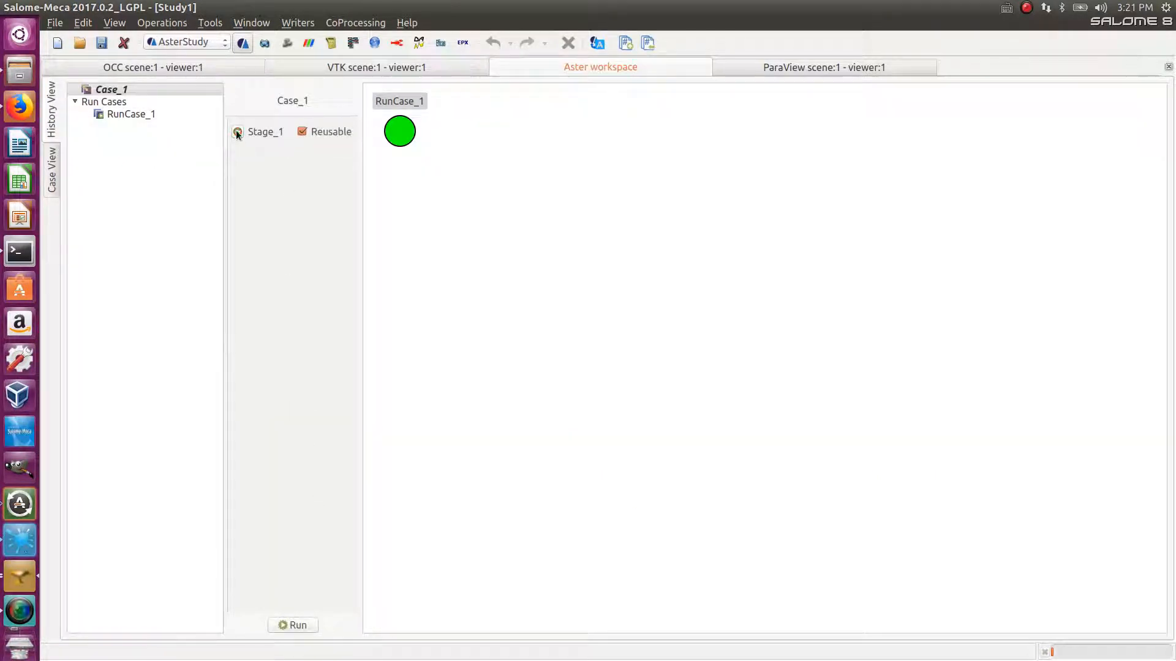
click(293, 624)
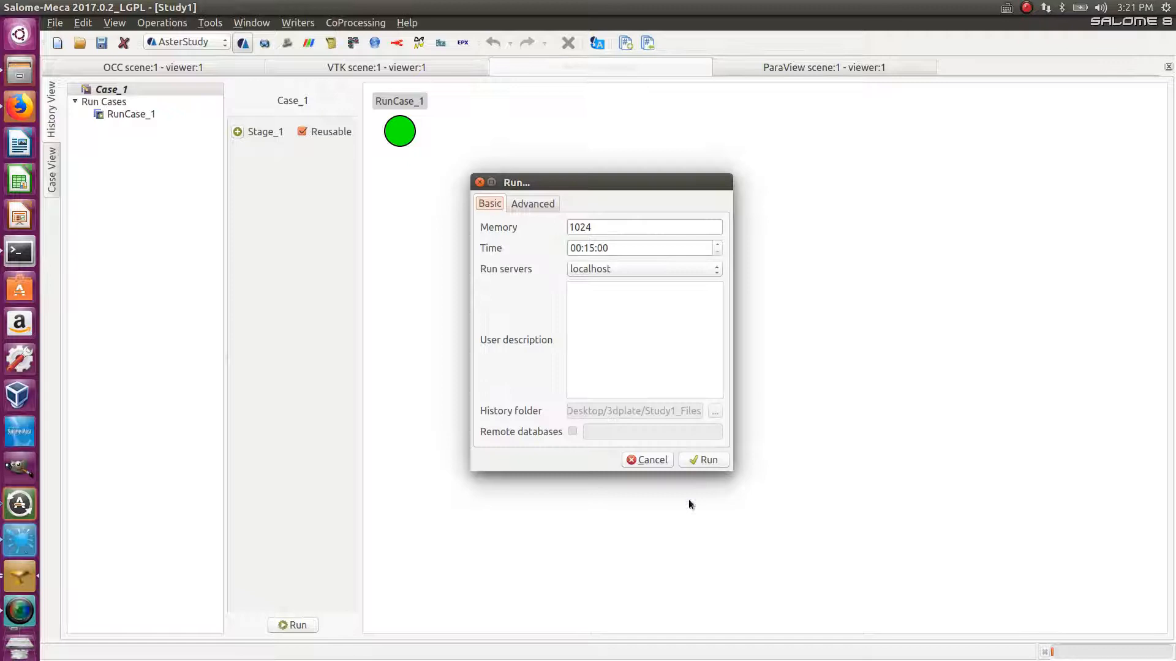
click(701, 459)
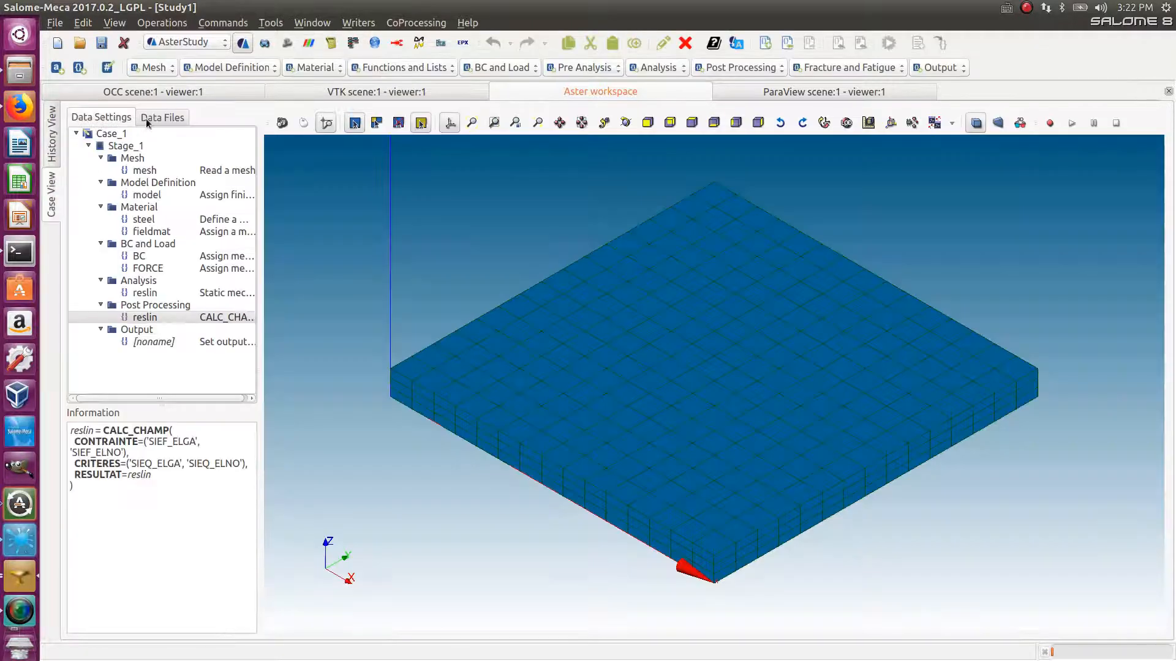
Step: Load the new result file into ParaVis, hide the earlier reader and keep the plate in solid colour
right_click(139, 213)
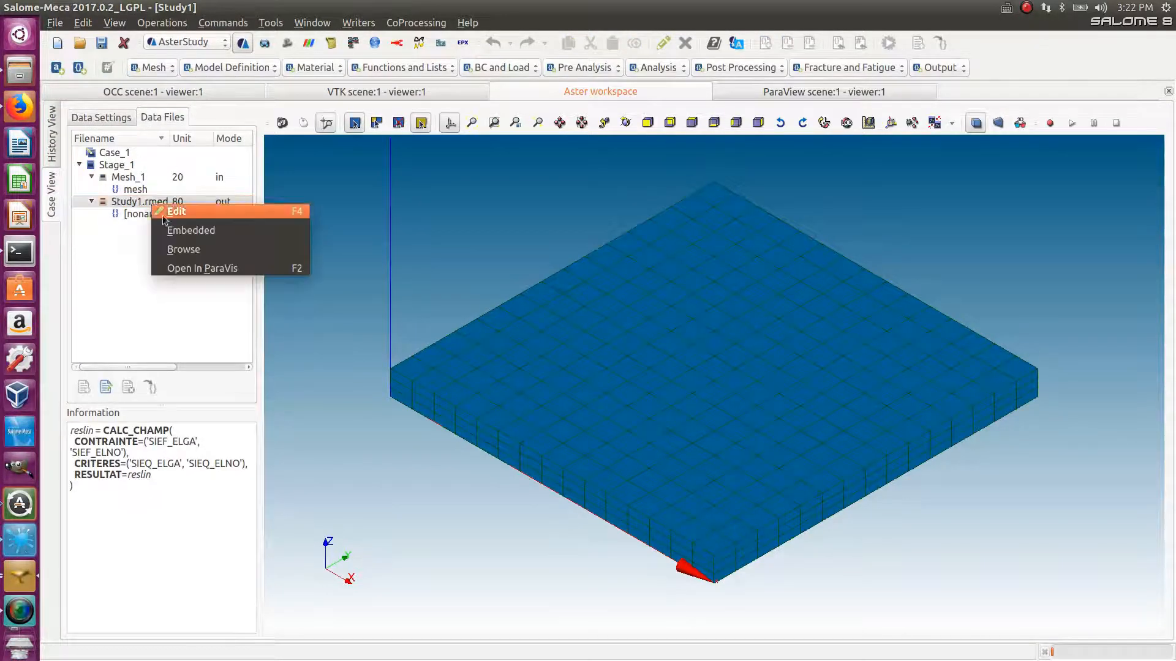
click(202, 268)
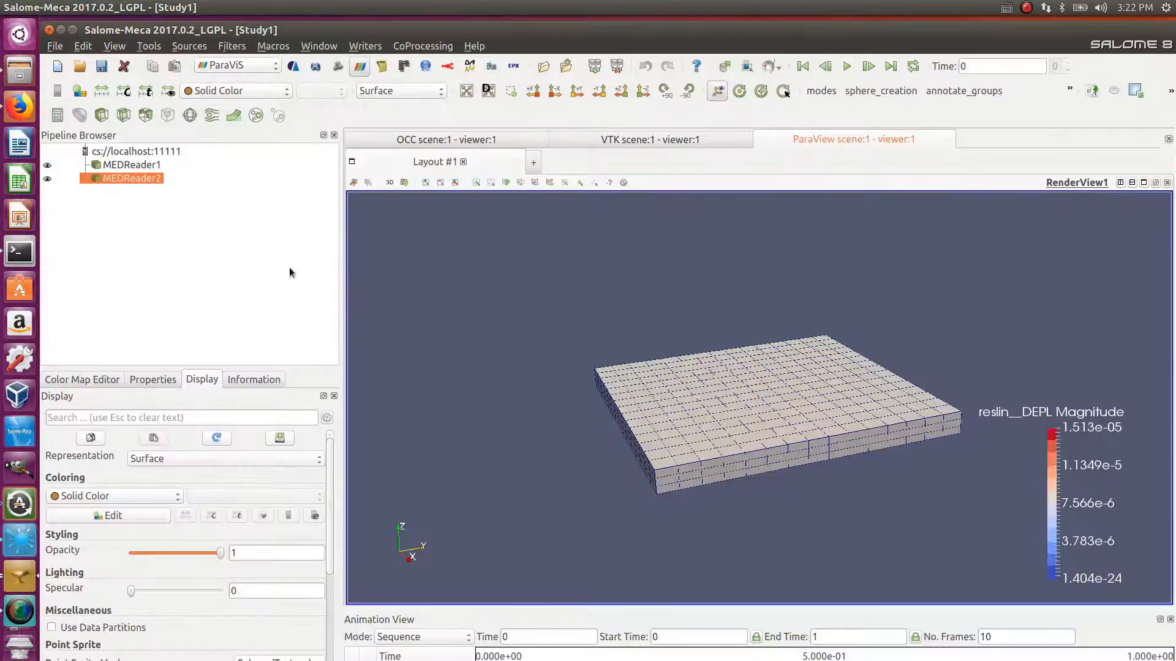
click(47, 179)
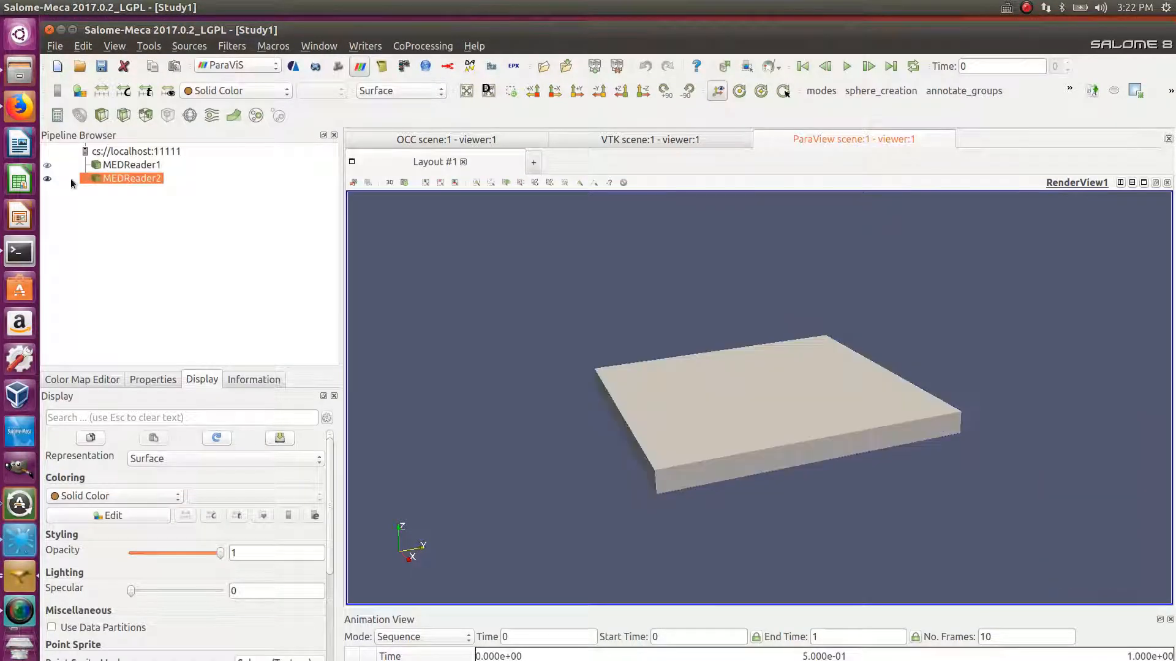
click(232, 90)
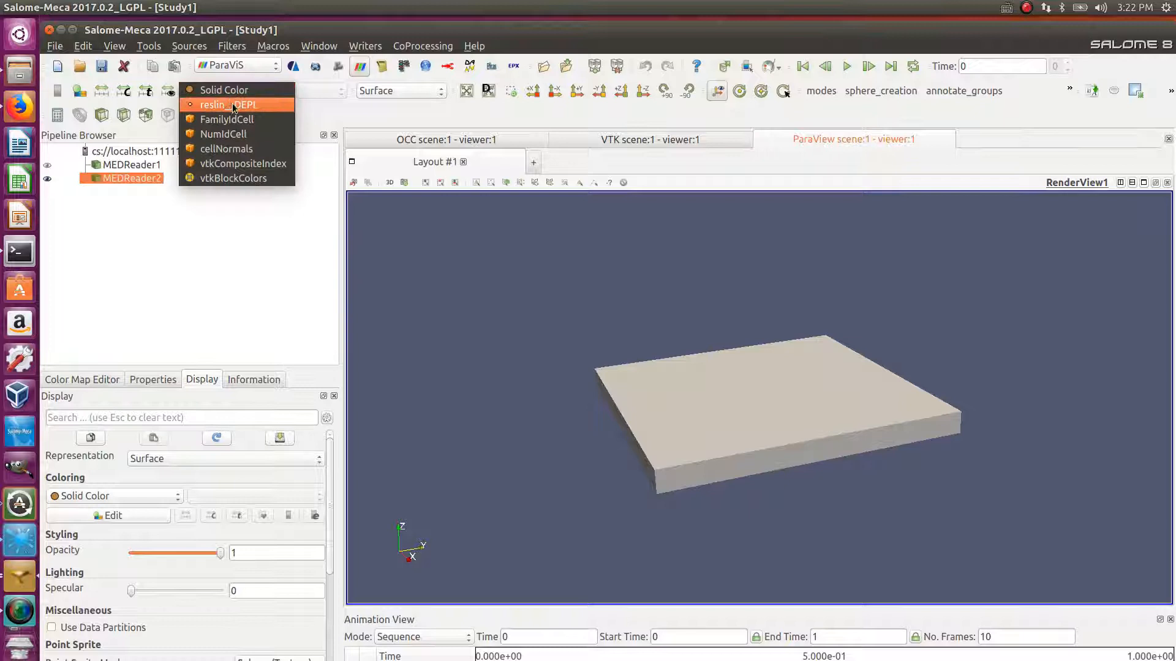
mouse_move(222, 89)
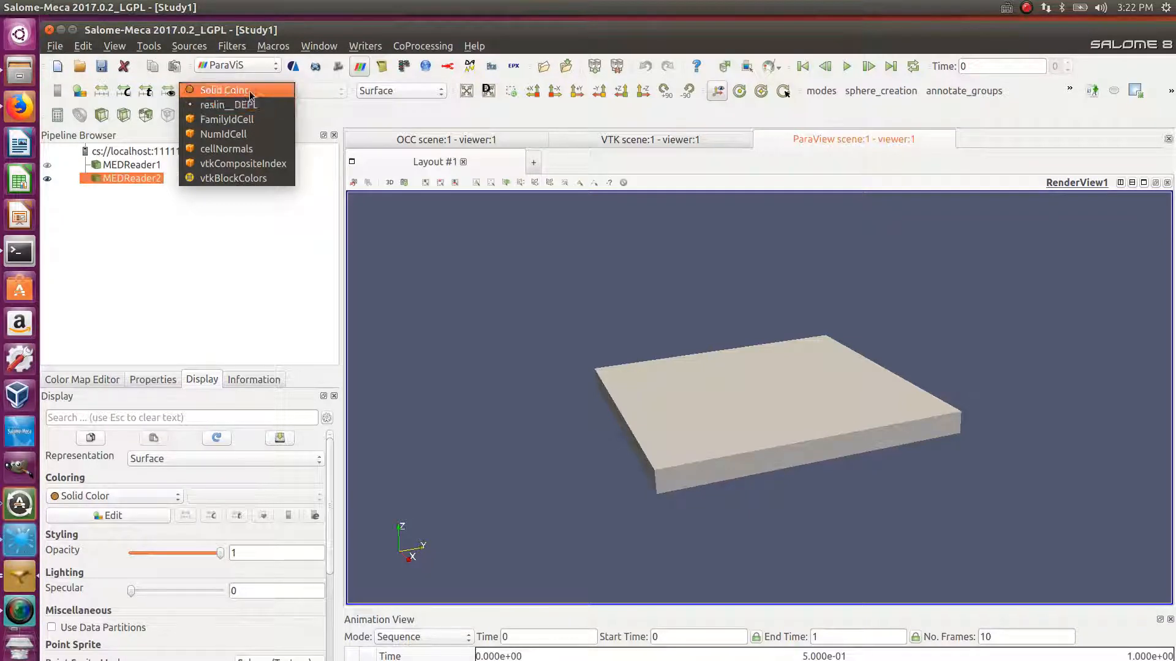
click(223, 90)
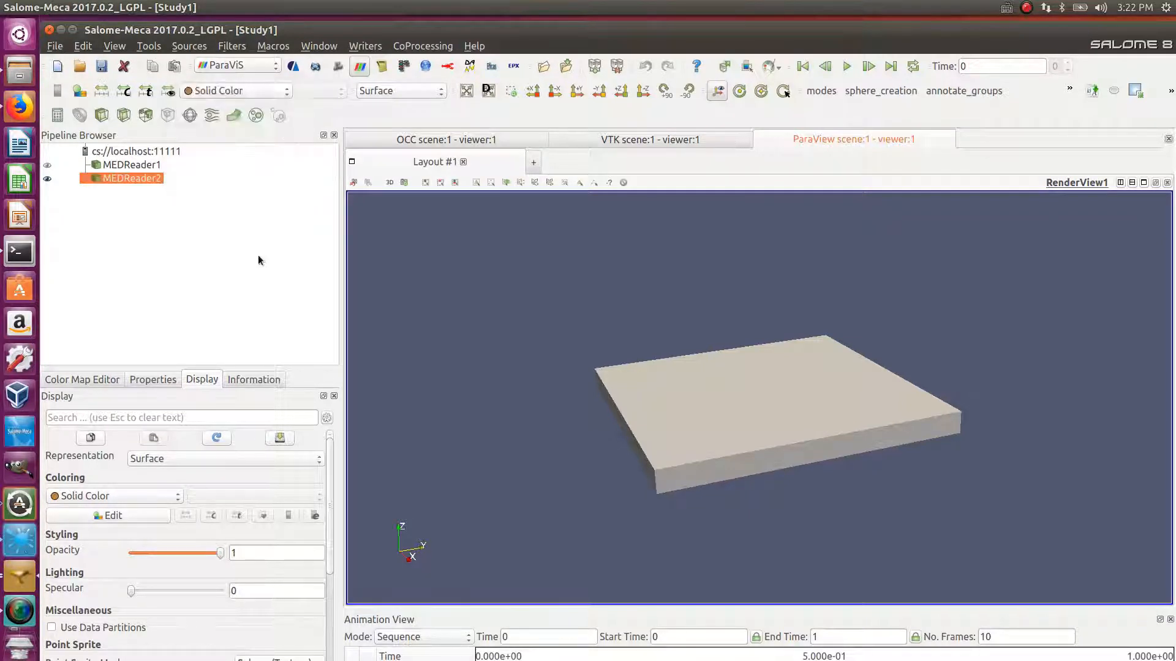
Step: Inspect MEDReader2's SIEF_ELNO and SIEQ_ELNO fields, finding only reslin__DEPL available for colouring
click(153, 378)
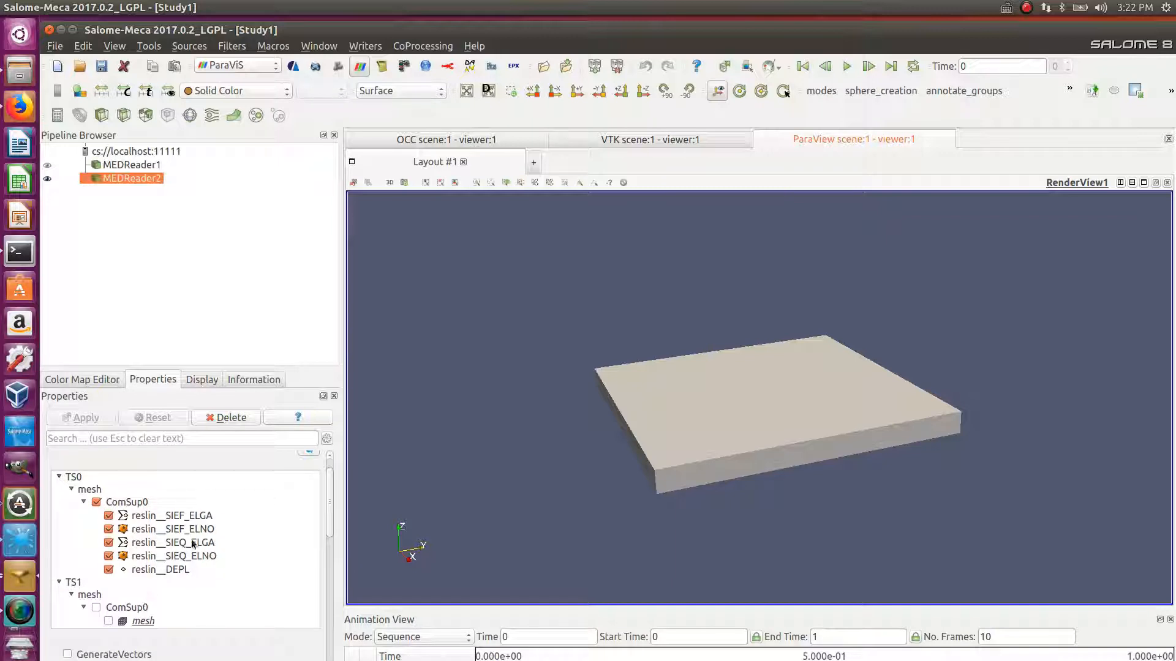
click(173, 529)
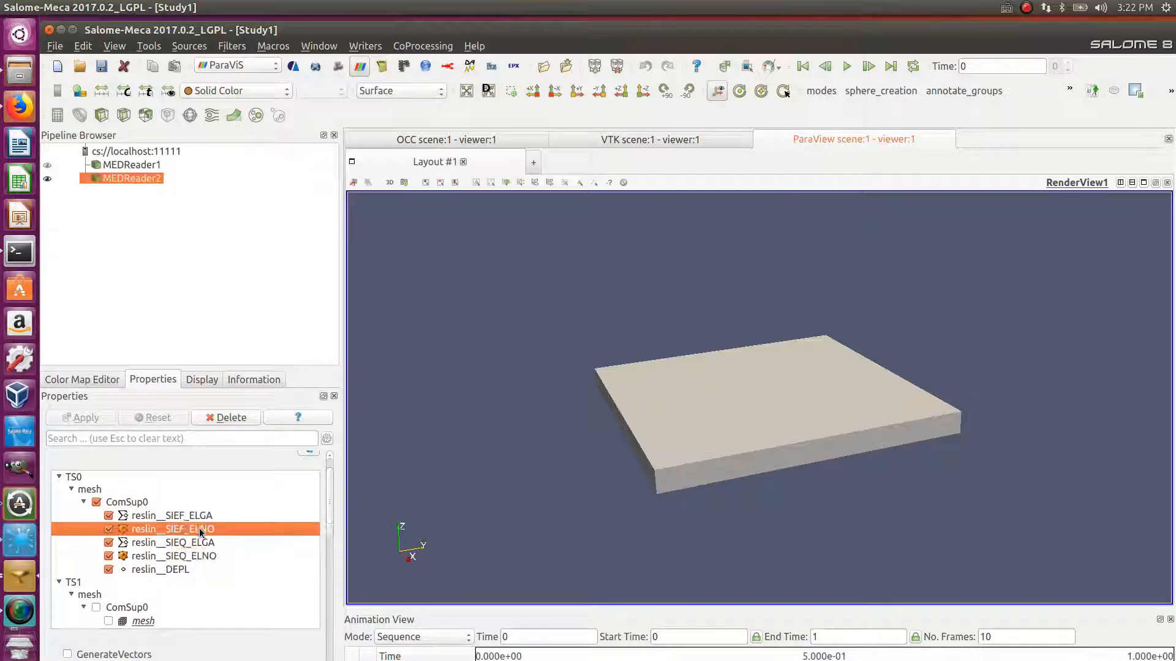
click(173, 556)
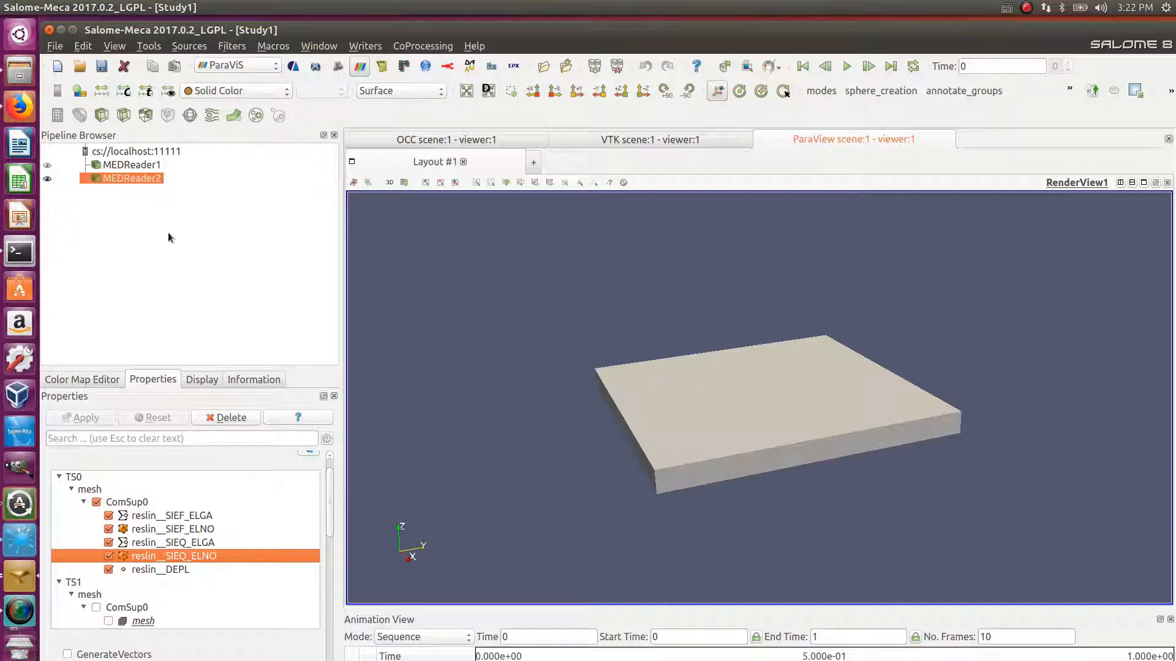
mouse_move(152, 521)
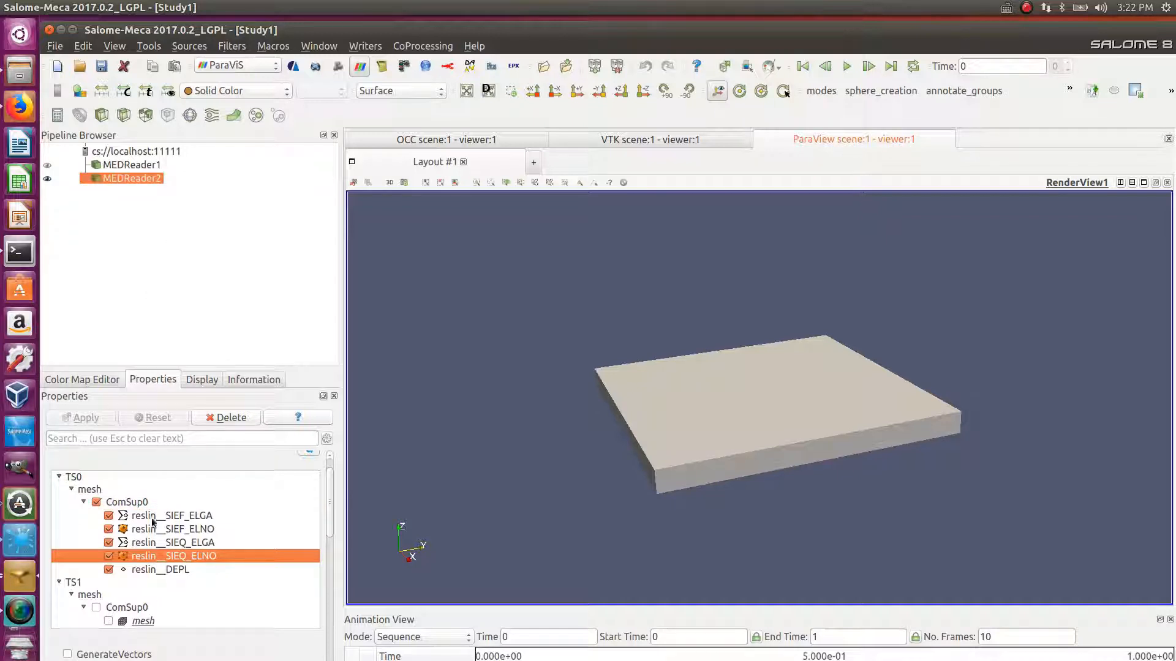
mouse_move(167, 560)
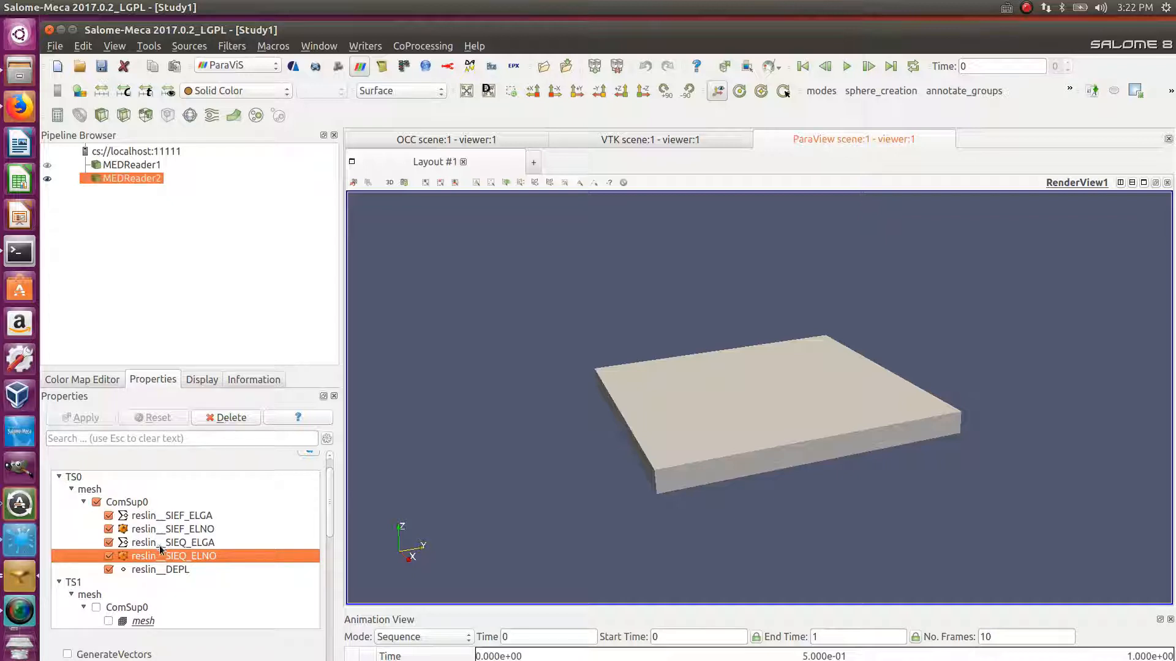
click(159, 570)
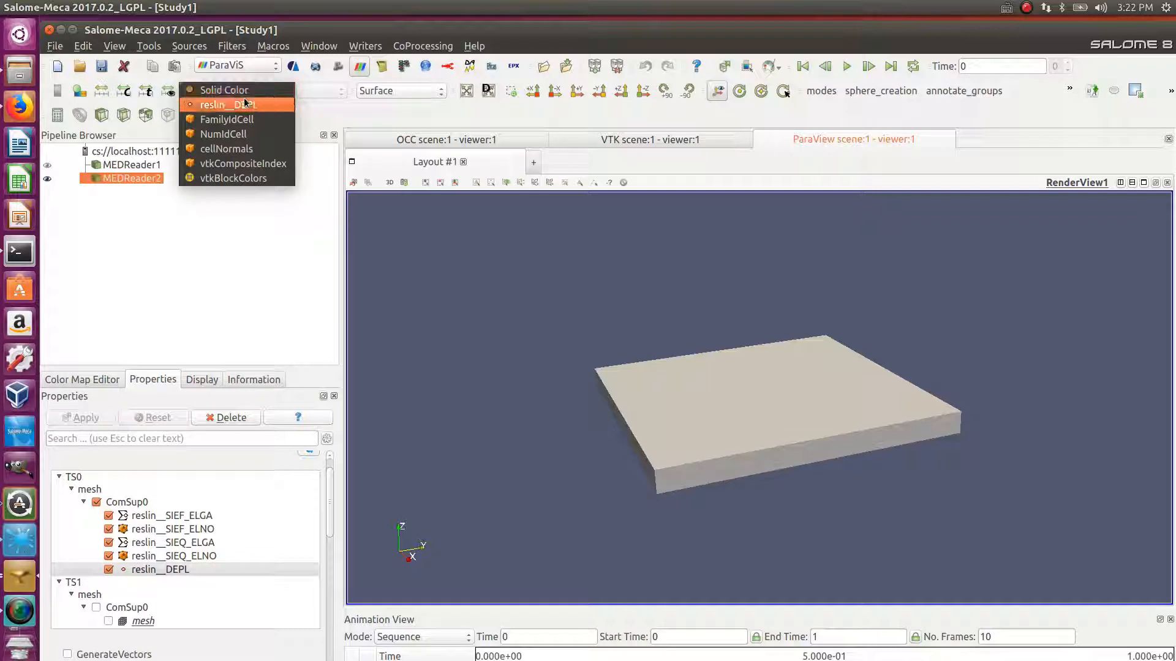
click(223, 90)
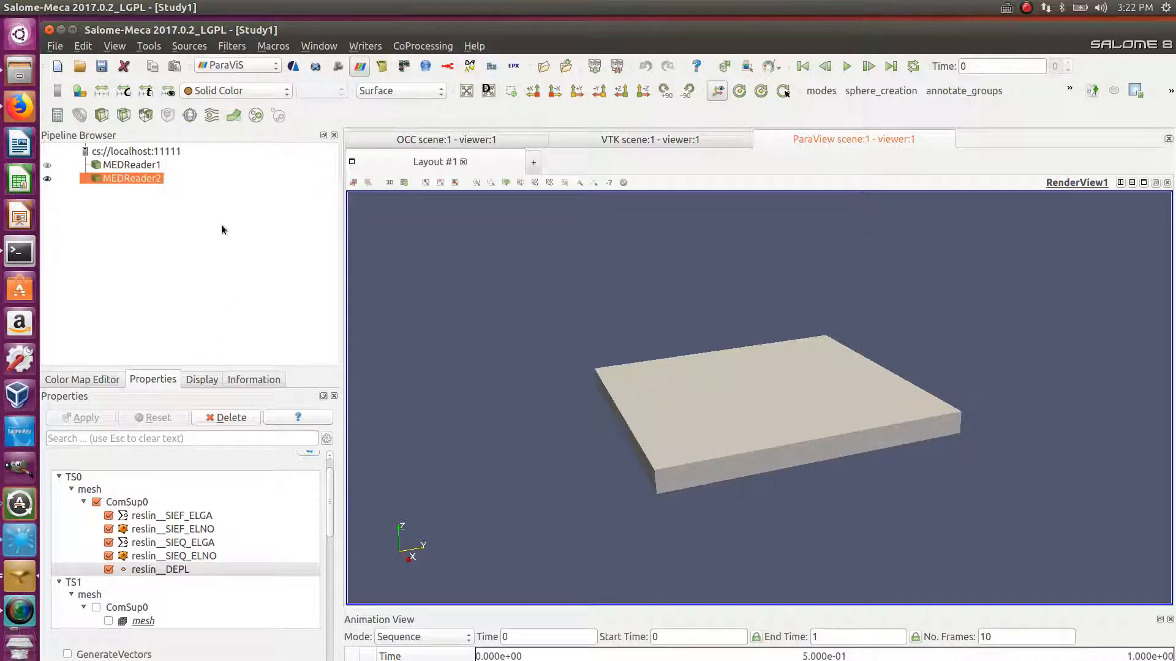
click(318, 22)
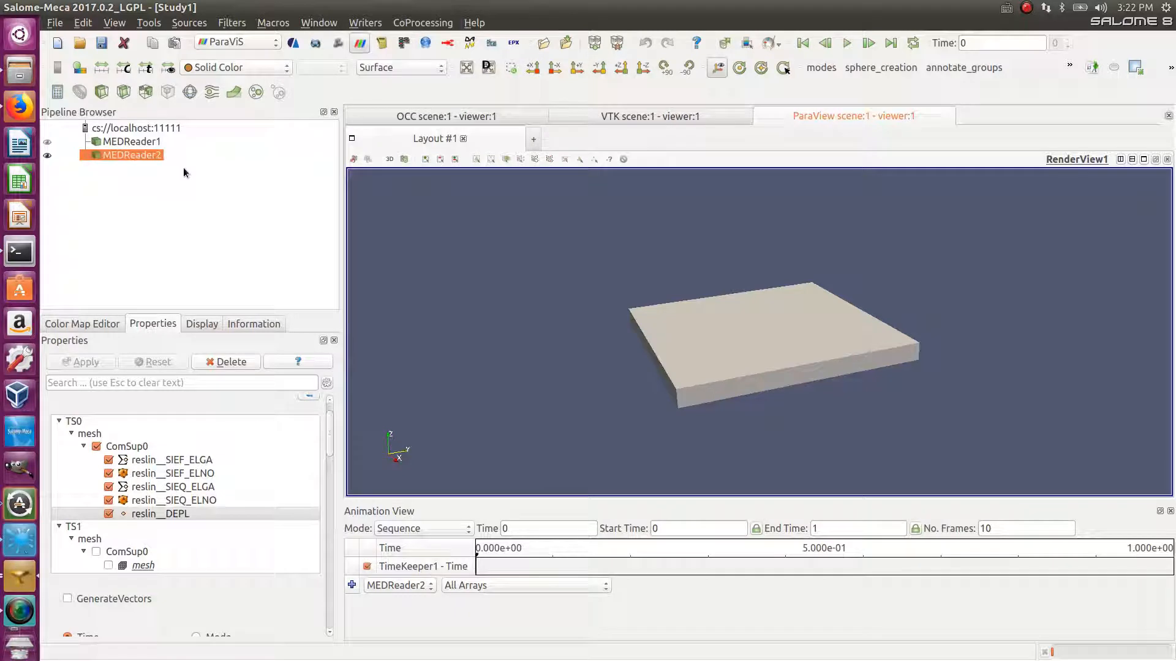
mouse_move(185, 291)
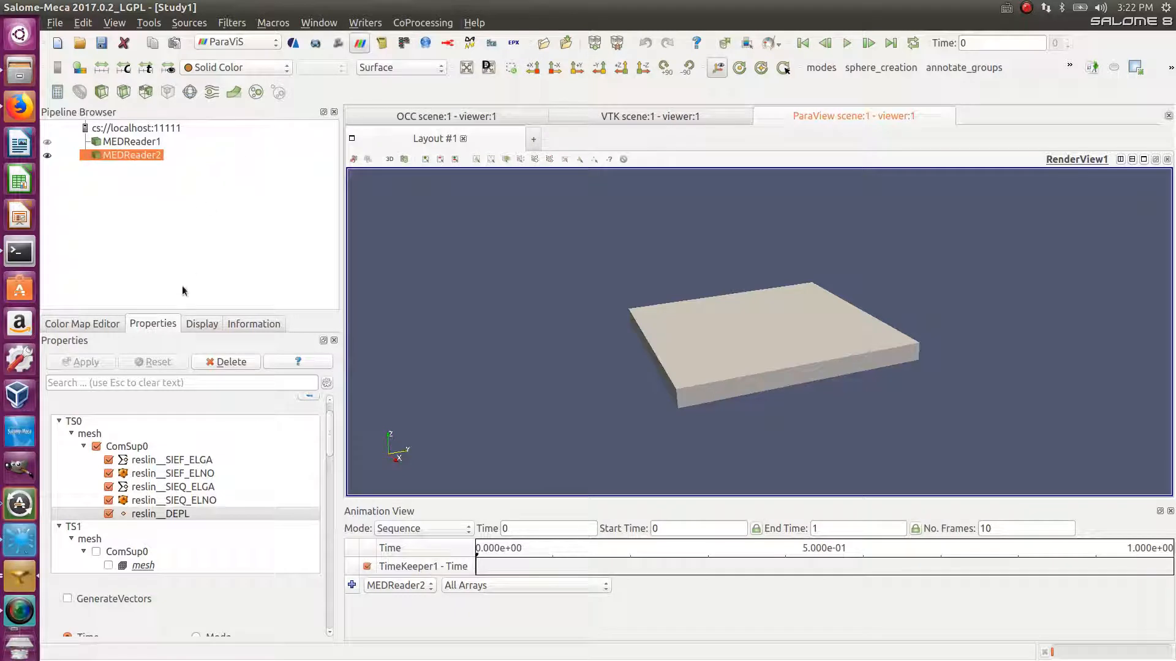
click(231, 22)
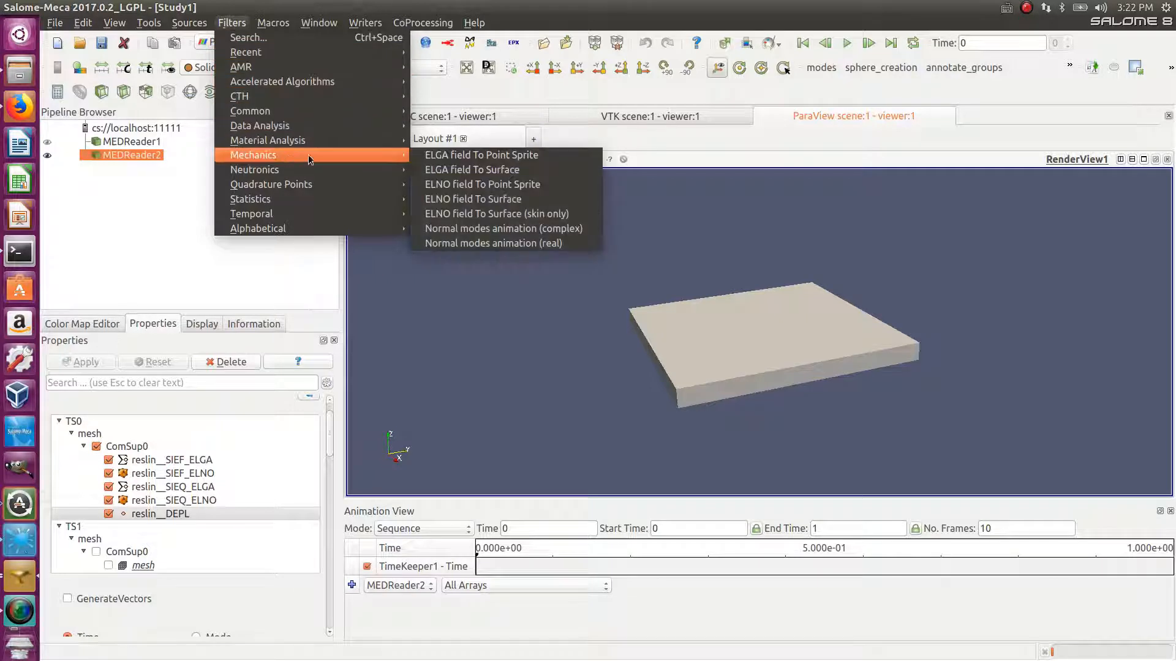
mouse_move(472, 198)
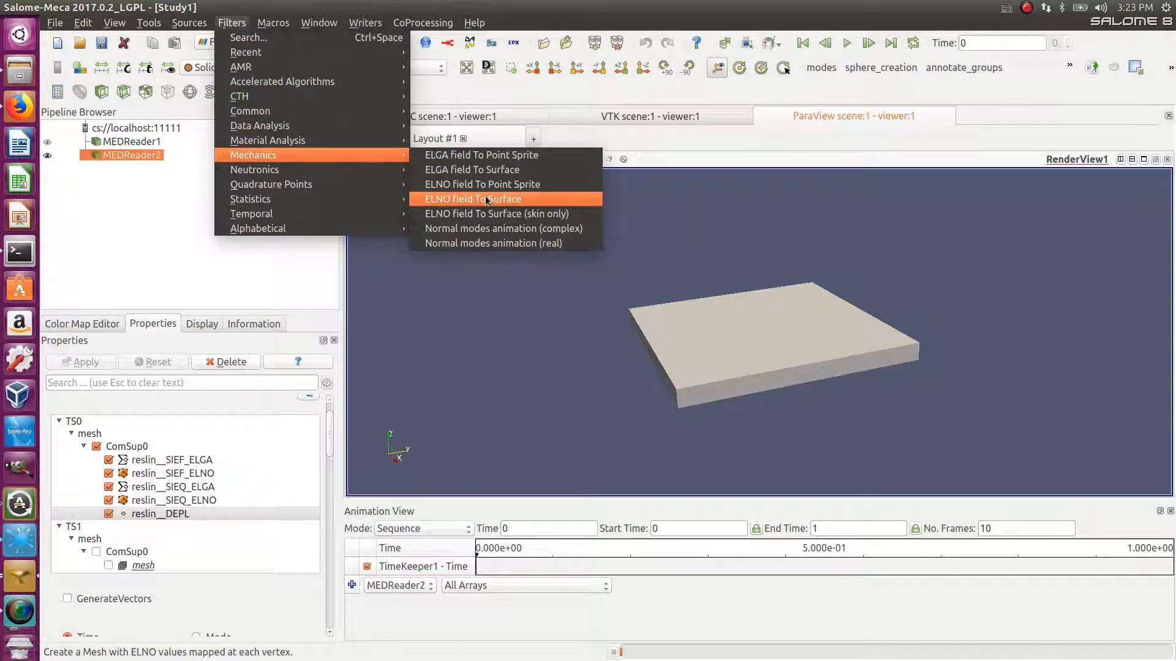
mouse_move(473, 169)
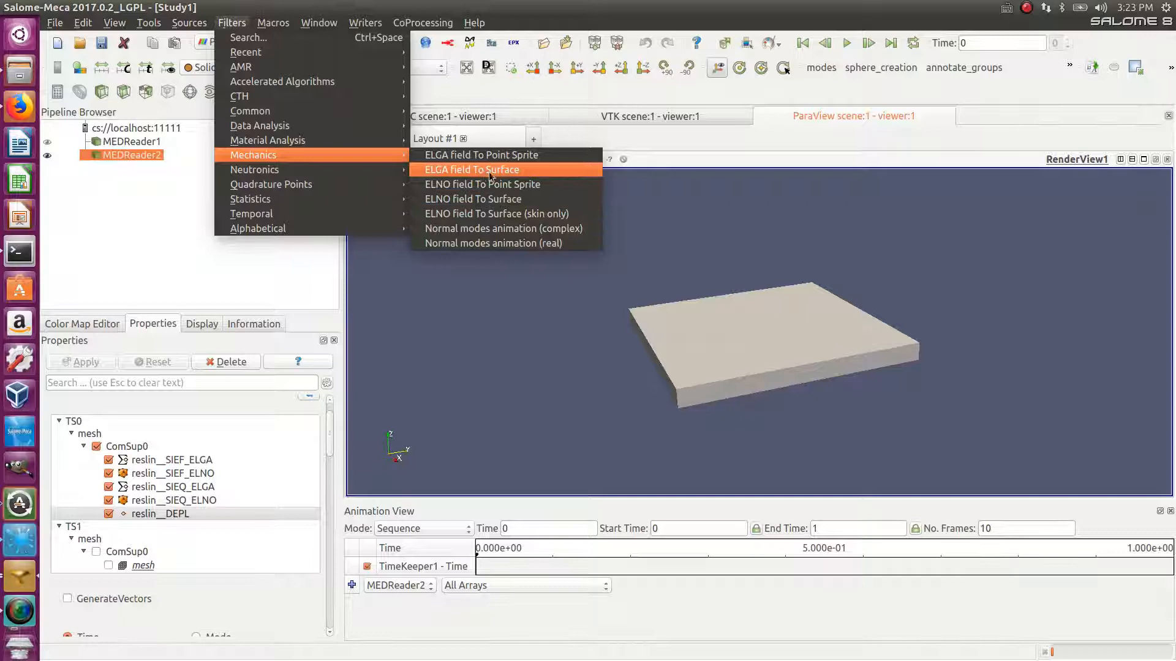
Step: Add an ELNO field To Surface filter, show it and colour the plate by reslin__SIEF_ELNO
click(472, 199)
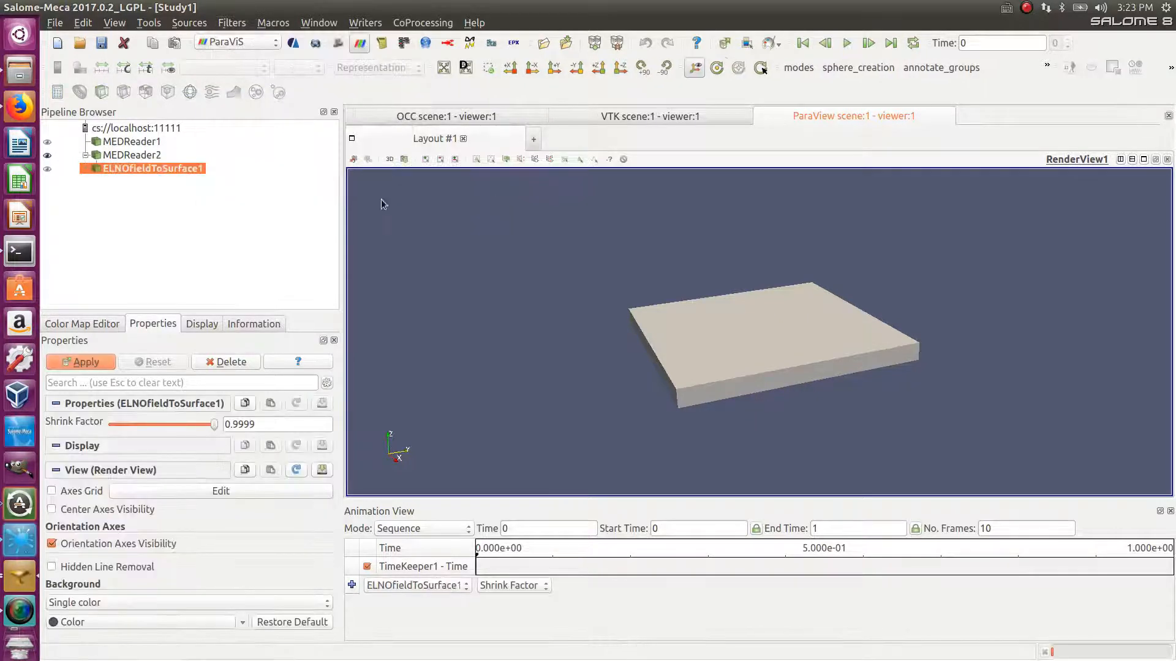
click(48, 169)
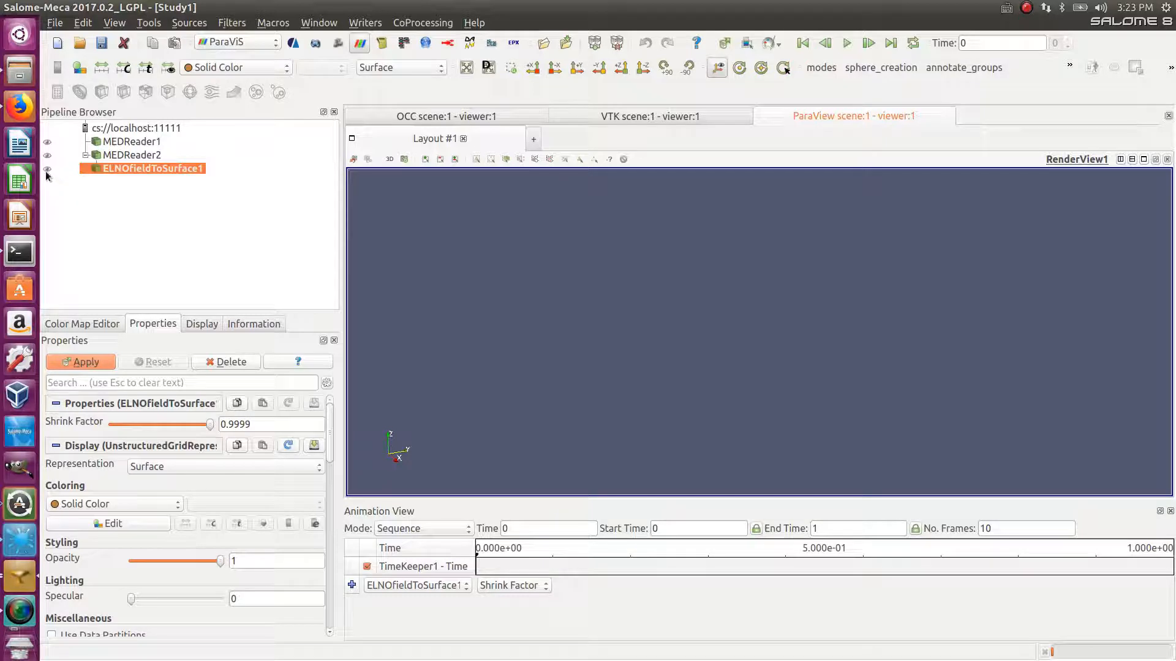
click(80, 362)
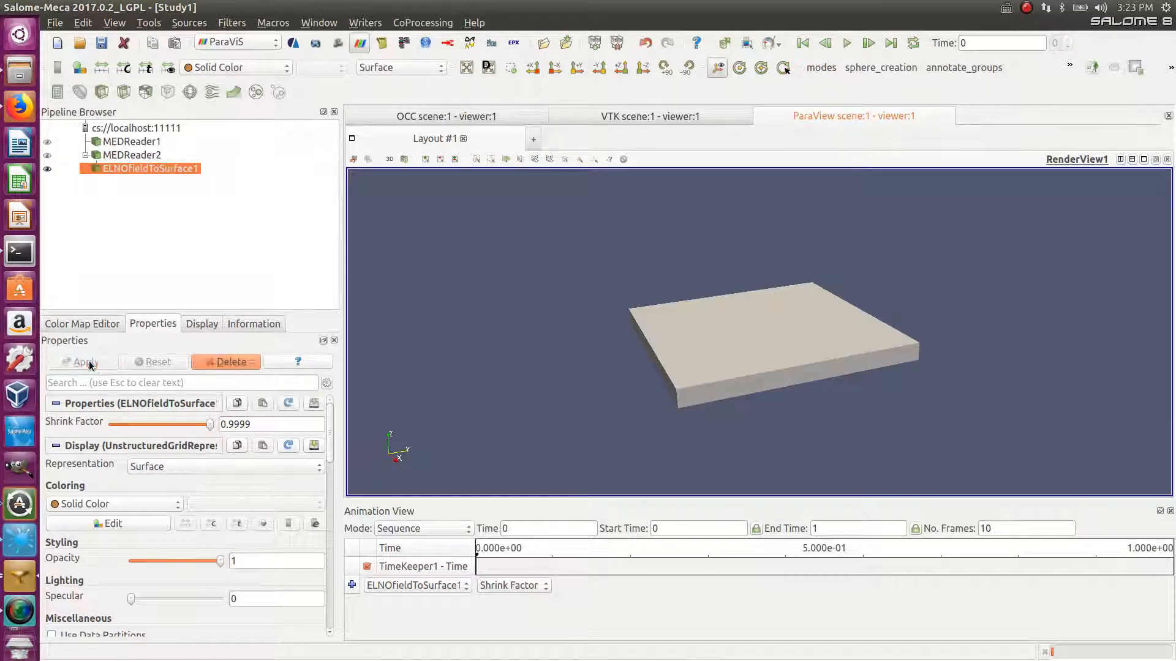
click(86, 363)
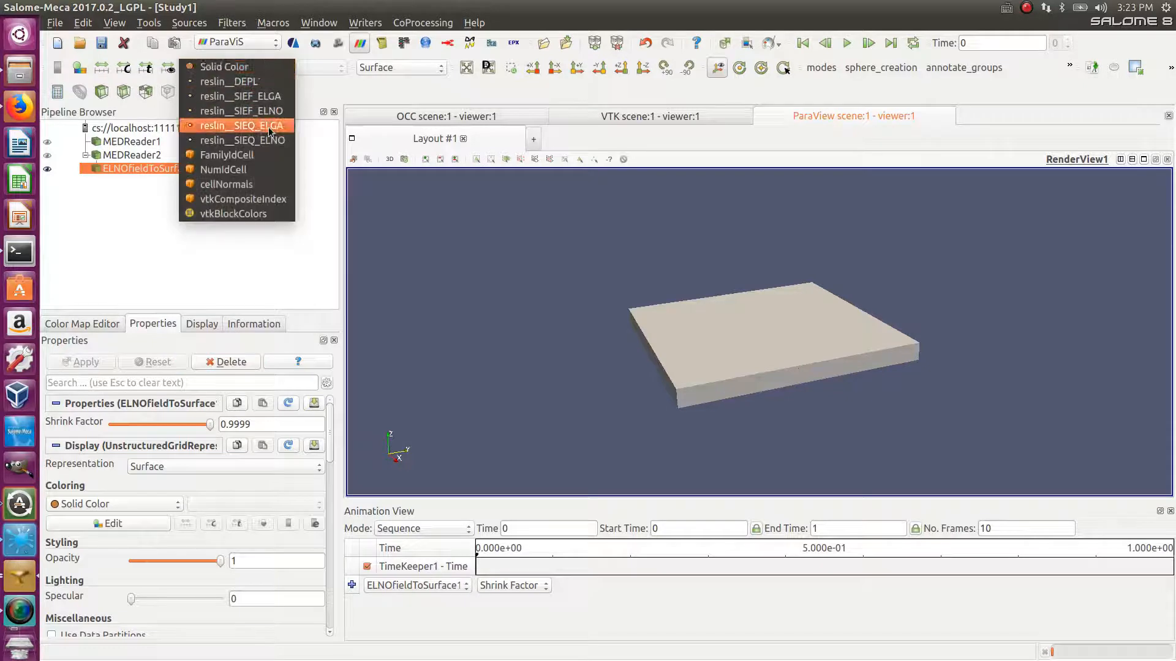
mouse_move(242, 110)
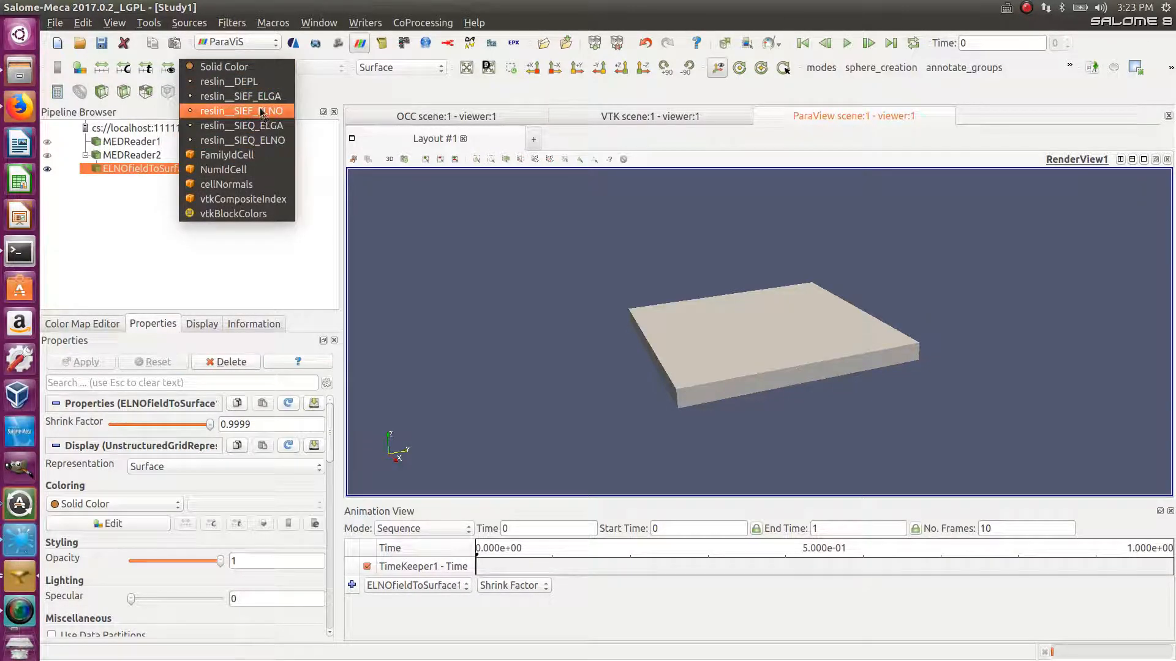
click(240, 110)
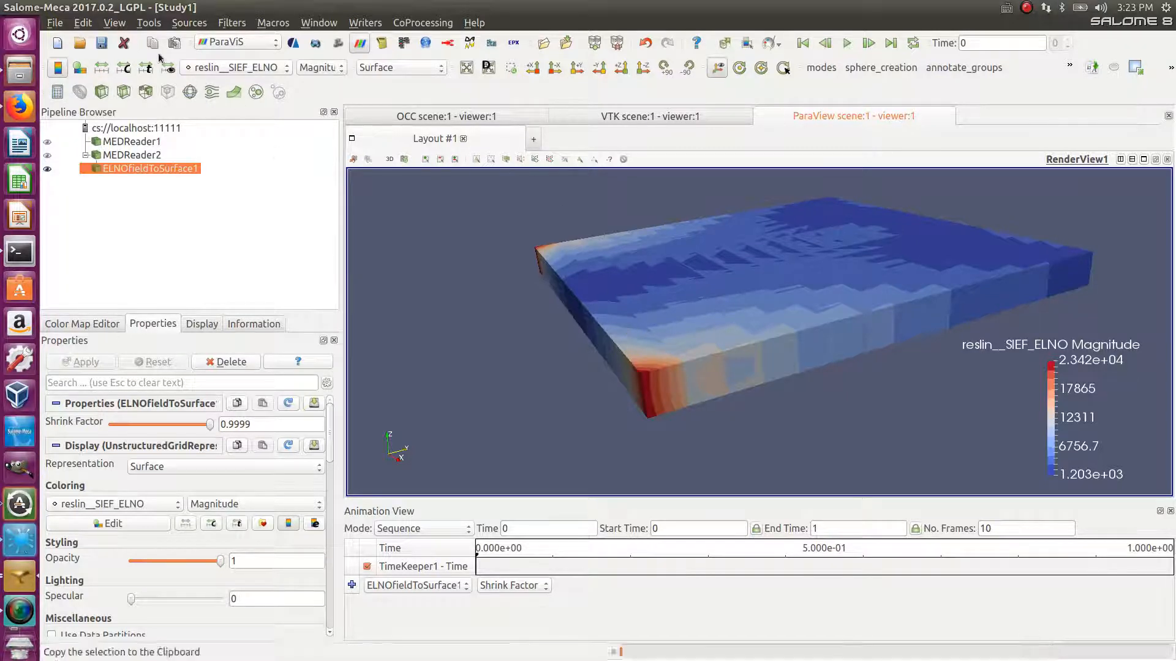
Step: View the SIEF_ELNO components SIXX, SIYY and SIXY, toggling Points and back to Surface display
click(321, 67)
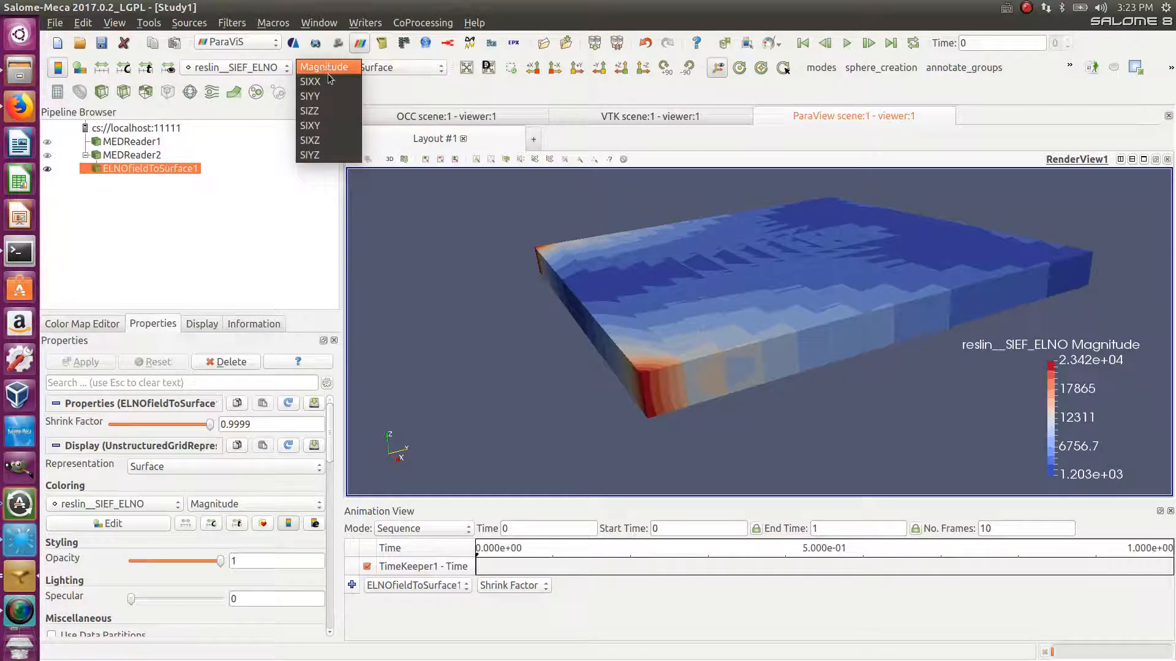
click(310, 81)
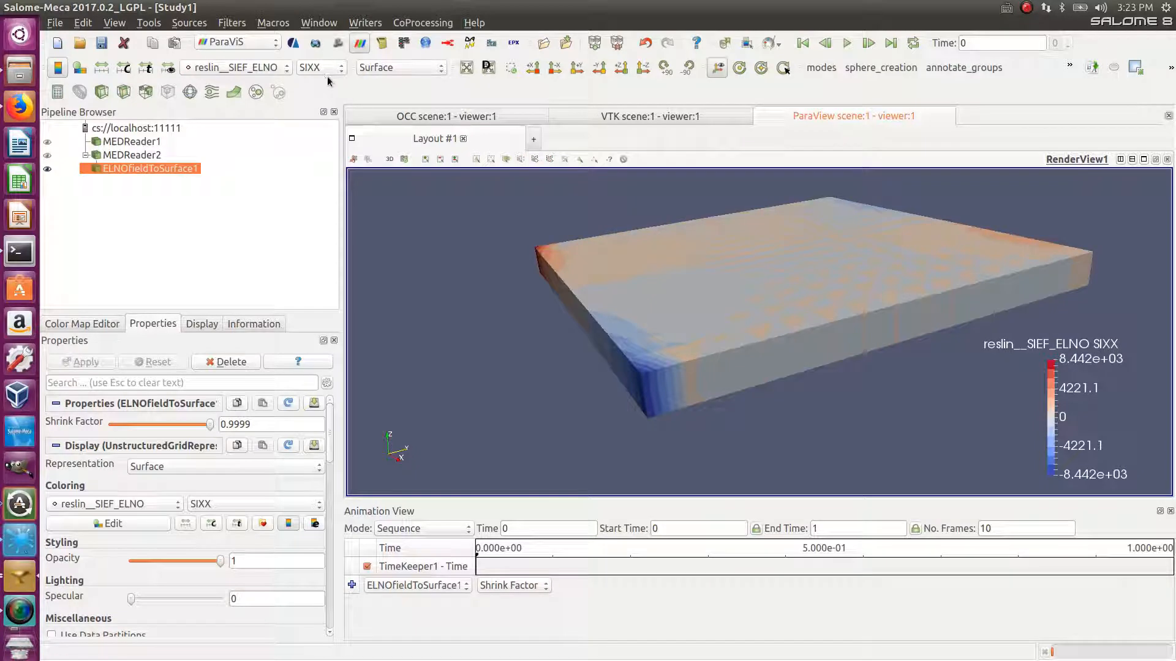
click(318, 68)
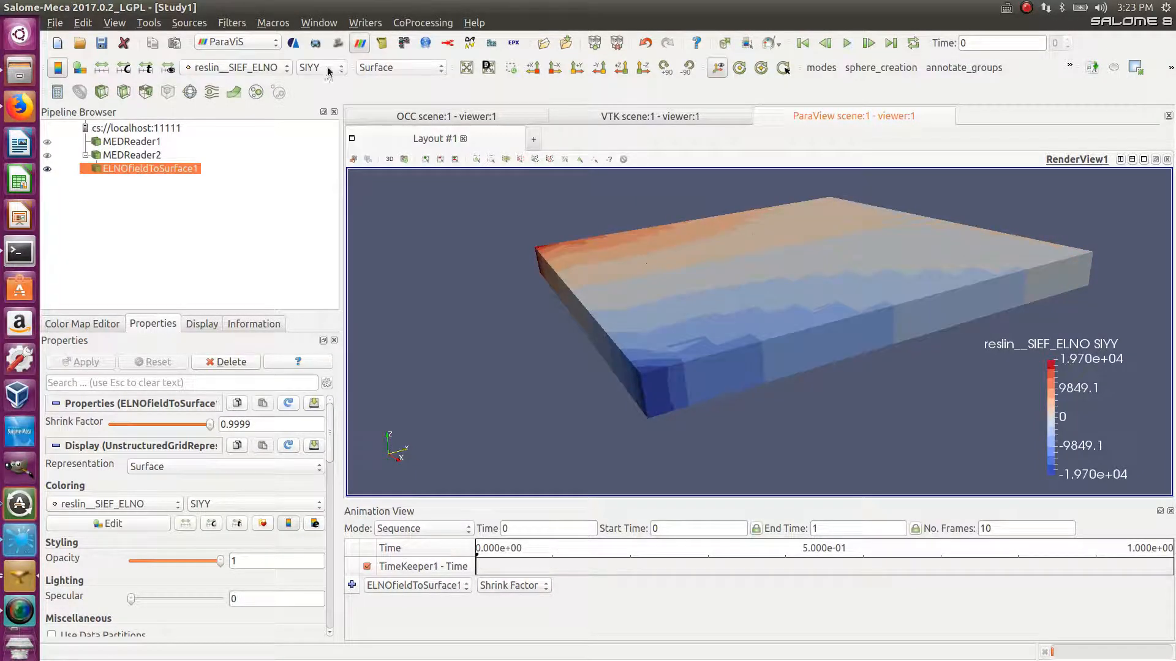
click(314, 67)
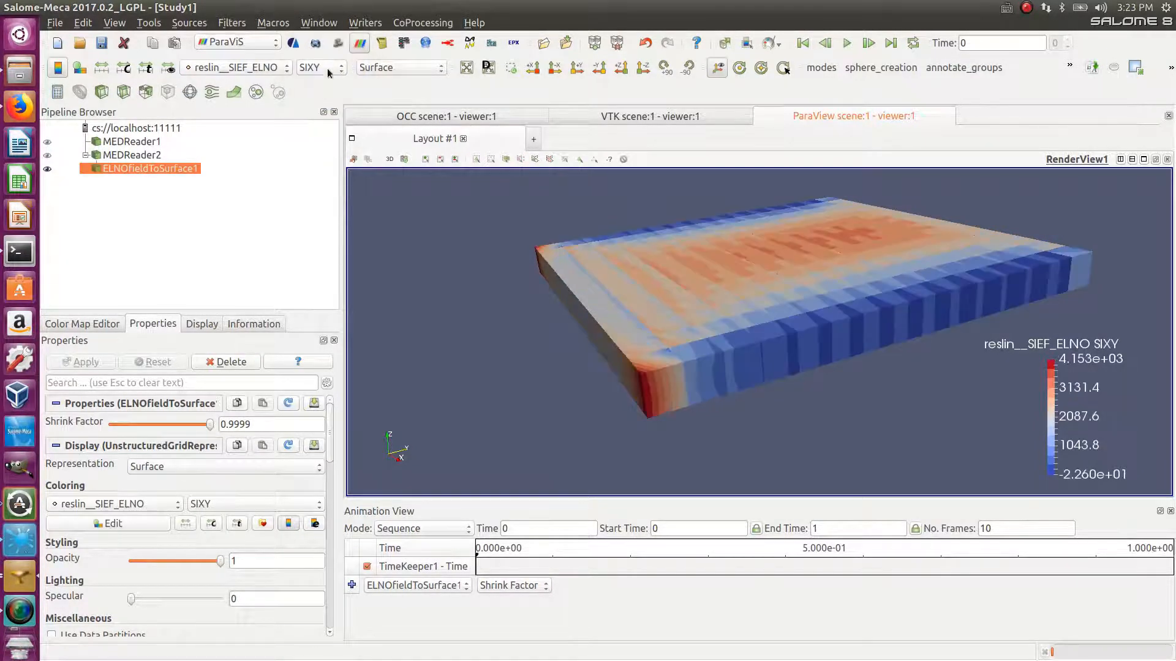
click(316, 68)
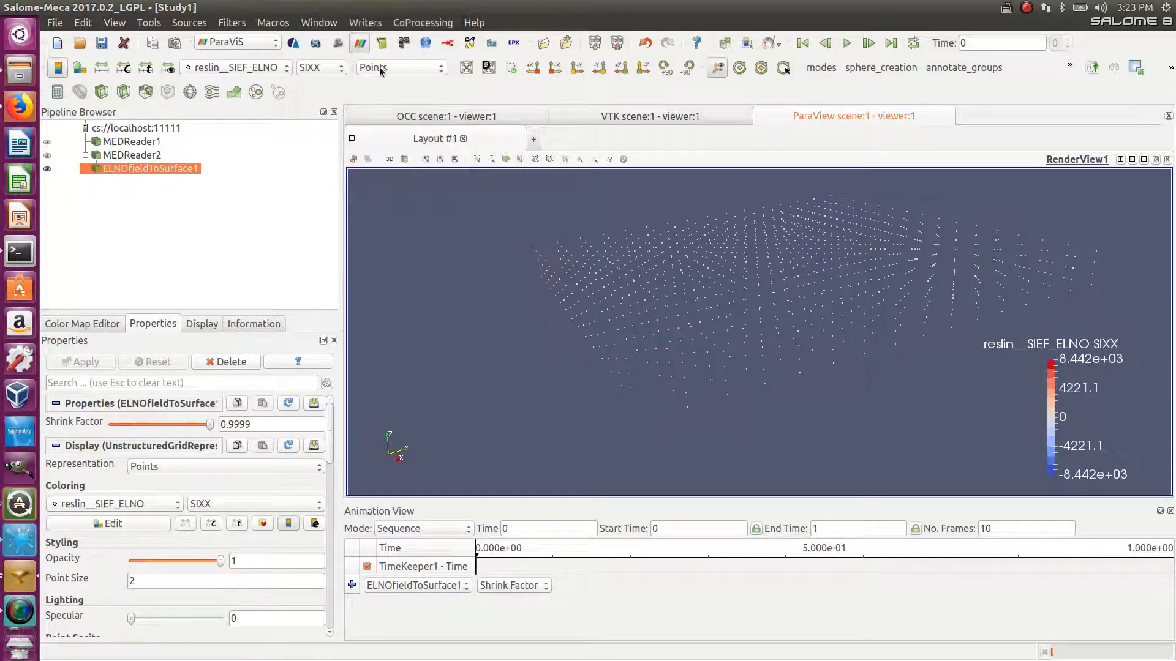
click(397, 67)
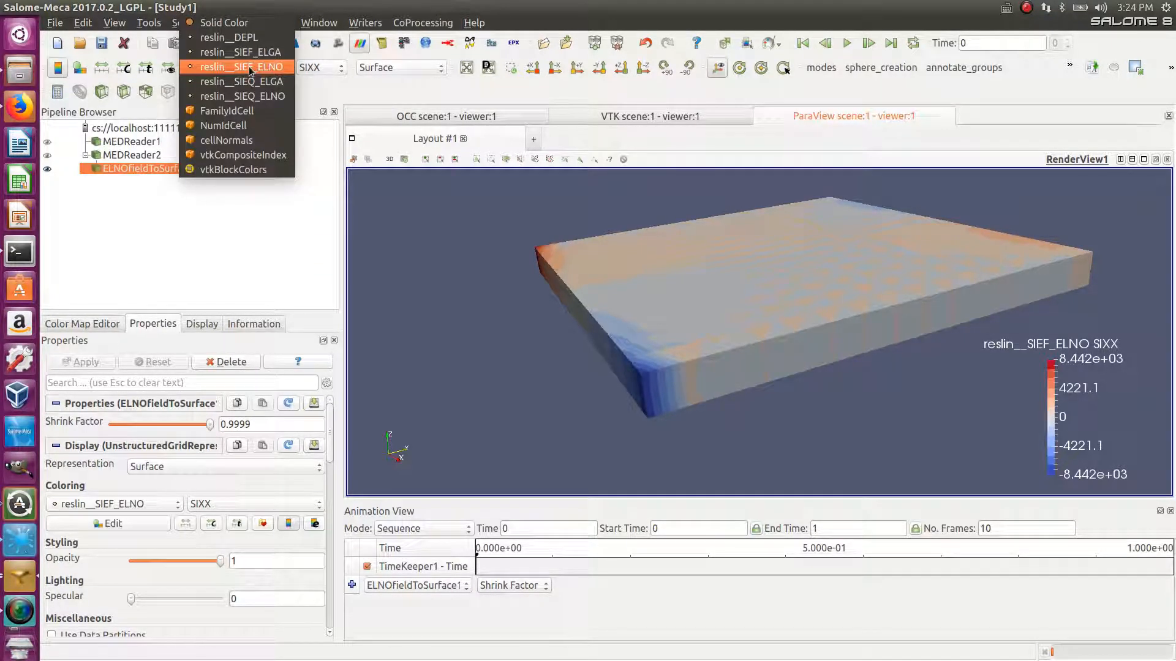
Step: Colour the plate by reslin__SIEQ_ELNO and view VMIS, TRESCA, then PRIN_1 principal stress
click(242, 67)
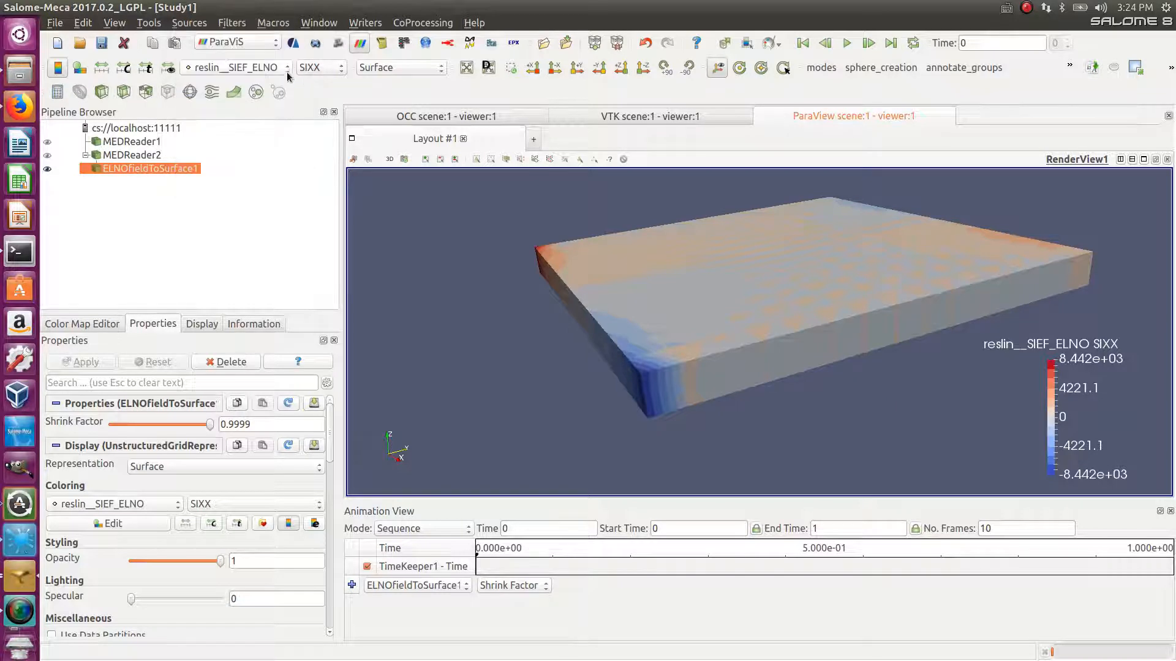
click(344, 67)
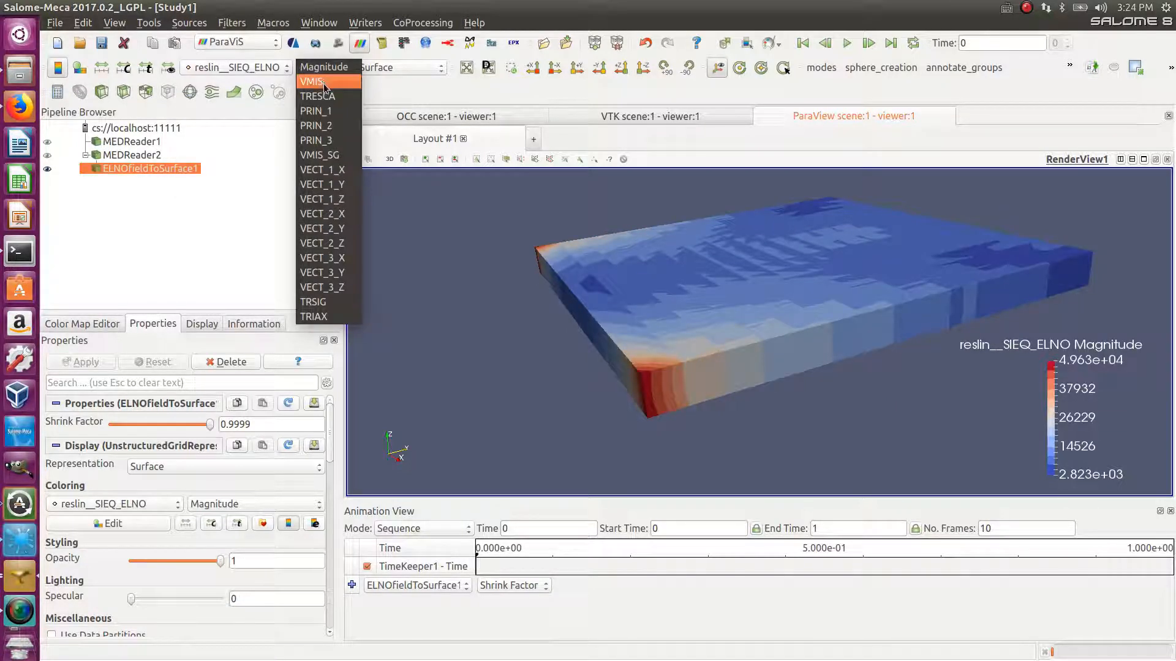
click(312, 81)
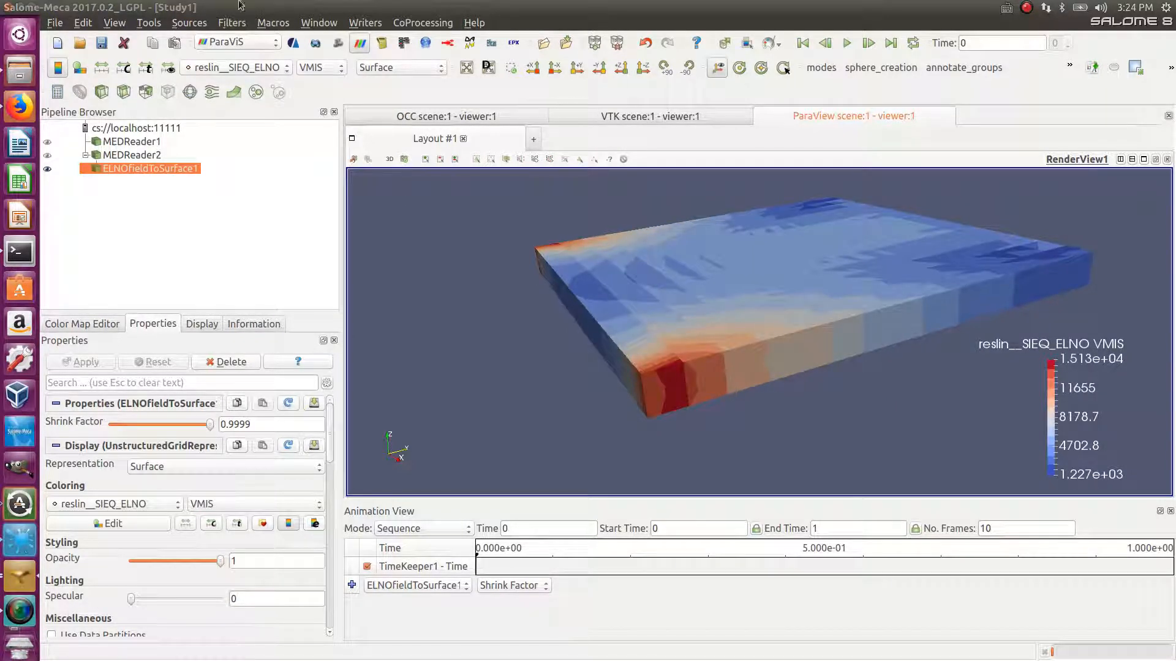
click(337, 68)
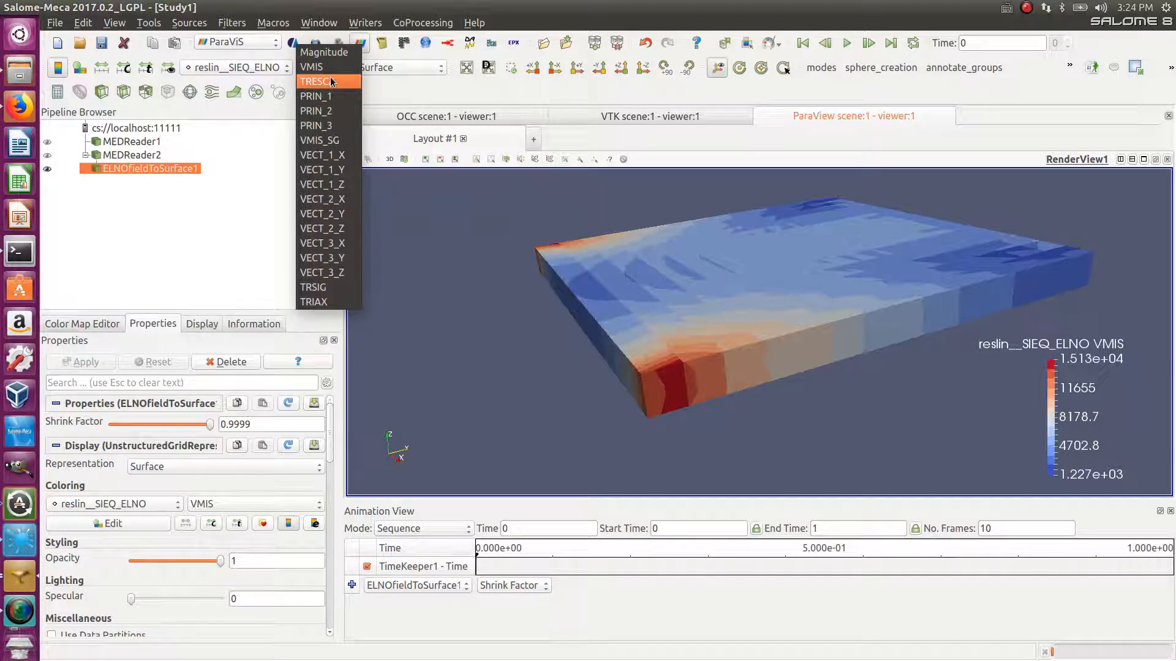
click(317, 67)
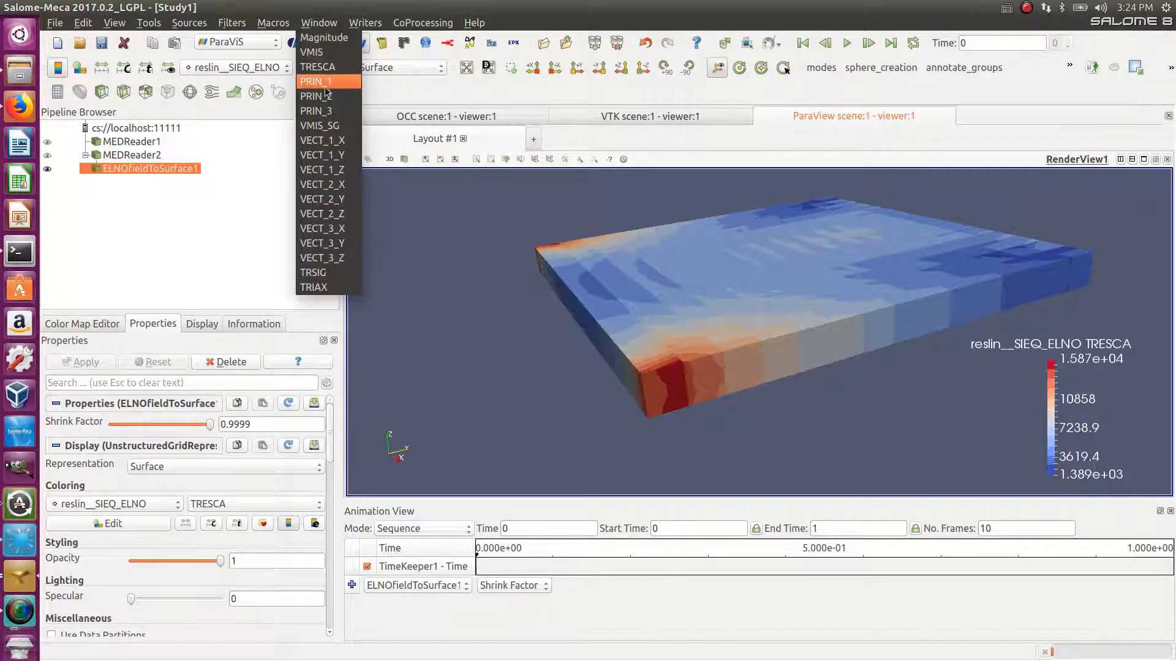
click(316, 81)
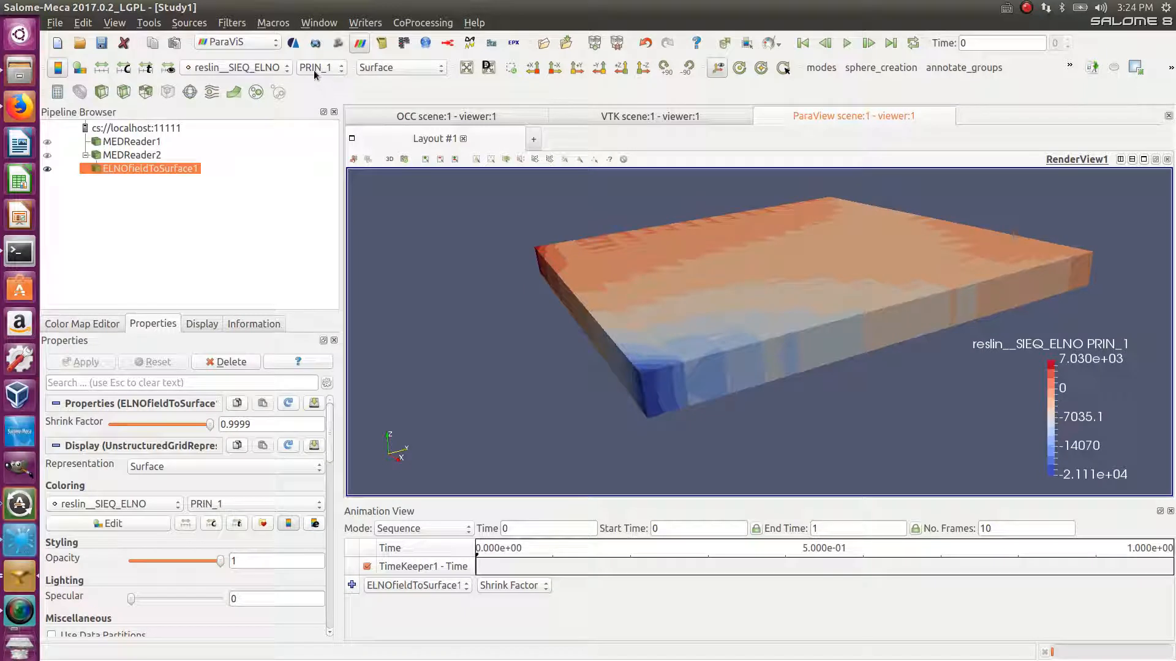
click(319, 67)
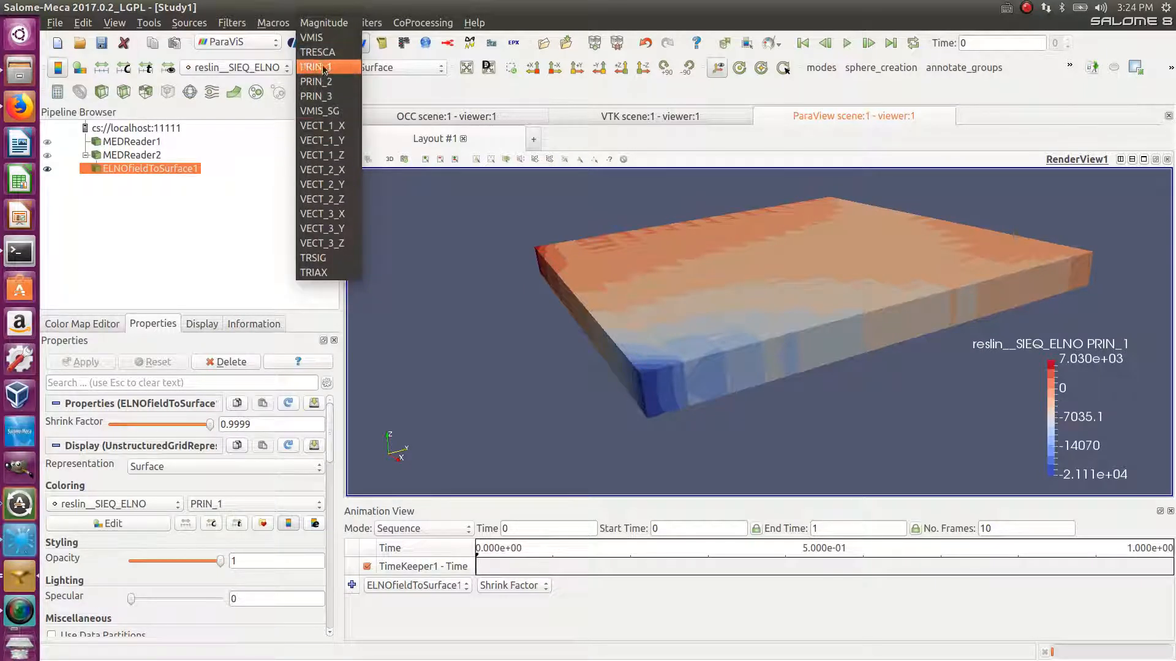